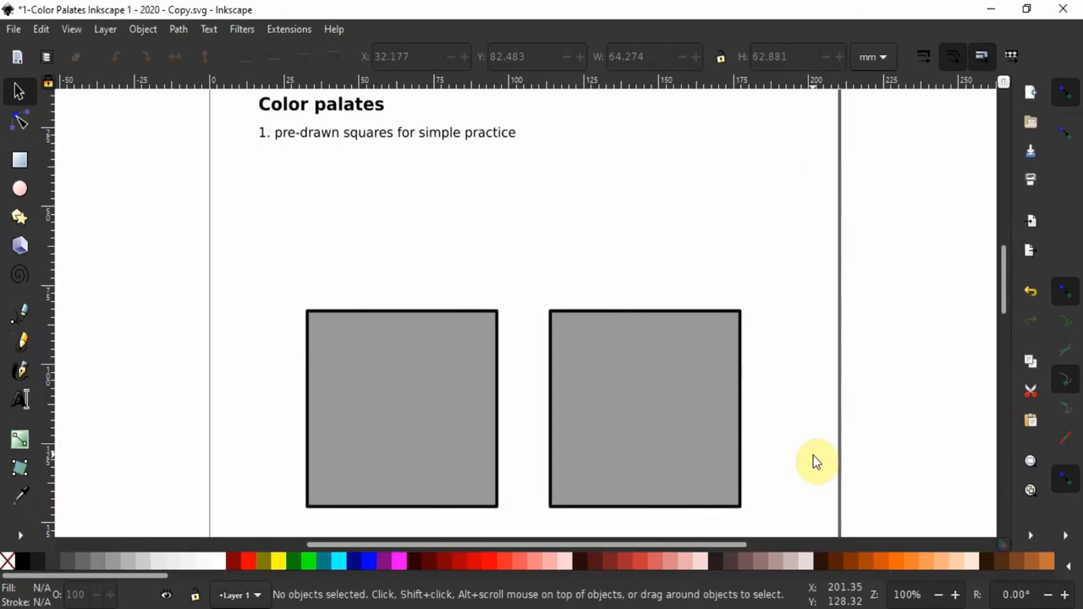
{"action": "mouse_move", "coordinate": [811, 478]}
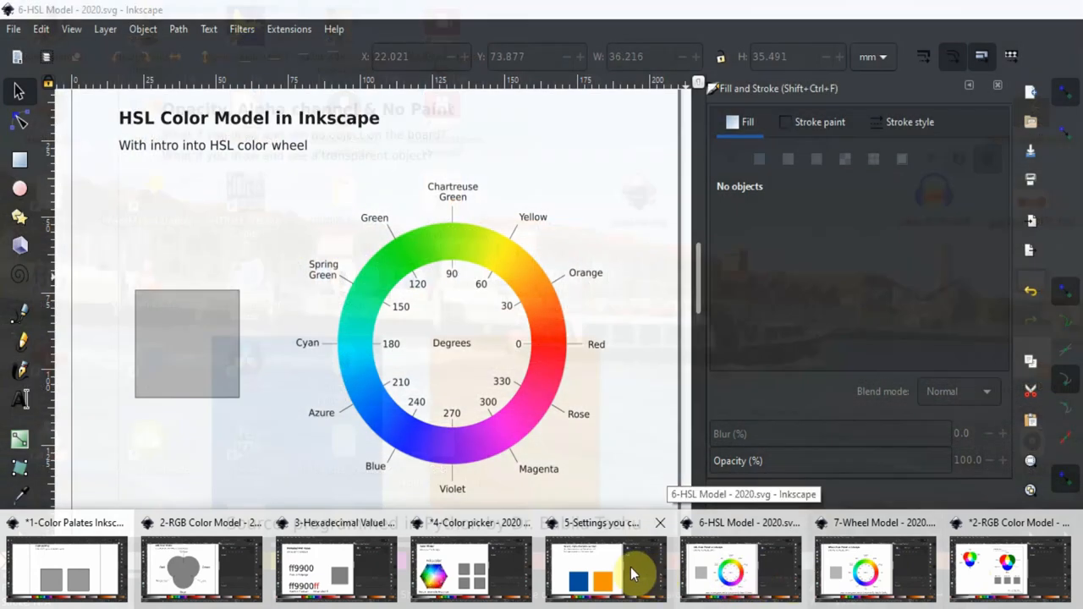
- Fill the left square blue with a yellow outline, and the right square yellow
{"action": "left_click", "coordinate": [471, 570]}
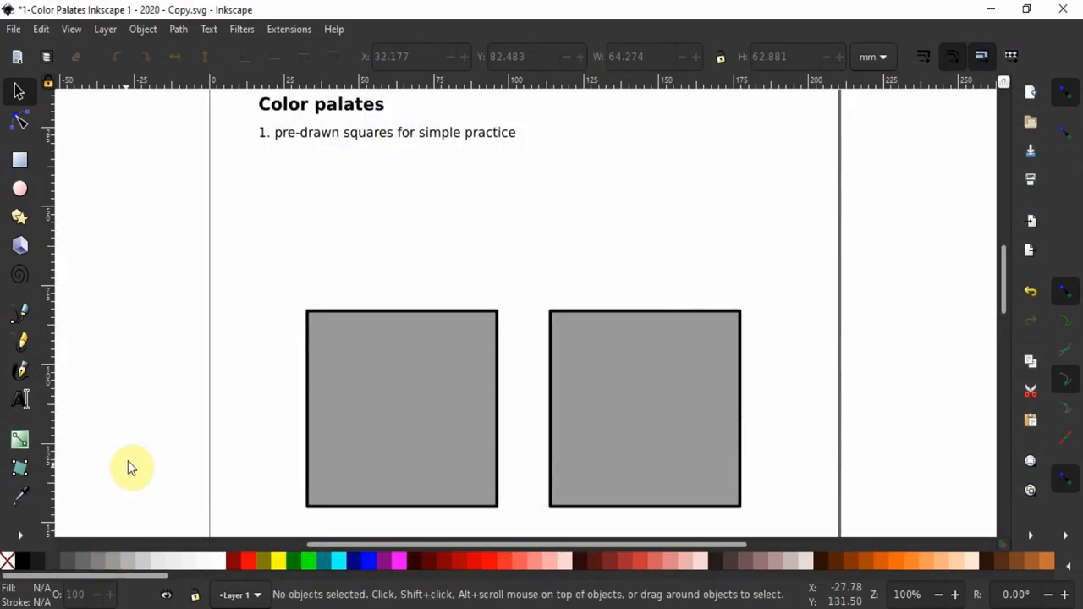
{"action": "mouse_move", "coordinate": [158, 214]}
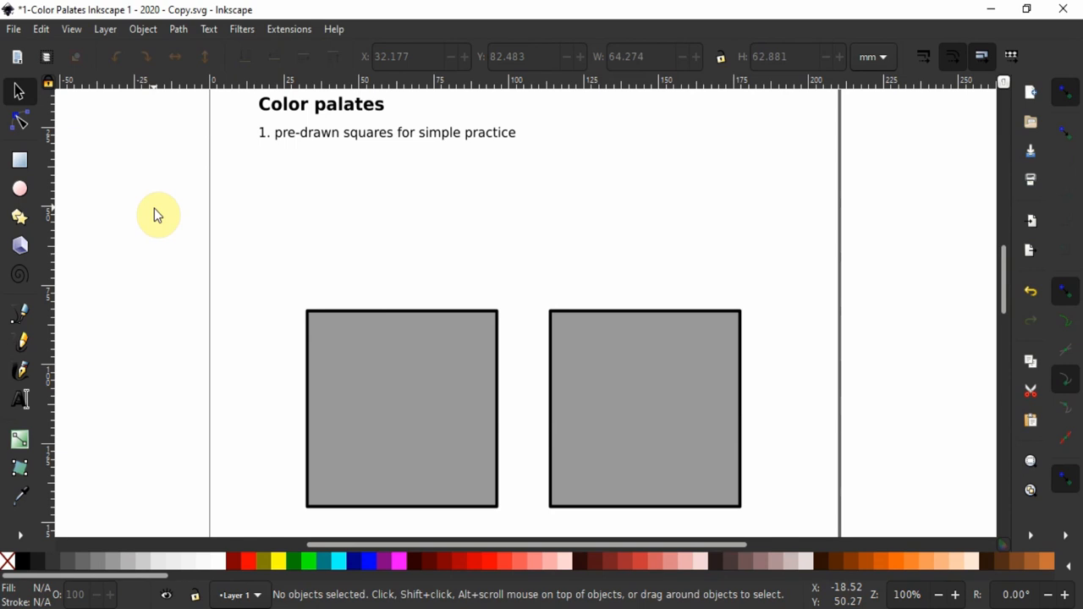
{"action": "mouse_move", "coordinate": [146, 195]}
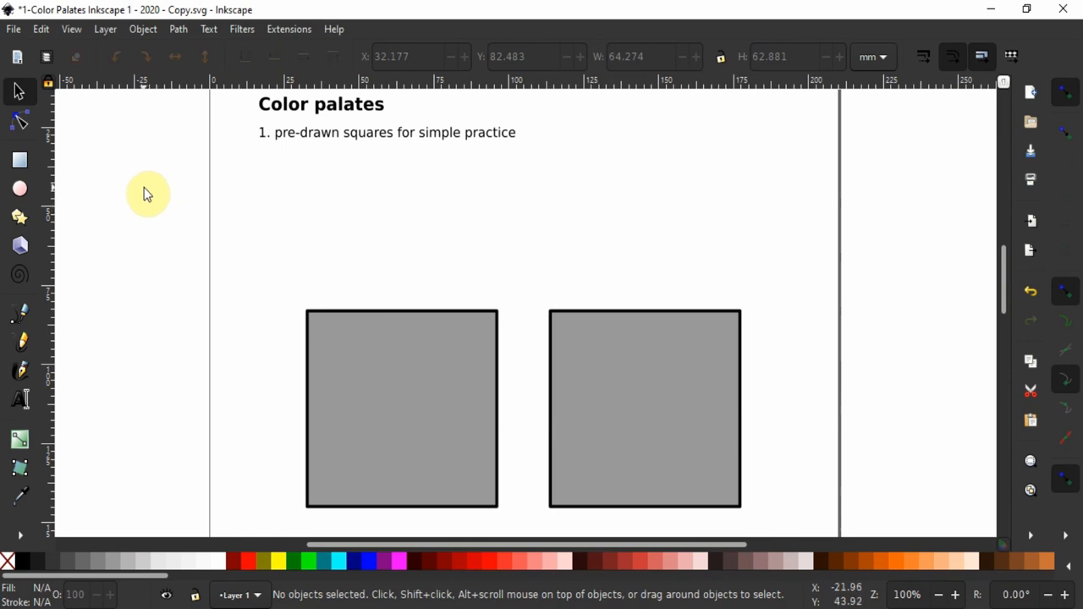
{"action": "left_click", "coordinate": [71, 29]}
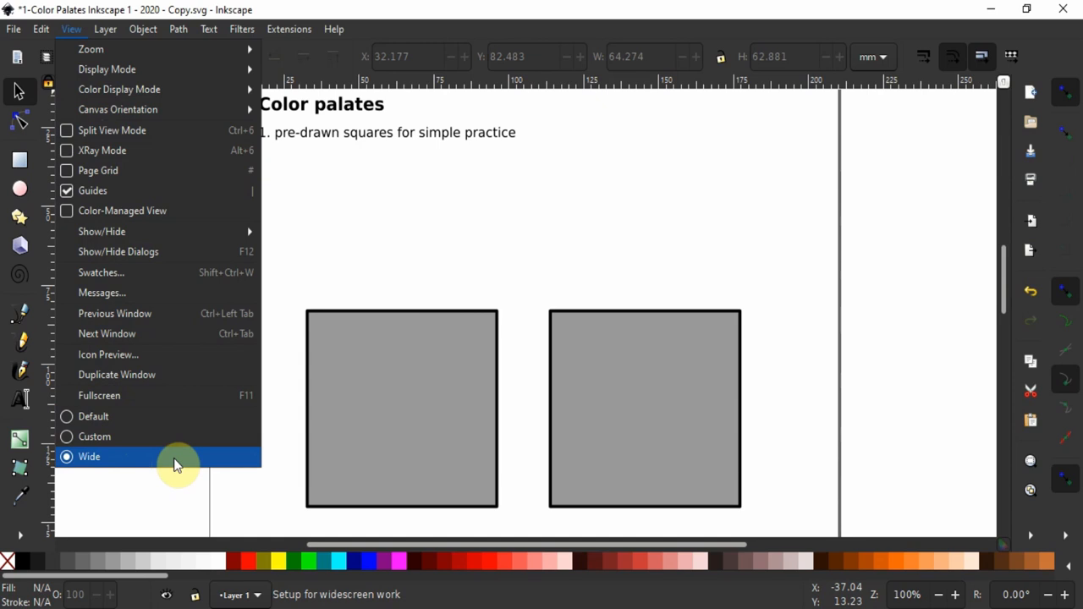
{"action": "mouse_move", "coordinate": [195, 460]}
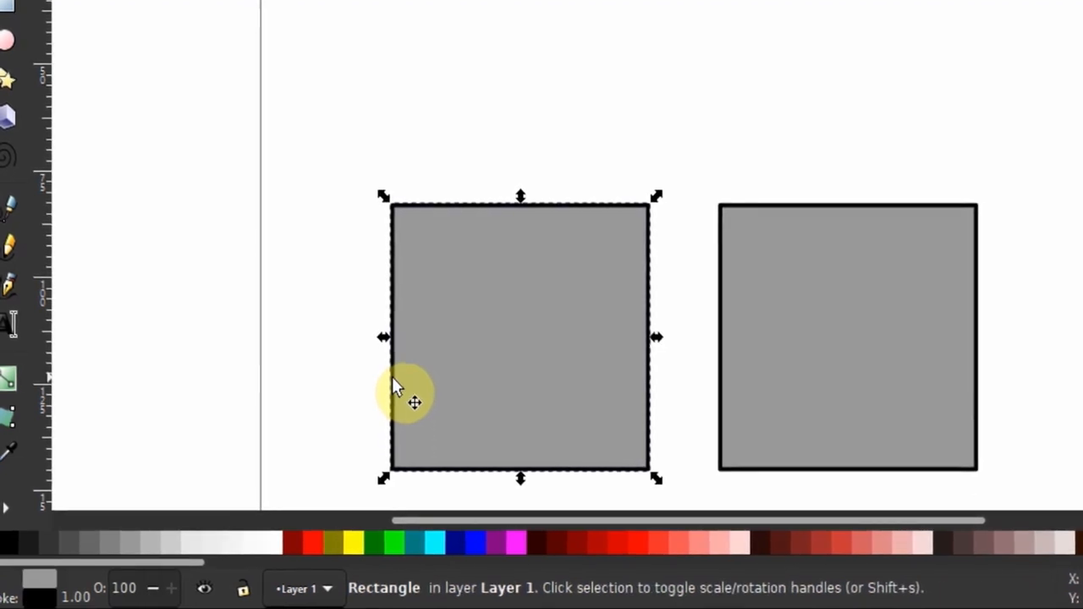
{"action": "mouse_move", "coordinate": [110, 516]}
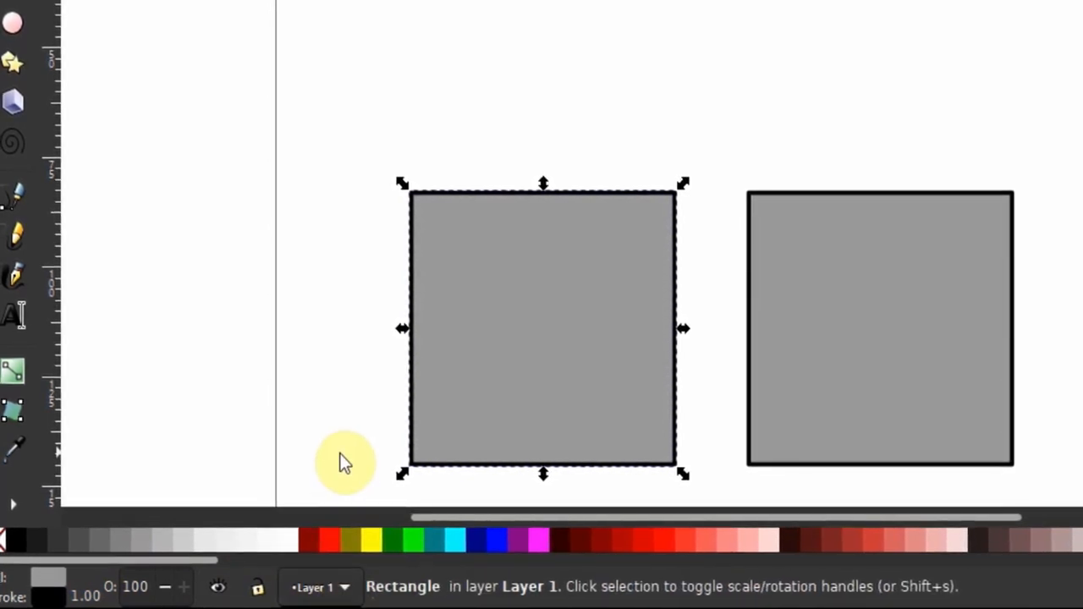
{"action": "mouse_move", "coordinate": [499, 540]}
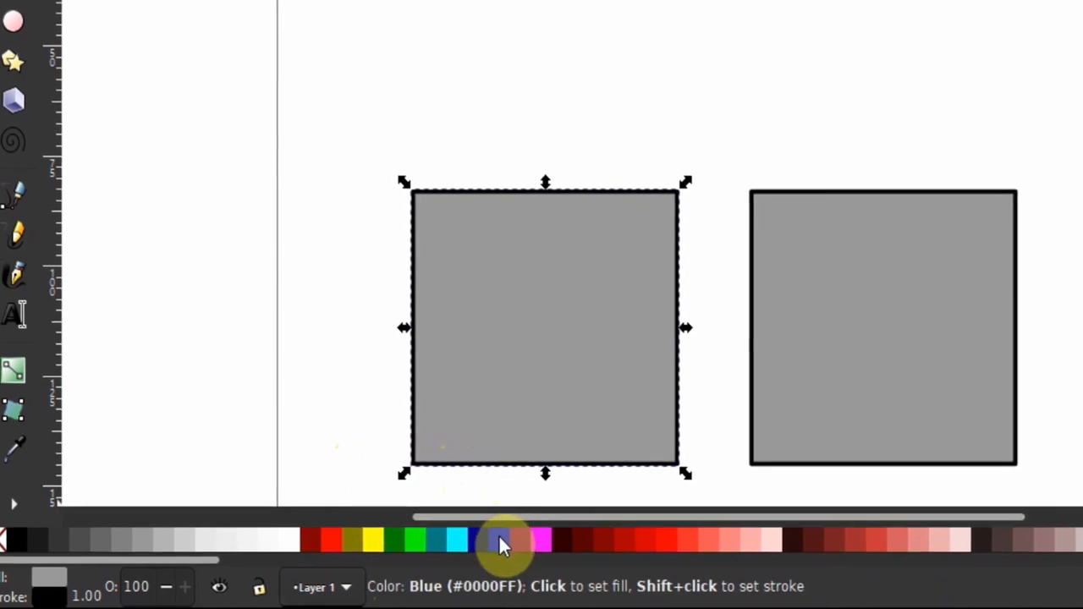
{"action": "left_click", "coordinate": [500, 539]}
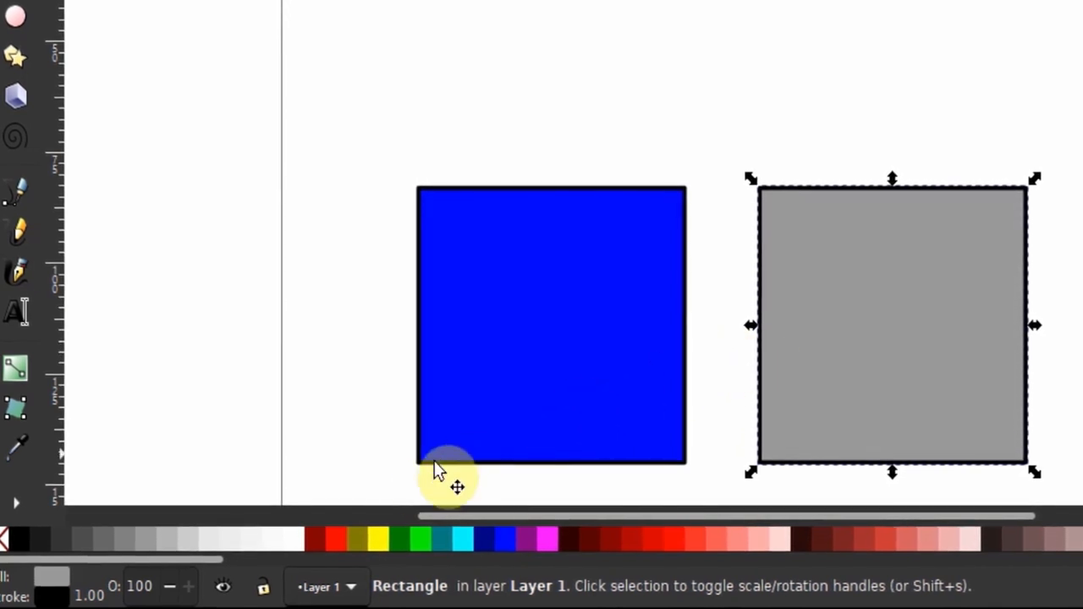
{"action": "left_click", "coordinate": [378, 538]}
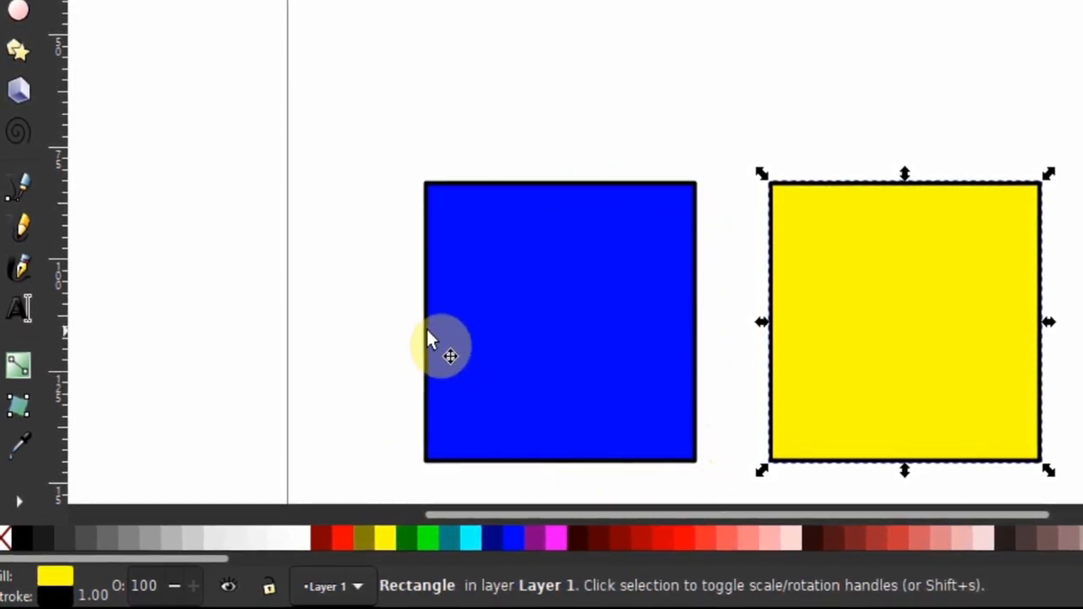
{"action": "left_click", "coordinate": [559, 321]}
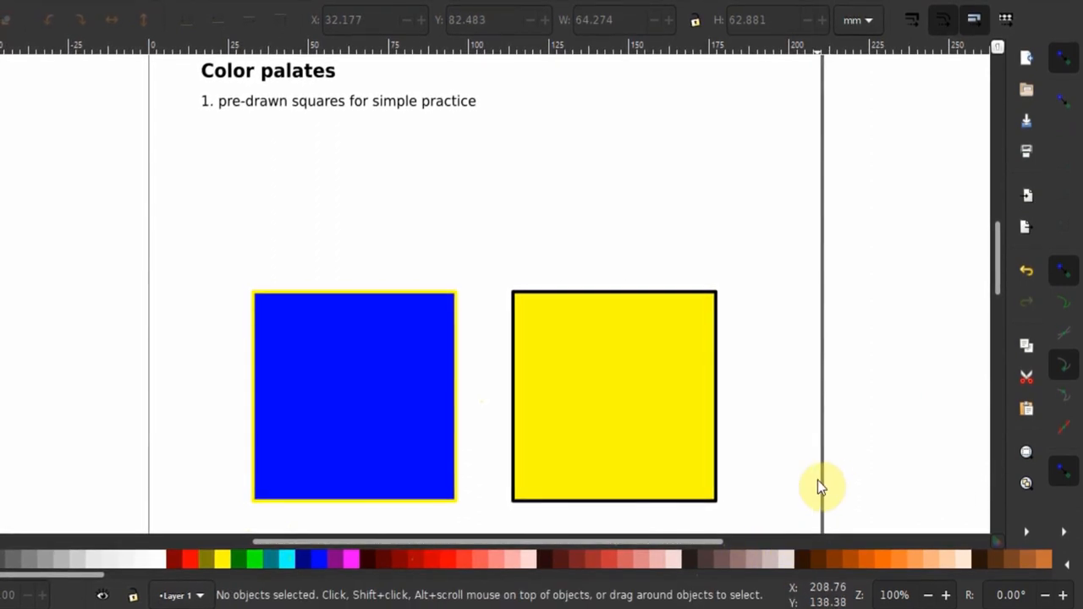
{"action": "mouse_move", "coordinate": [899, 498]}
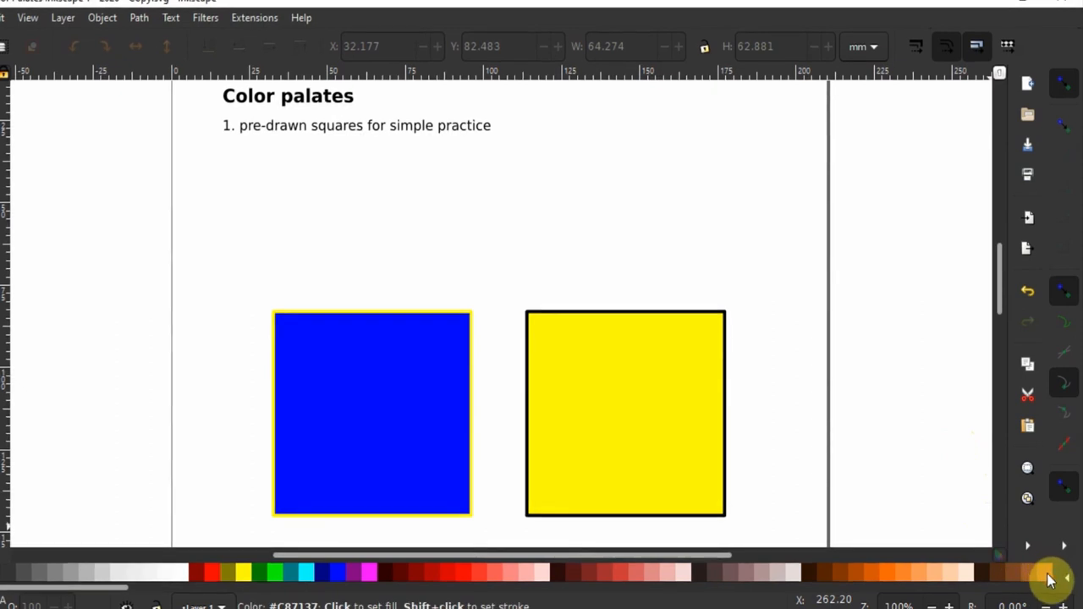
- Browse the list of colour palettes from the swatch bar, then dismiss it
{"action": "left_click", "coordinate": [1049, 578]}
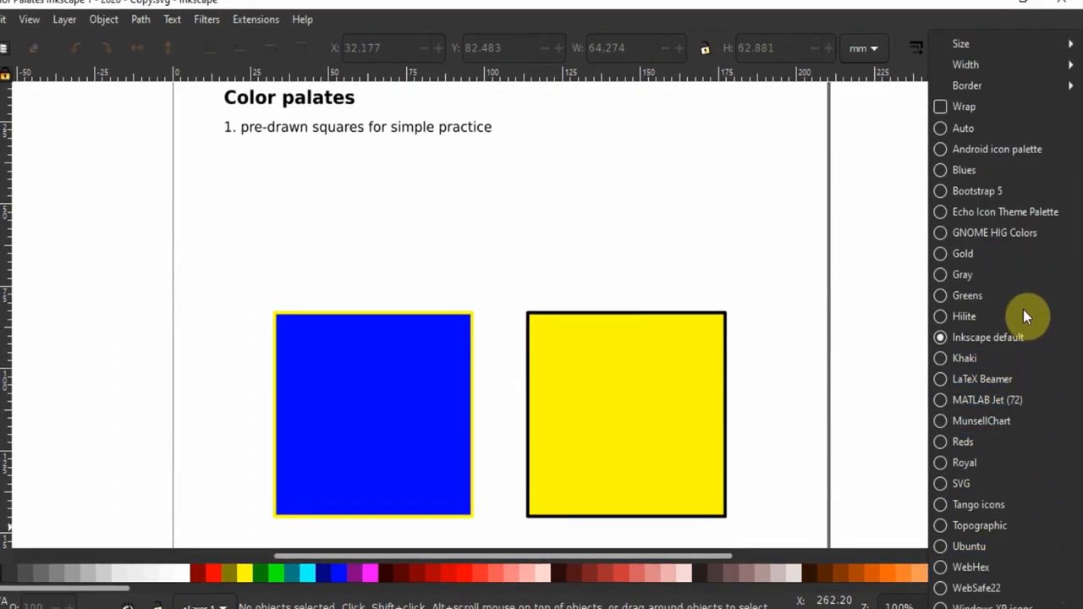
{"action": "left_click", "coordinate": [961, 44]}
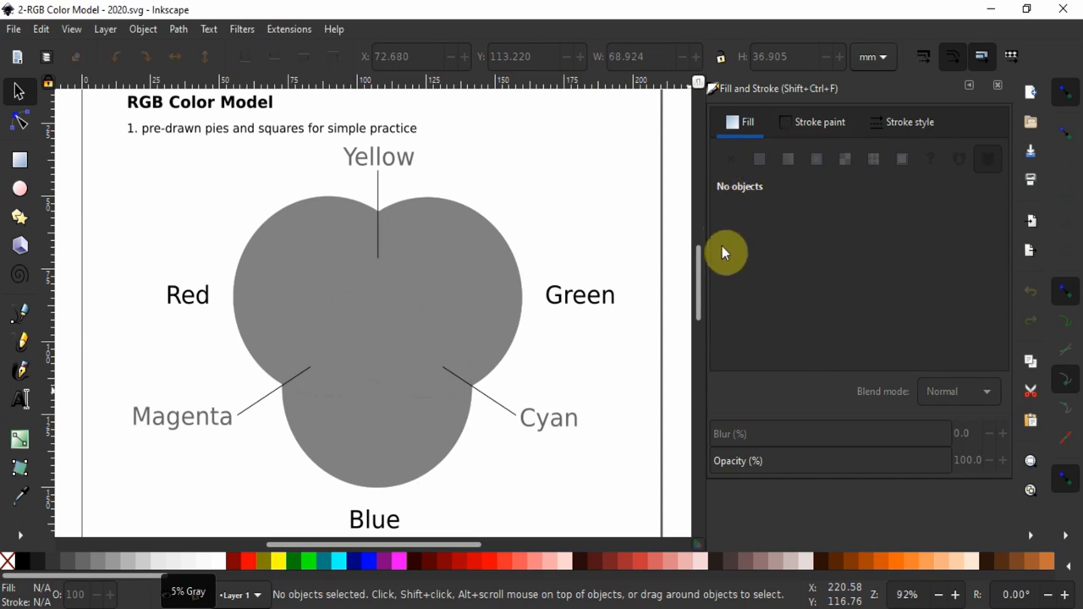
{"action": "mouse_move", "coordinate": [792, 271]}
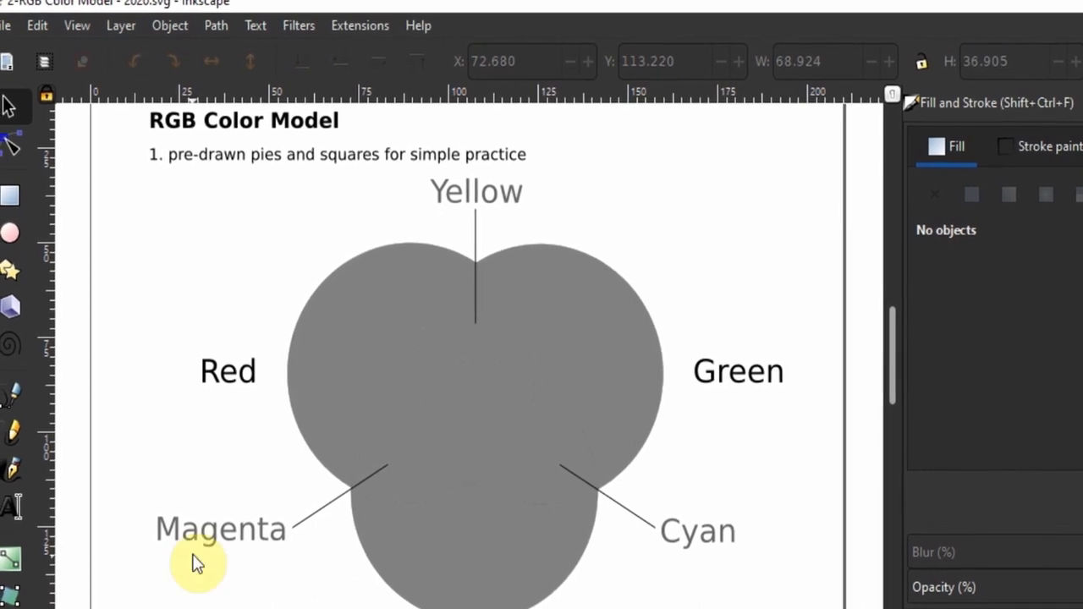
- Open Object > Fill and Stroke to view the Red pie's flat grey 128, 128, 128 fill
{"action": "left_click", "coordinate": [172, 26]}
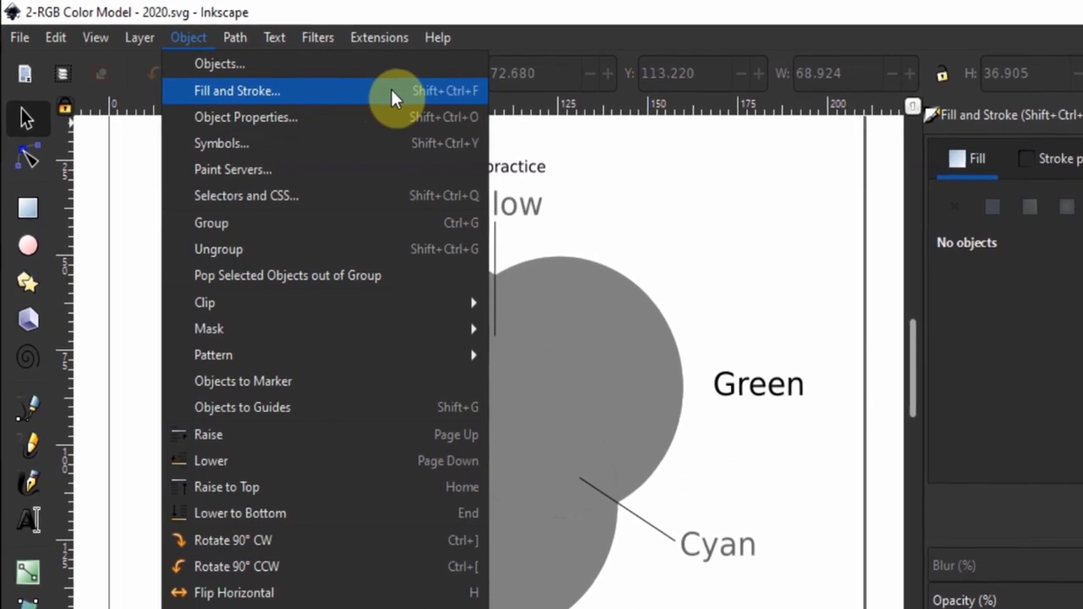
{"action": "left_click", "coordinate": [237, 91]}
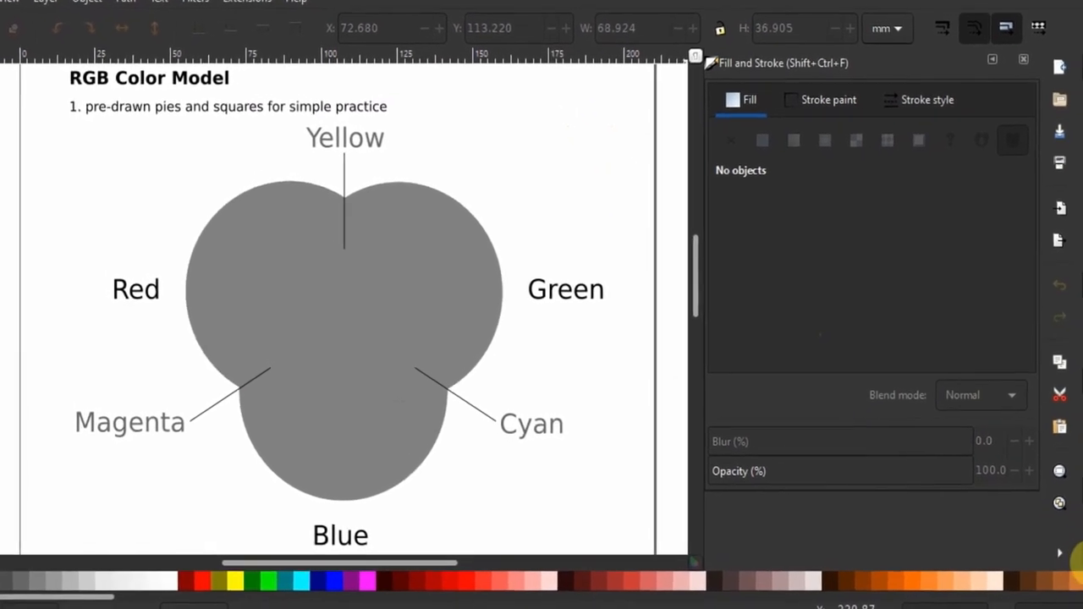
{"action": "right_click", "coordinate": [1053, 545]}
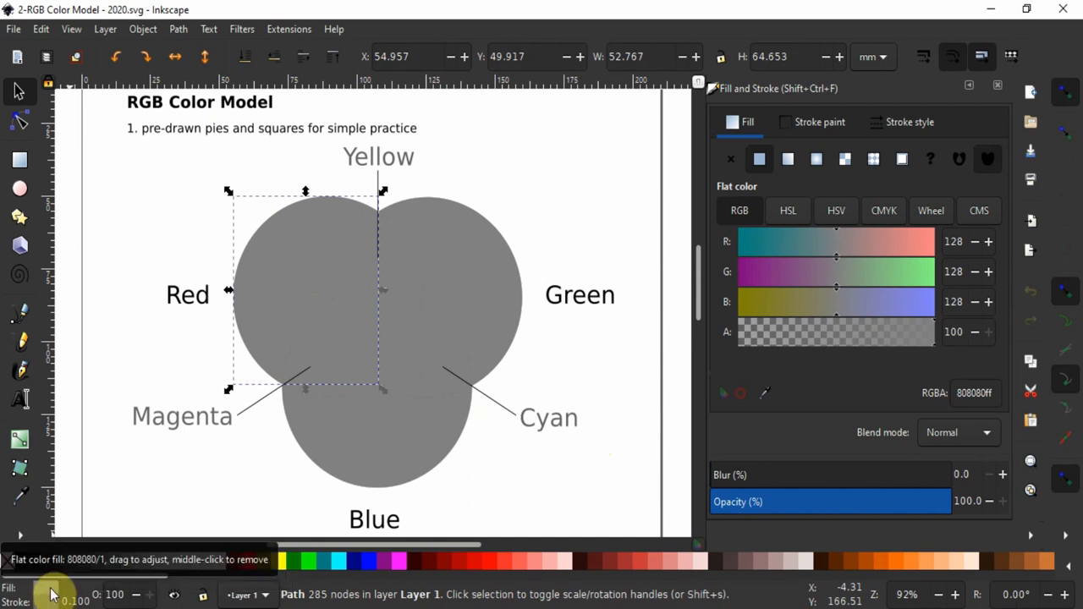
- Deselect the pie shape and toggle the additional commands bar
{"action": "left_click", "coordinate": [118, 298]}
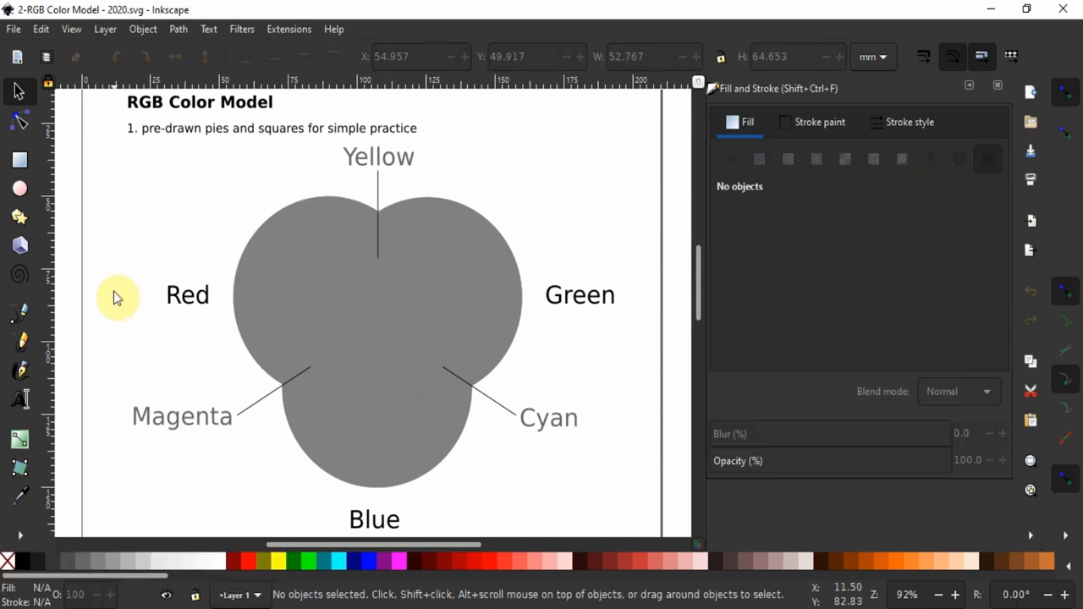
{"action": "left_click", "coordinate": [71, 29]}
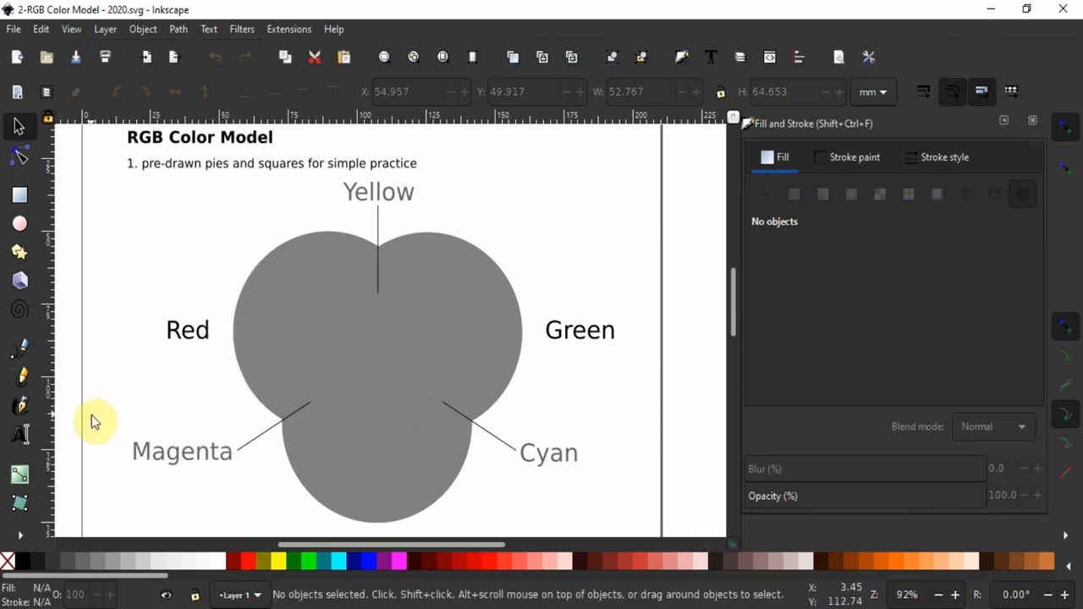
{"action": "mouse_move", "coordinate": [118, 397]}
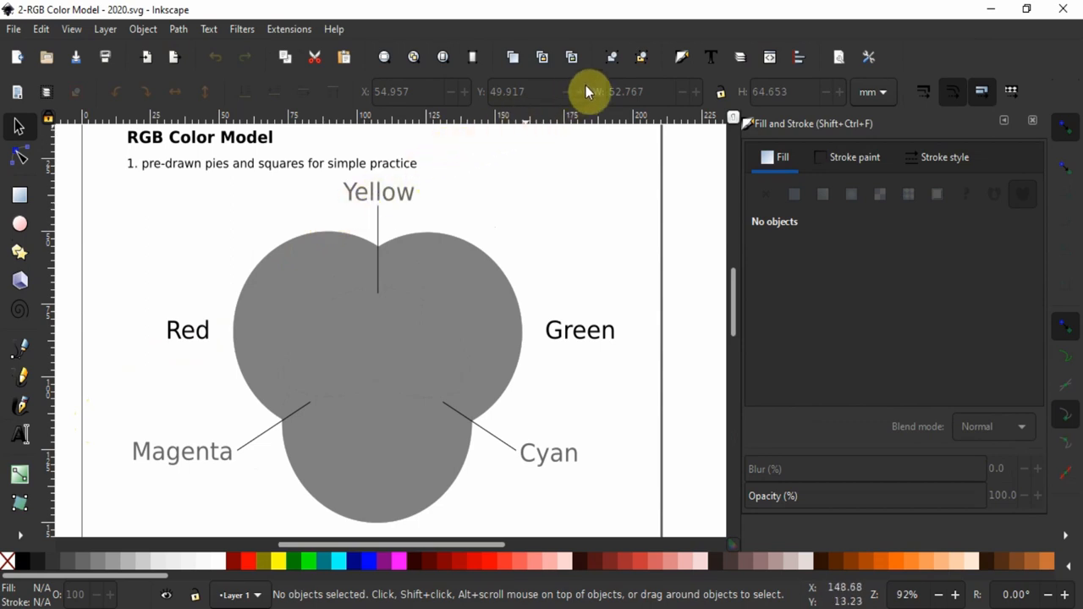
{"action": "mouse_move", "coordinate": [681, 57]}
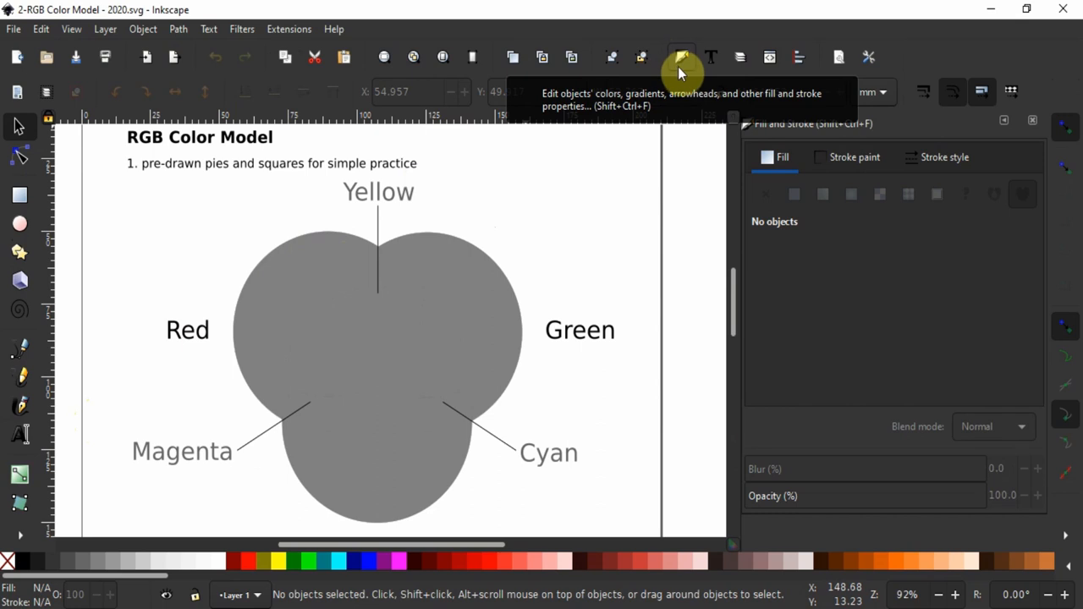
{"action": "mouse_move", "coordinate": [684, 61]}
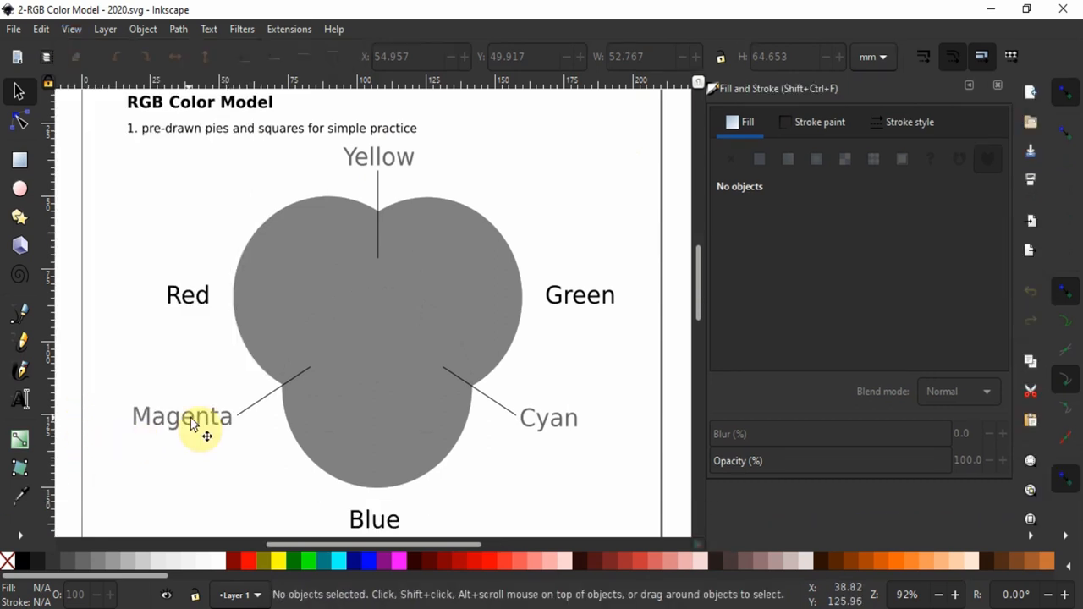
{"action": "mouse_move", "coordinate": [389, 241]}
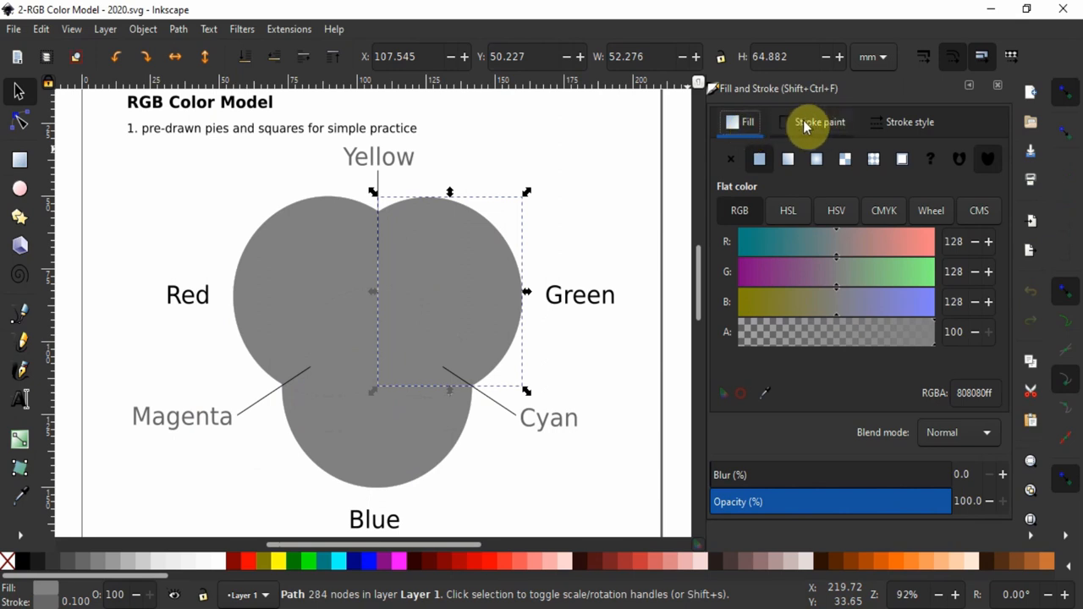
- View the grey 128, 128, 128 fill through the Wheel, HSV and RGB colour tabs
{"action": "left_click", "coordinate": [745, 121]}
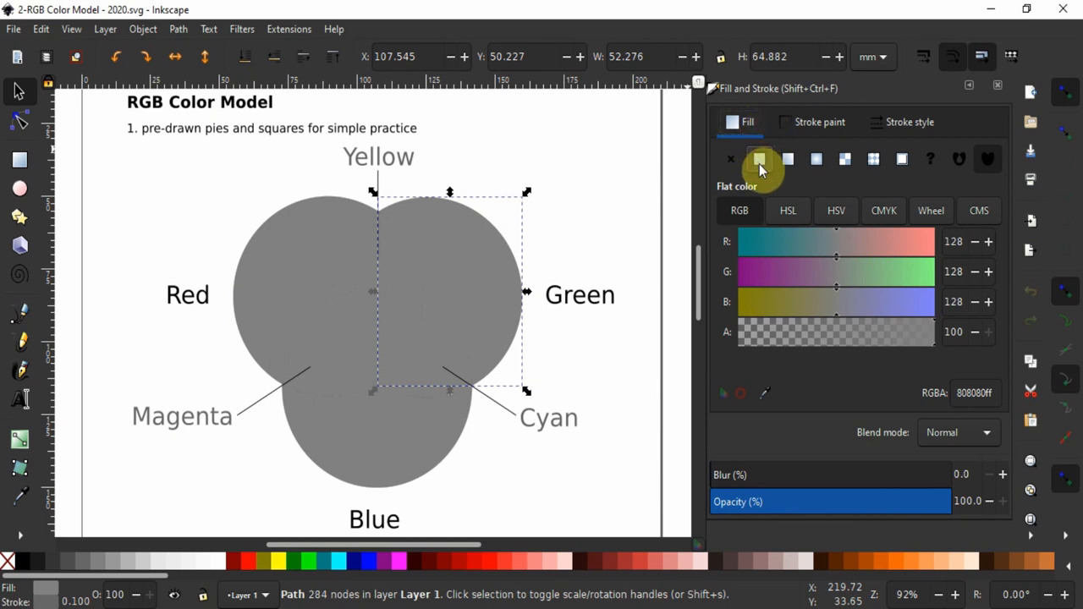
{"action": "mouse_move", "coordinate": [786, 159]}
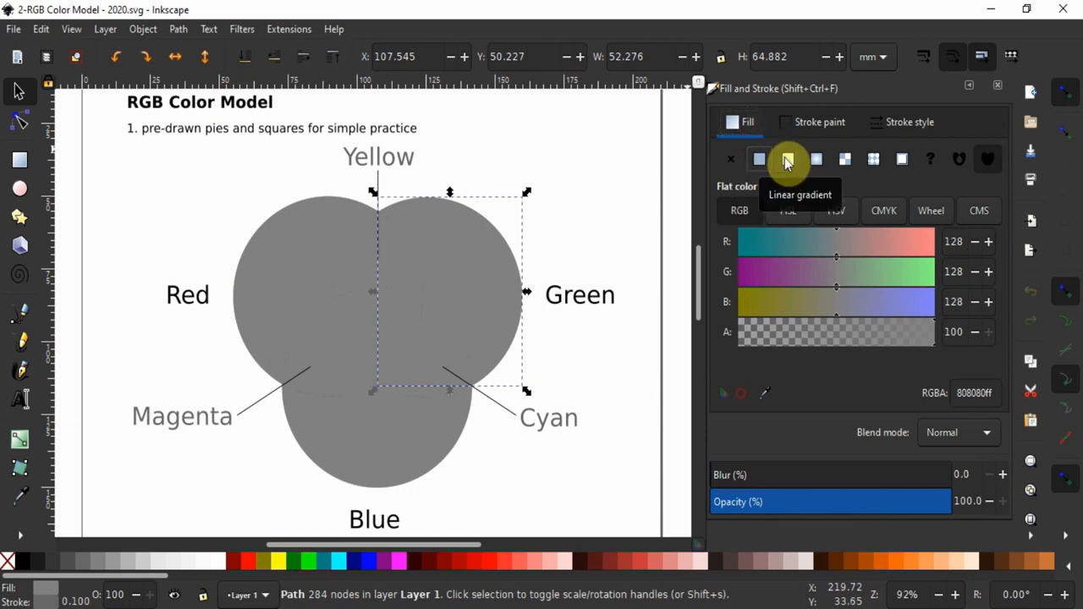
{"action": "mouse_move", "coordinate": [856, 159]}
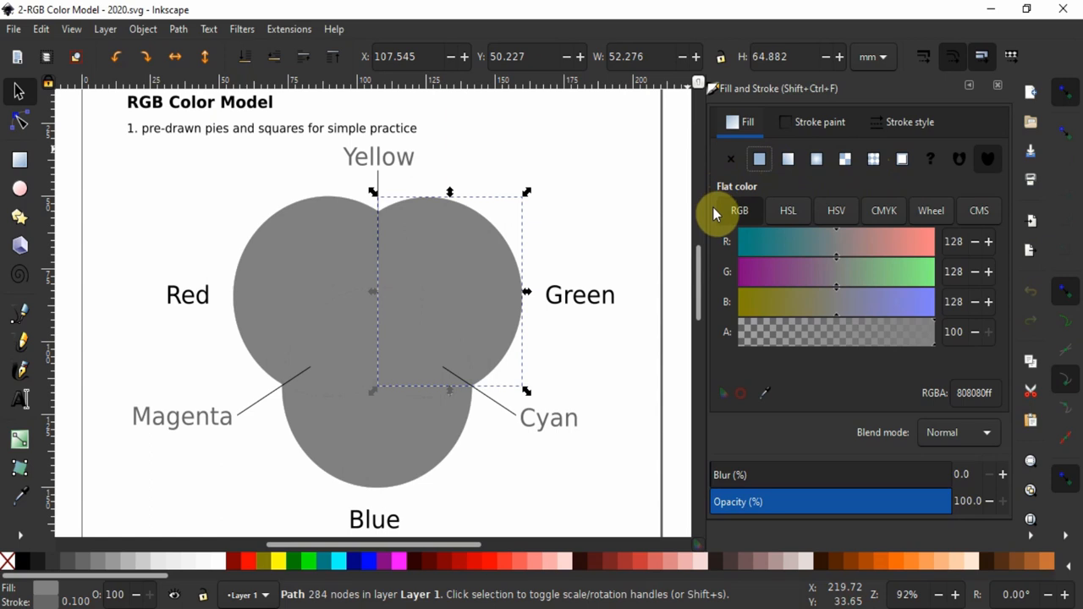
{"action": "left_click", "coordinate": [787, 210]}
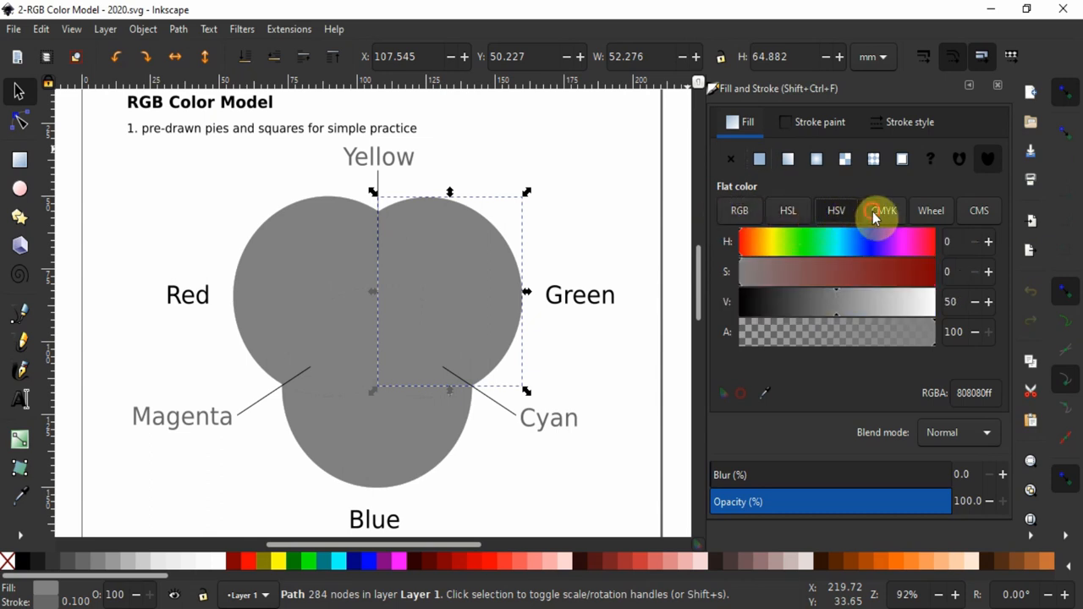
{"action": "left_click", "coordinate": [931, 211]}
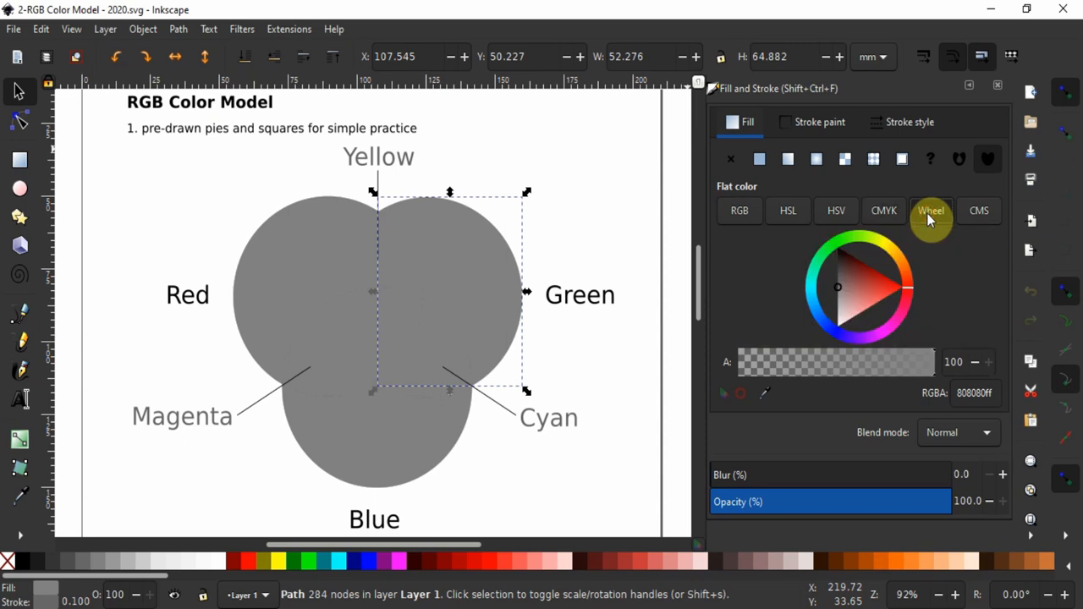
{"action": "mouse_move", "coordinate": [850, 213]}
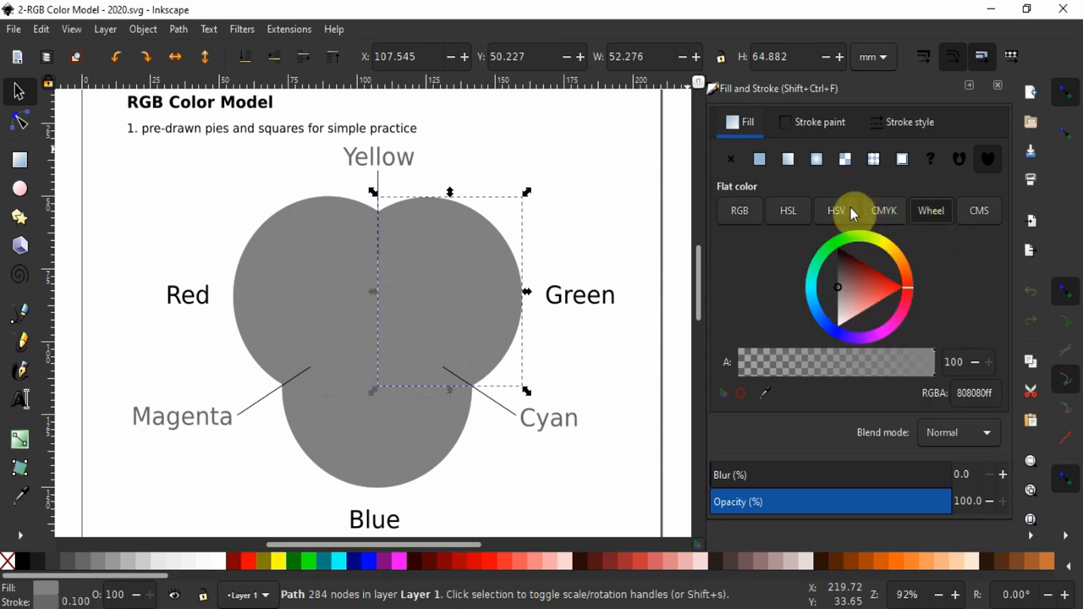
{"action": "left_click", "coordinate": [739, 209]}
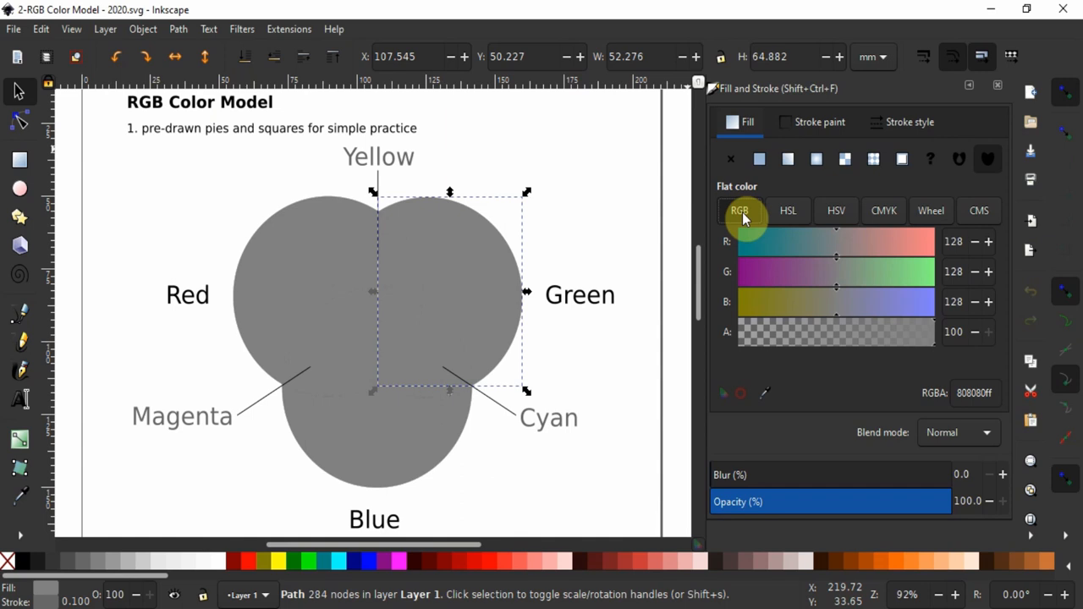
{"action": "mouse_move", "coordinate": [669, 190]}
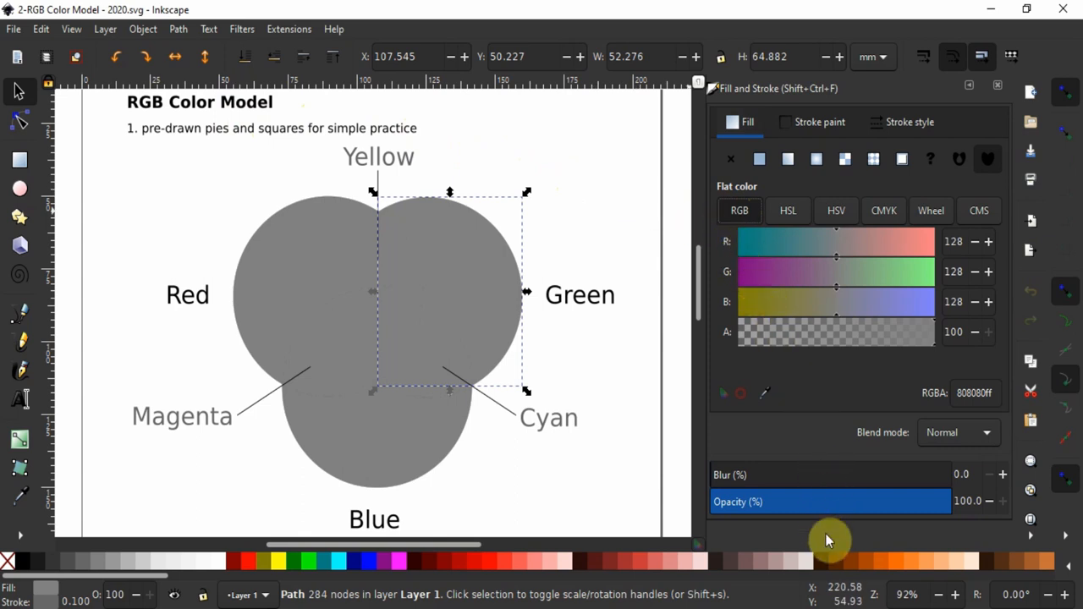
{"action": "mouse_move", "coordinate": [766, 242]}
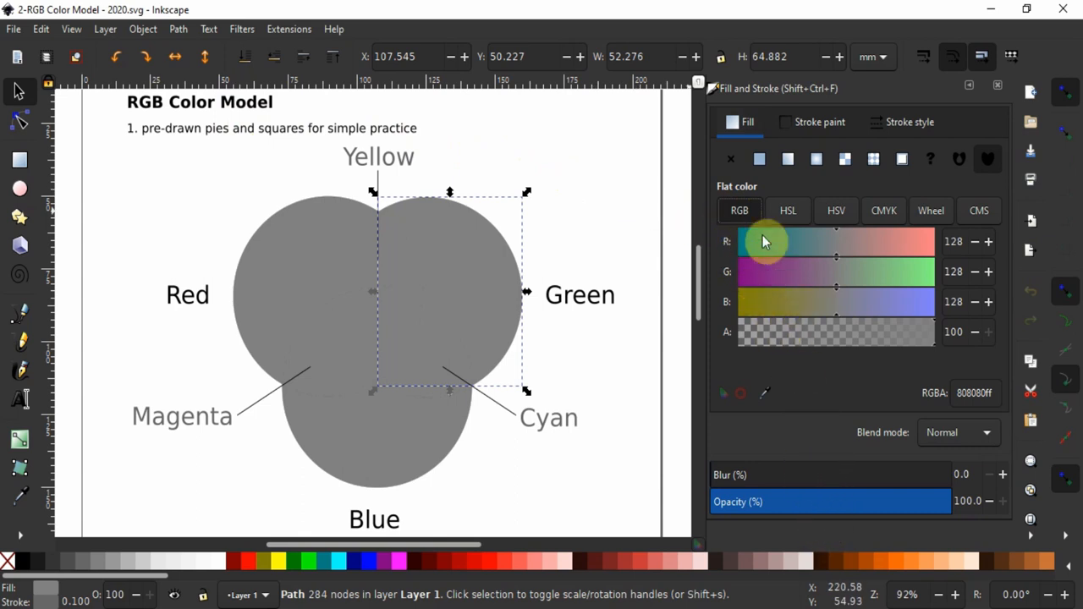
{"action": "mouse_move", "coordinate": [759, 159]}
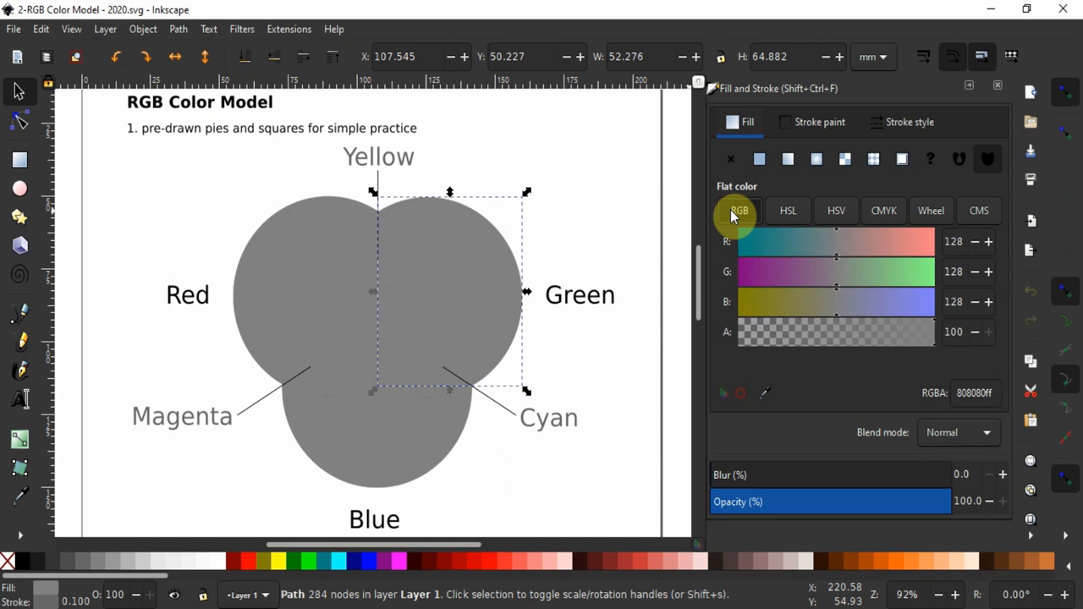
{"action": "mouse_move", "coordinate": [814, 254]}
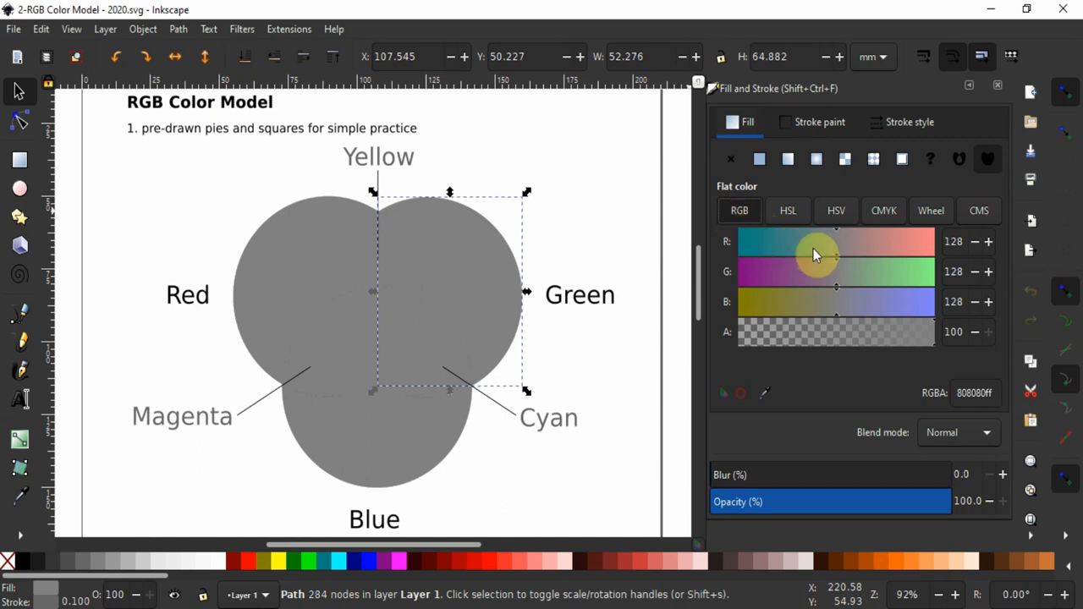
{"action": "mouse_move", "coordinate": [833, 298]}
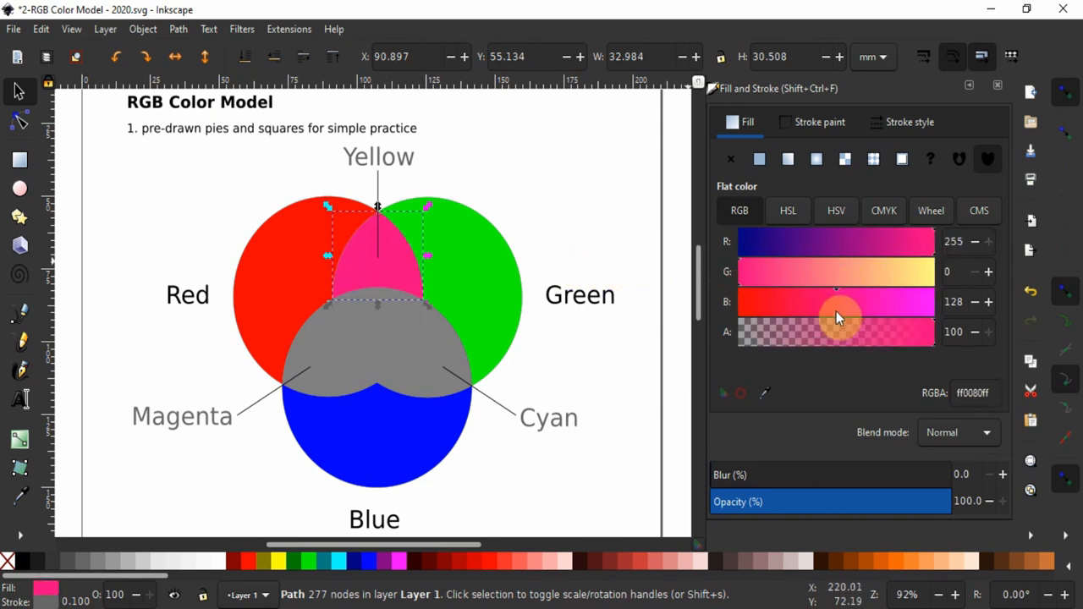
- Drag the RGB sliders to turn the top overlap yellow and remove red from the Cyan overlap
{"action": "left_click_drag", "start_coordinate": [835, 301], "coordinate": [738, 302]}
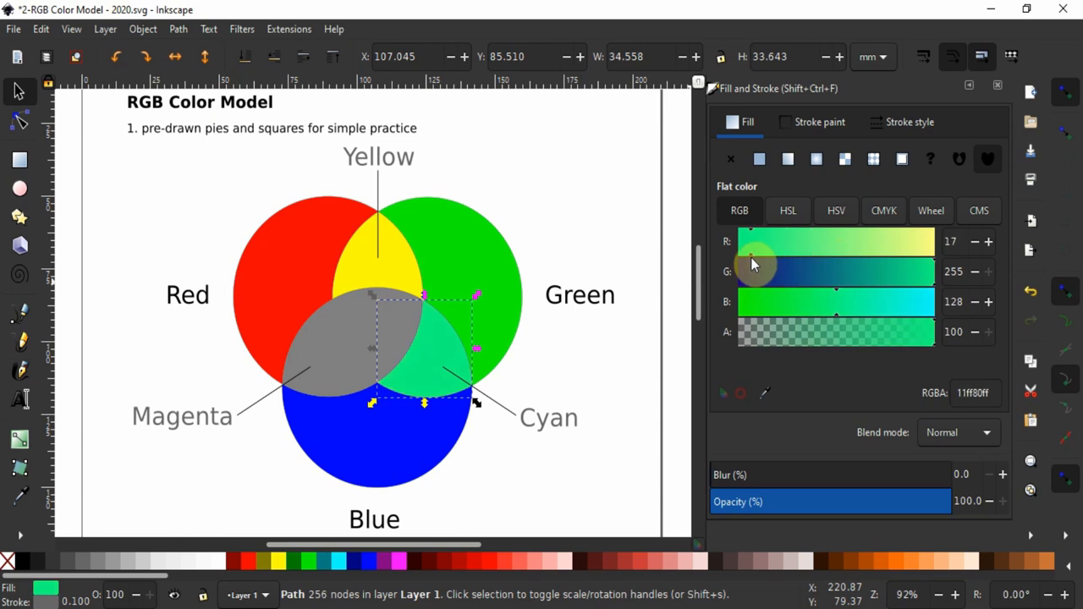
{"action": "left_click_drag", "start_coordinate": [753, 241], "coordinate": [736, 241]}
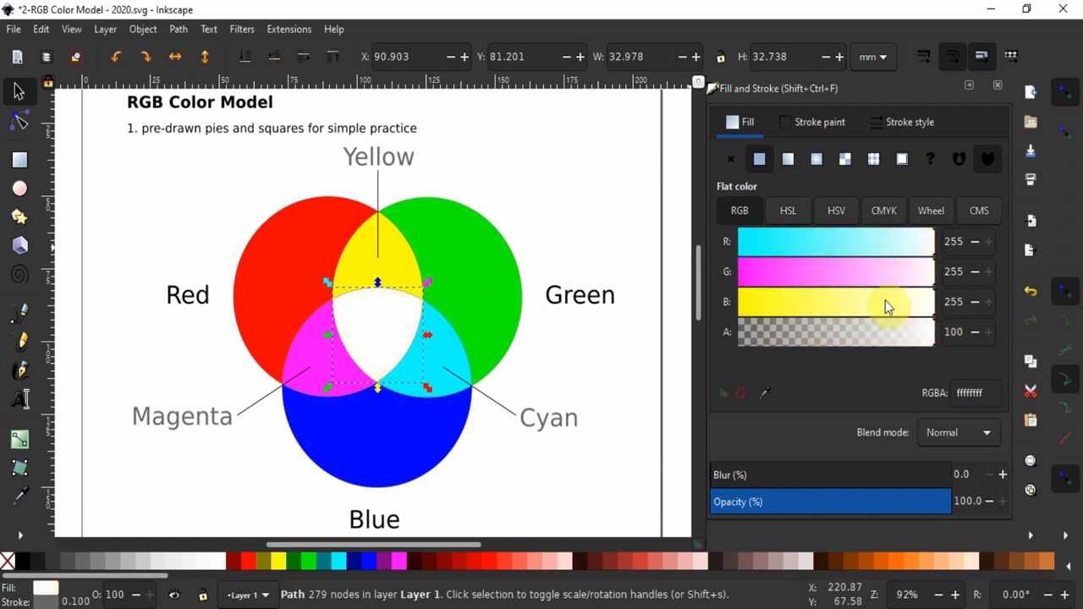
{"action": "mouse_move", "coordinate": [903, 320]}
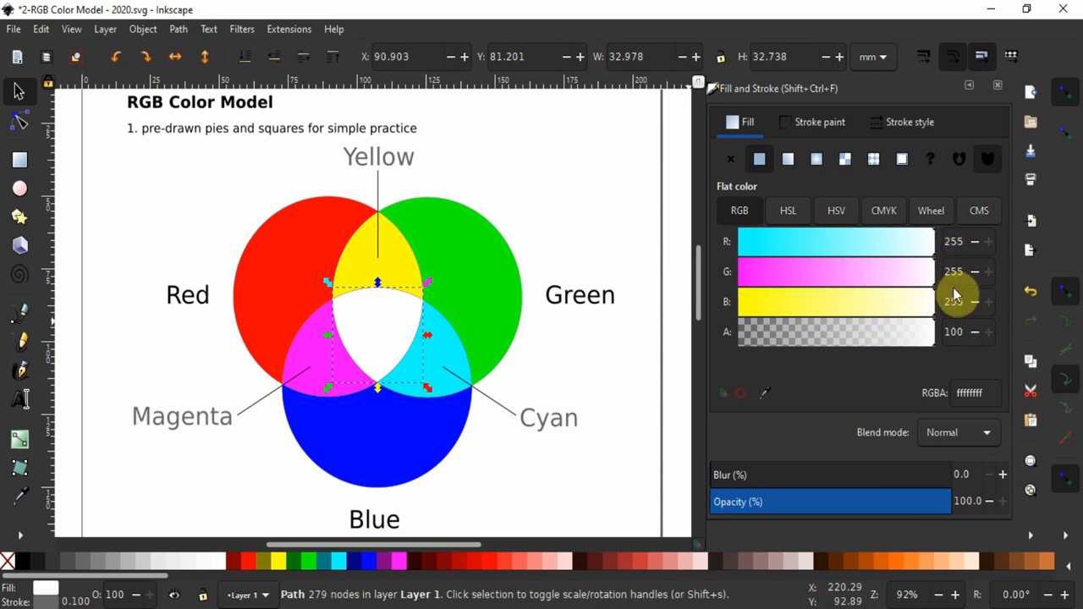
{"action": "mouse_move", "coordinate": [931, 308]}
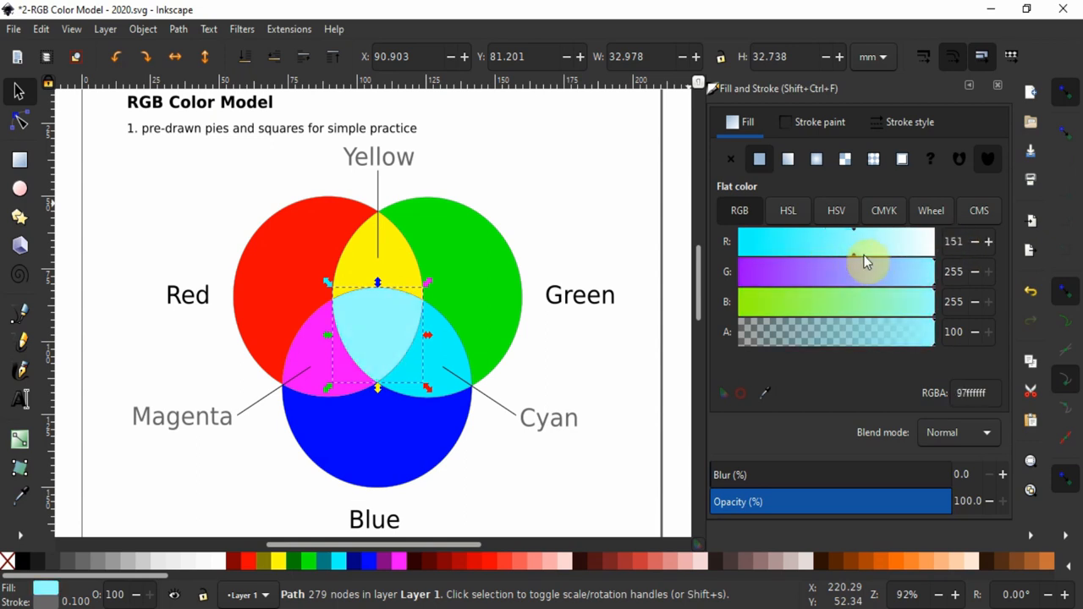
- Drag the red slider back up to restore the centre overlap to pure white (255, 255, 255)
{"action": "left_click_drag", "start_coordinate": [855, 241], "coordinate": [948, 241]}
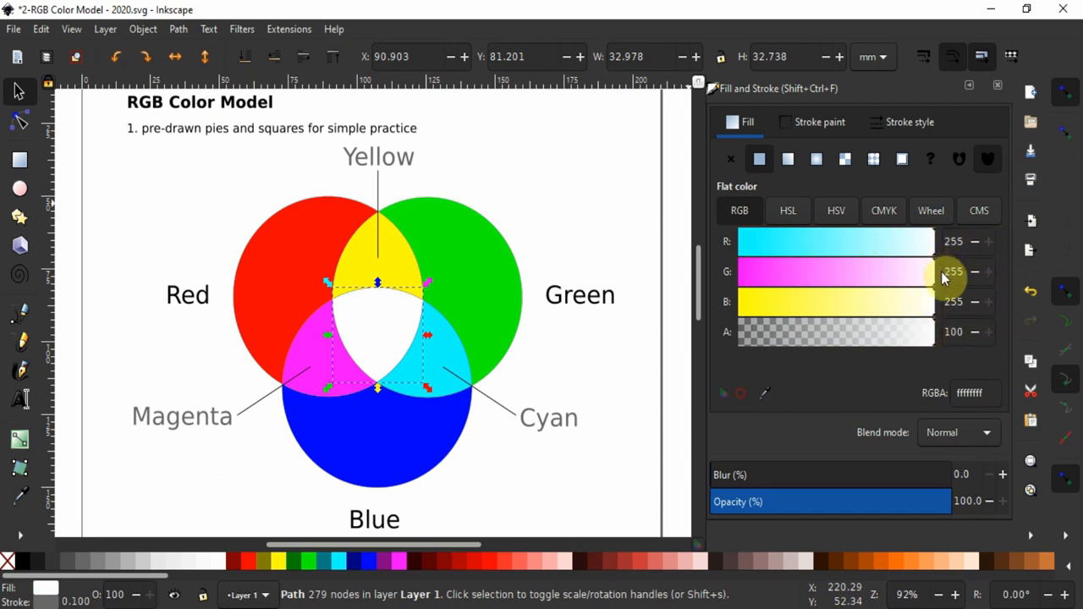
{"action": "mouse_move", "coordinate": [981, 275]}
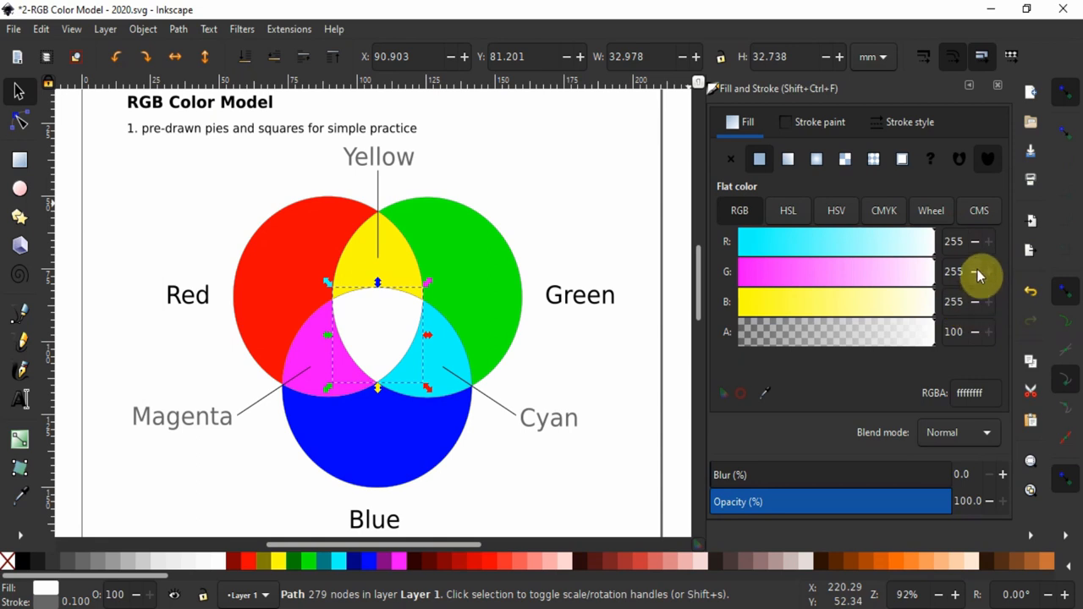
{"action": "mouse_move", "coordinate": [973, 266]}
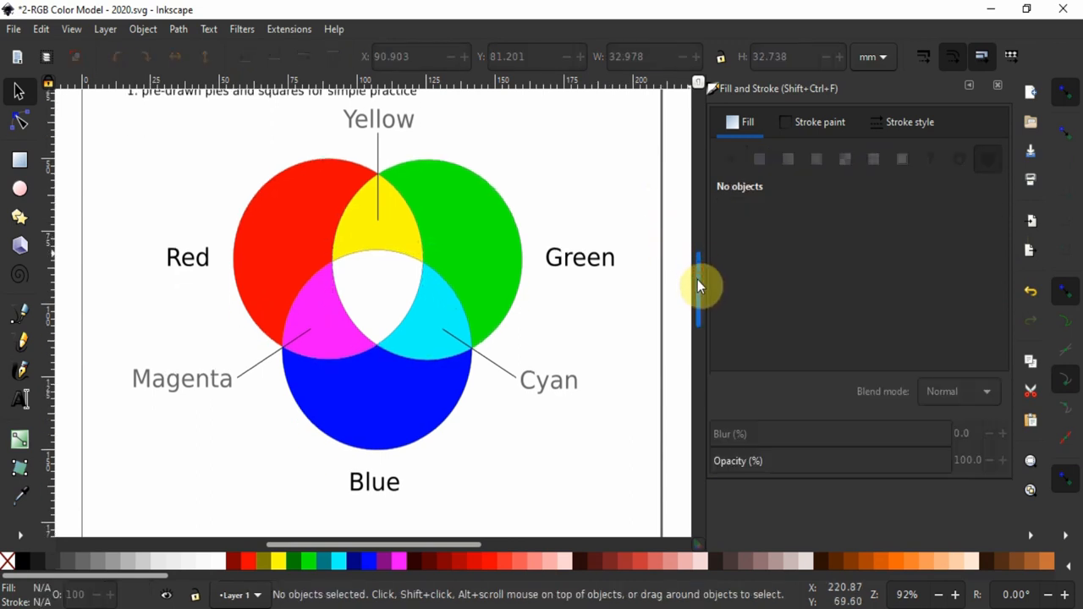
- Scroll down to the three grey practice squares, then bring up the W3Schools homepage
{"action": "scroll", "scroll_direction": "down", "scroll_amount": 3}
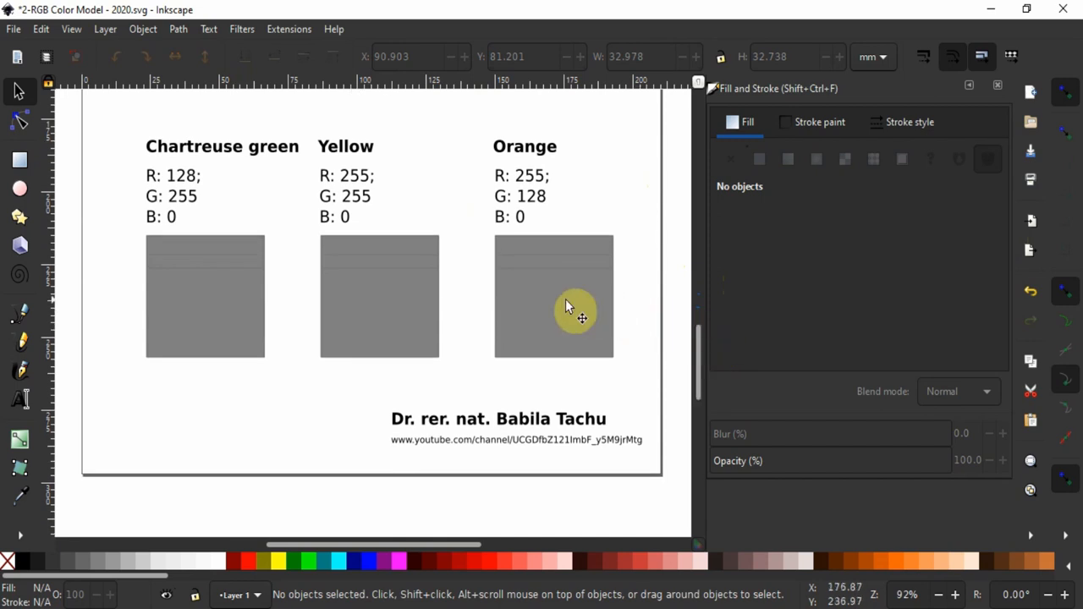
{"action": "left_click", "coordinate": [204, 296]}
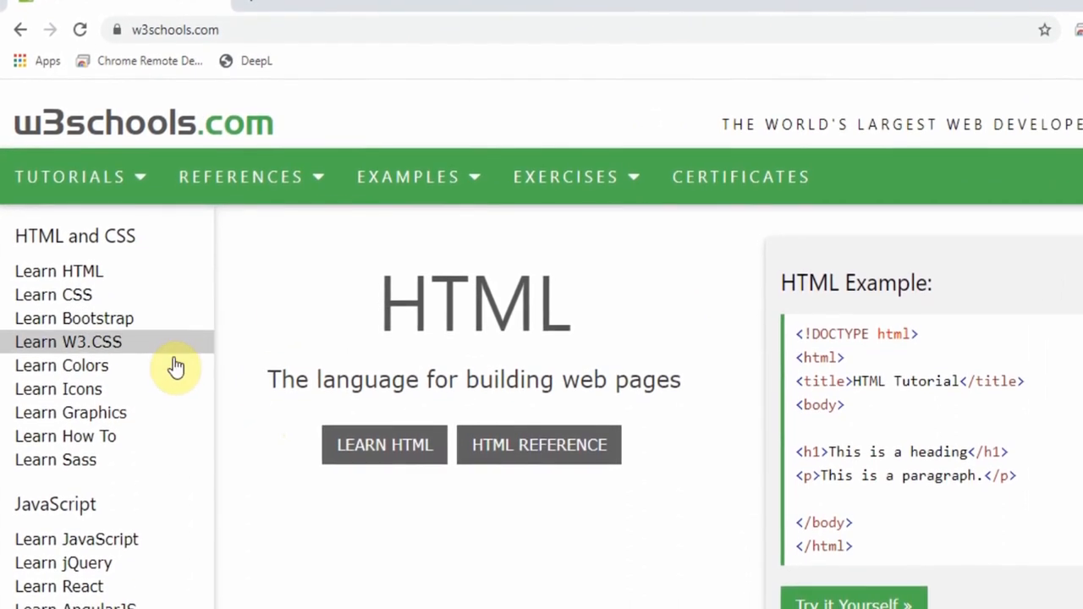
- Navigate W3Schools through Learn Colors and Color Names to the Color Picker, previewing hexagon colours
{"action": "scroll", "scroll_direction": "down", "scroll_amount": 3}
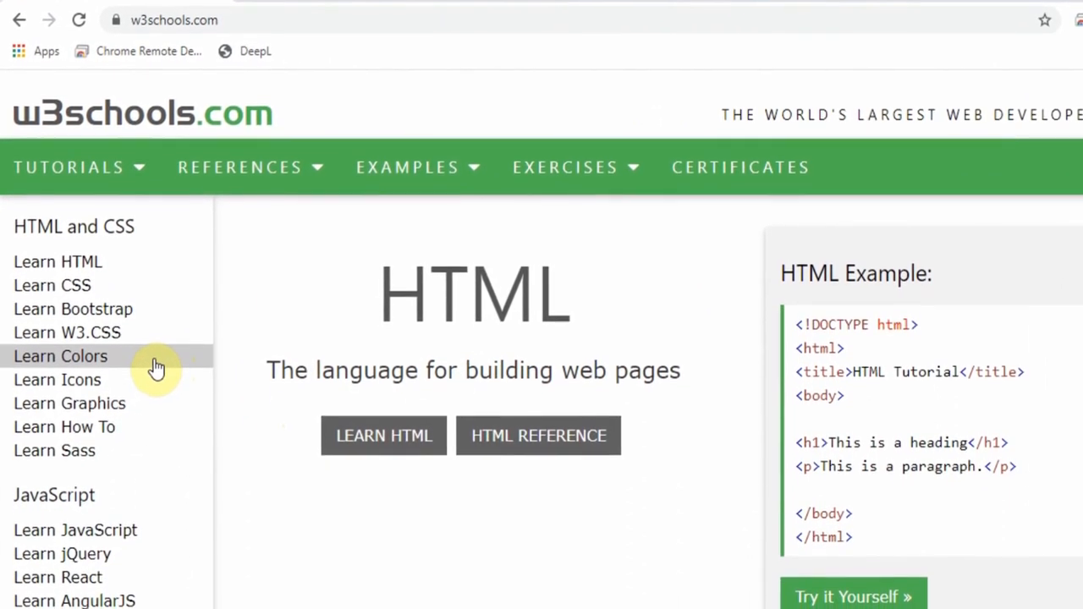
{"action": "left_click", "coordinate": [61, 355]}
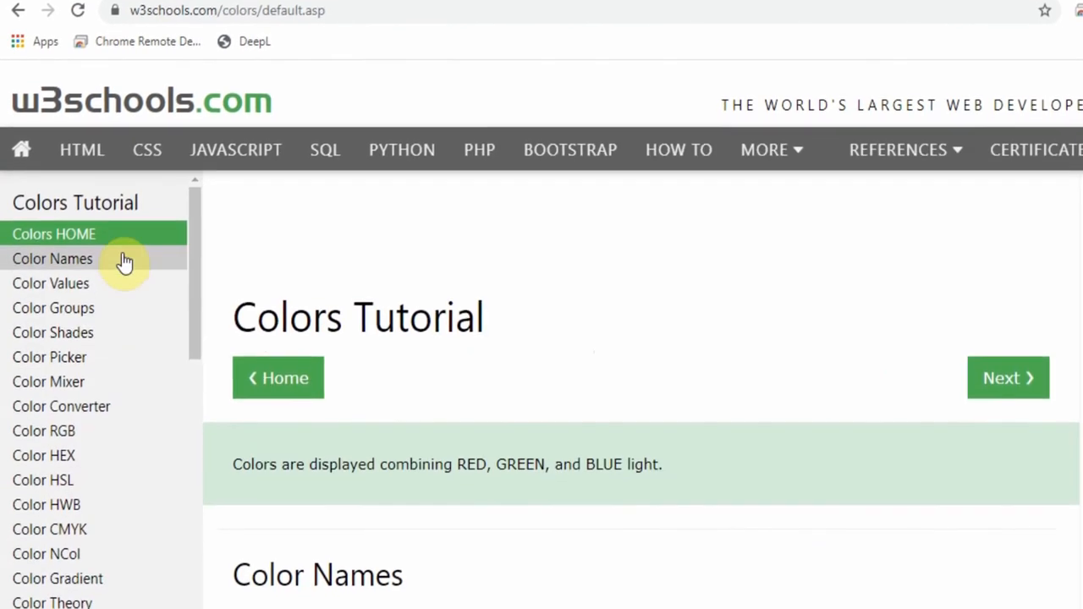
{"action": "left_click", "coordinate": [52, 259]}
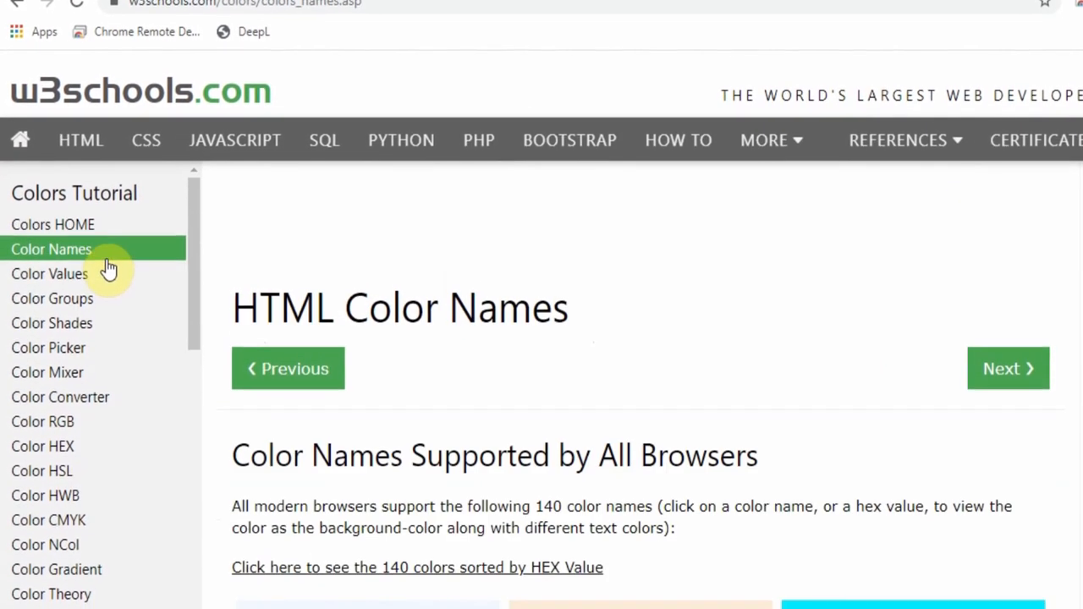
{"action": "left_click", "coordinate": [49, 249]}
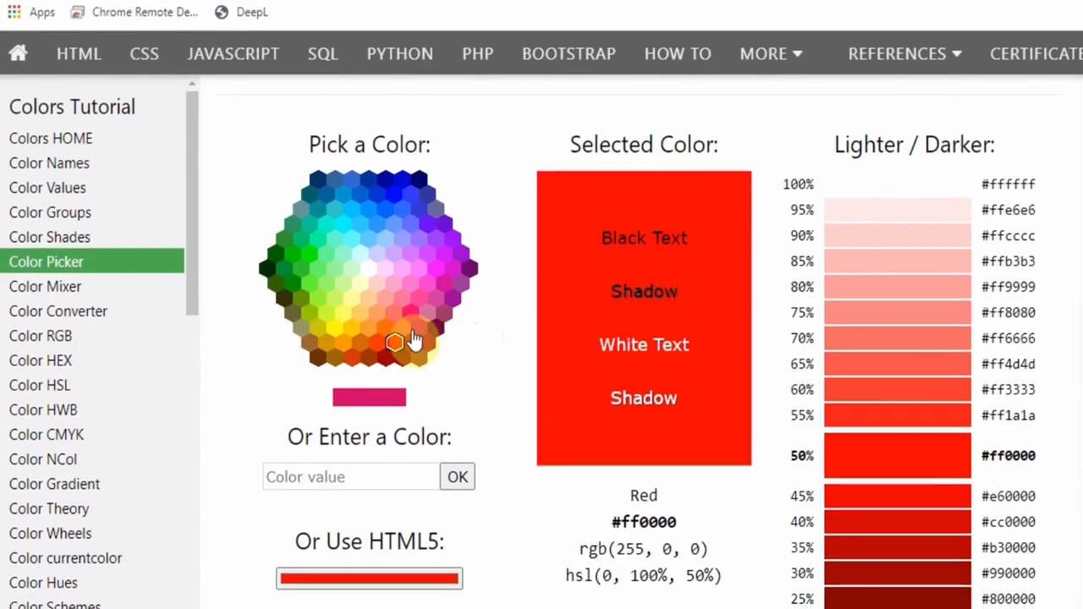
{"action": "left_click", "coordinate": [318, 258]}
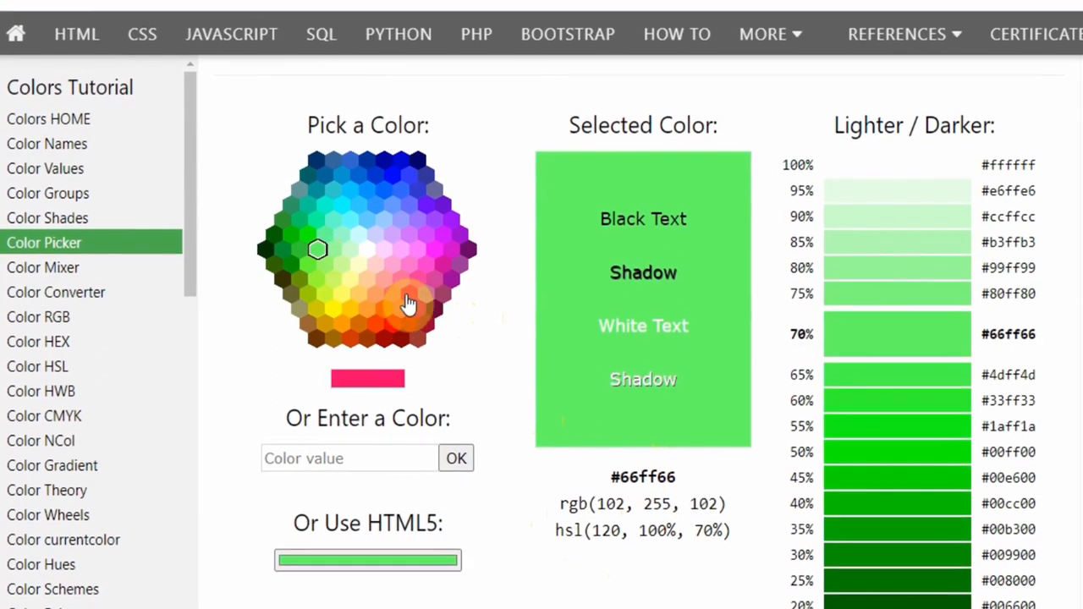
{"action": "left_click", "coordinate": [401, 300]}
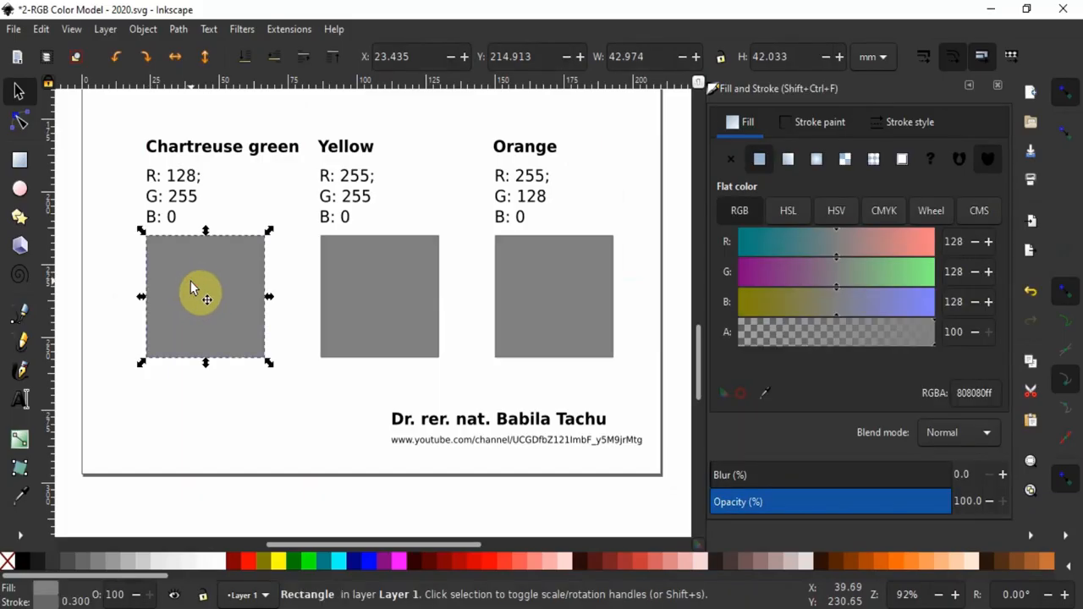
- Fill the Chartreuse green, Yellow and Orange squares with their RGB values and recheck them
{"action": "left_click", "coordinate": [953, 272]}
{"action": "type", "text": "0"}
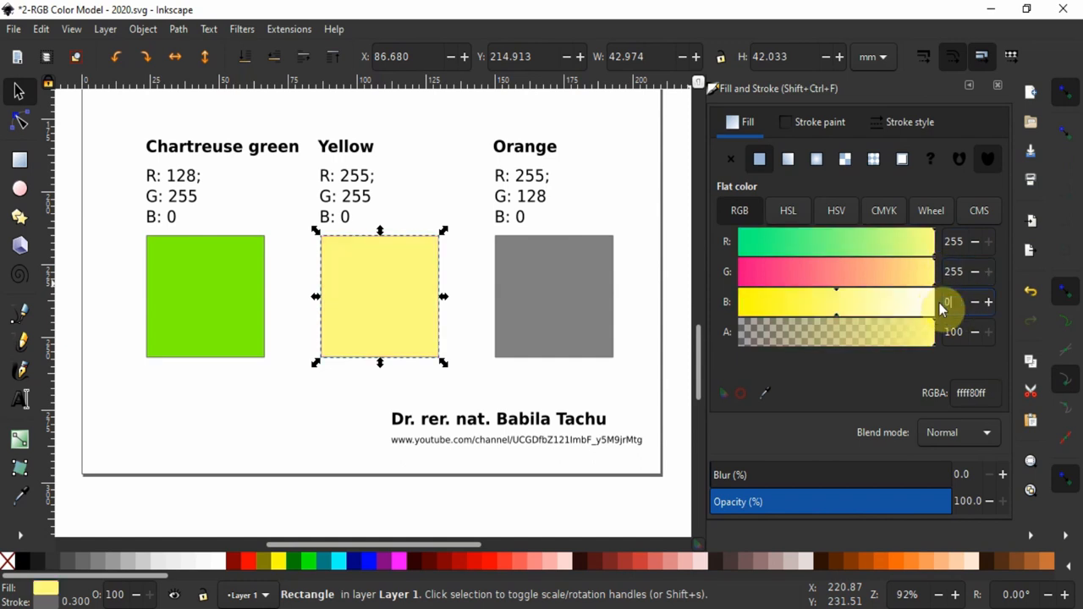
{"action": "left_click", "coordinate": [554, 297]}
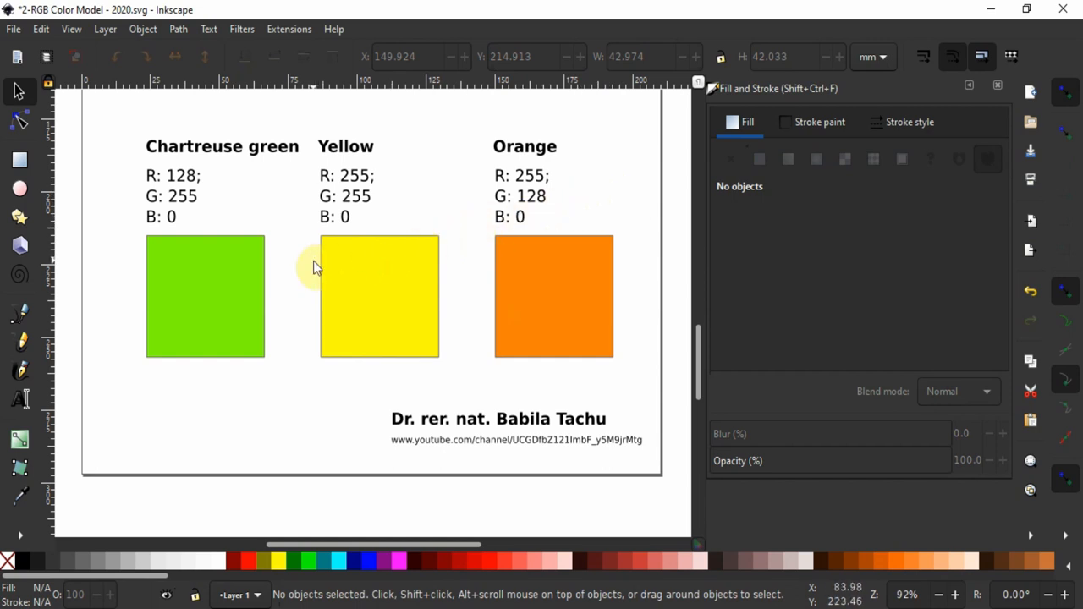
{"action": "mouse_move", "coordinate": [609, 199]}
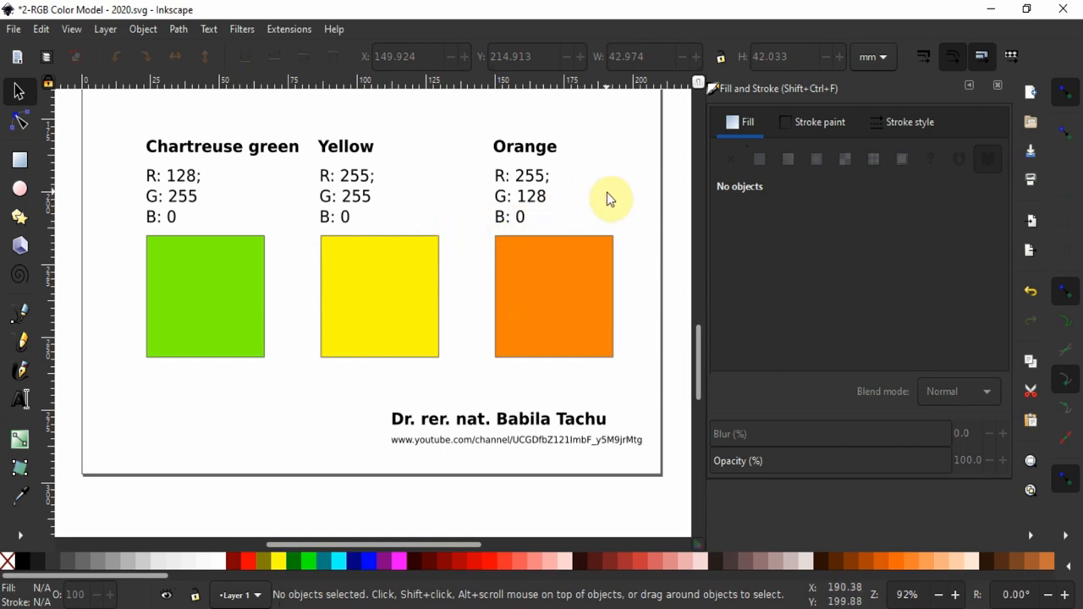
{"action": "mouse_move", "coordinate": [257, 296]}
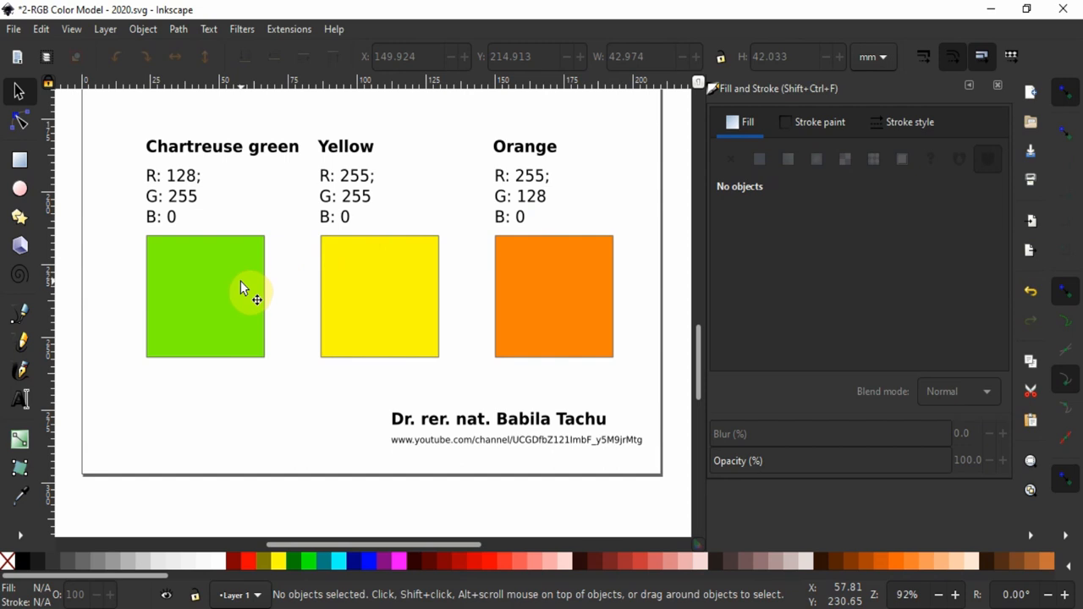
{"action": "mouse_move", "coordinate": [217, 296]}
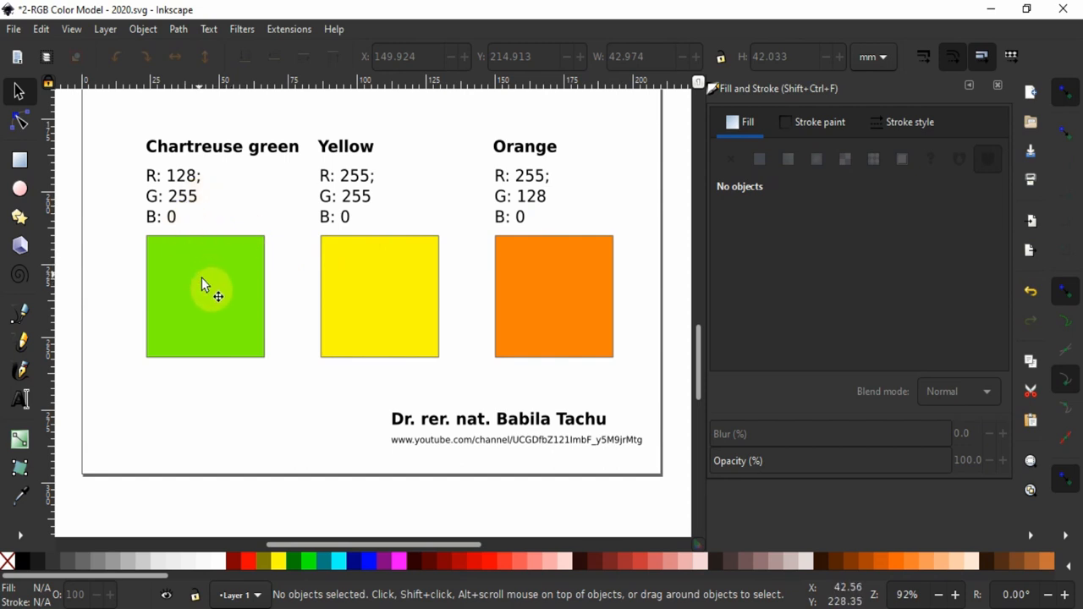
{"action": "left_click", "coordinate": [379, 296]}
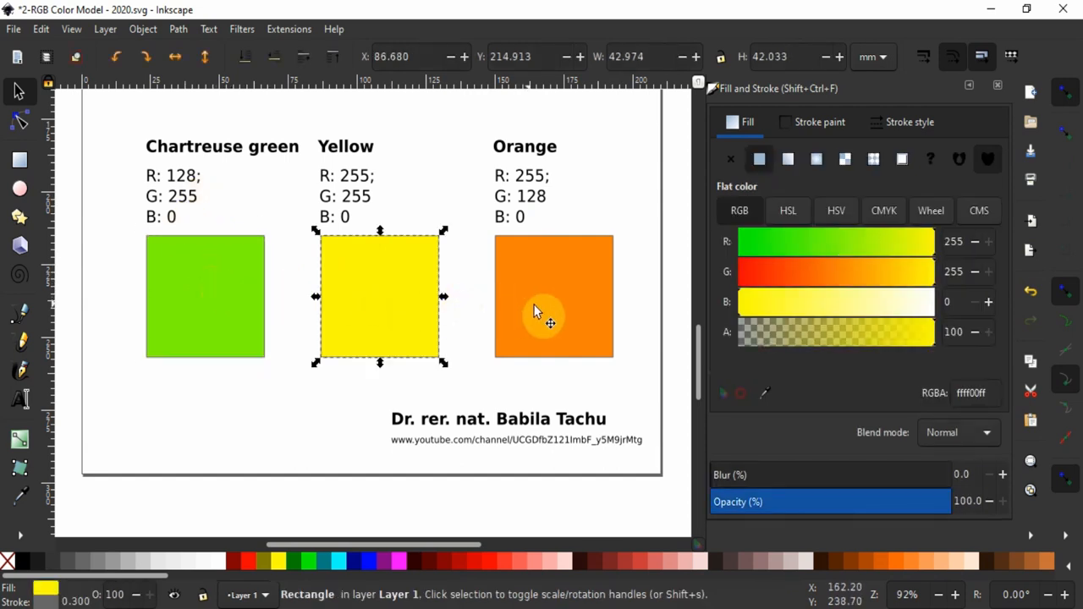
{"action": "left_click", "coordinate": [554, 296]}
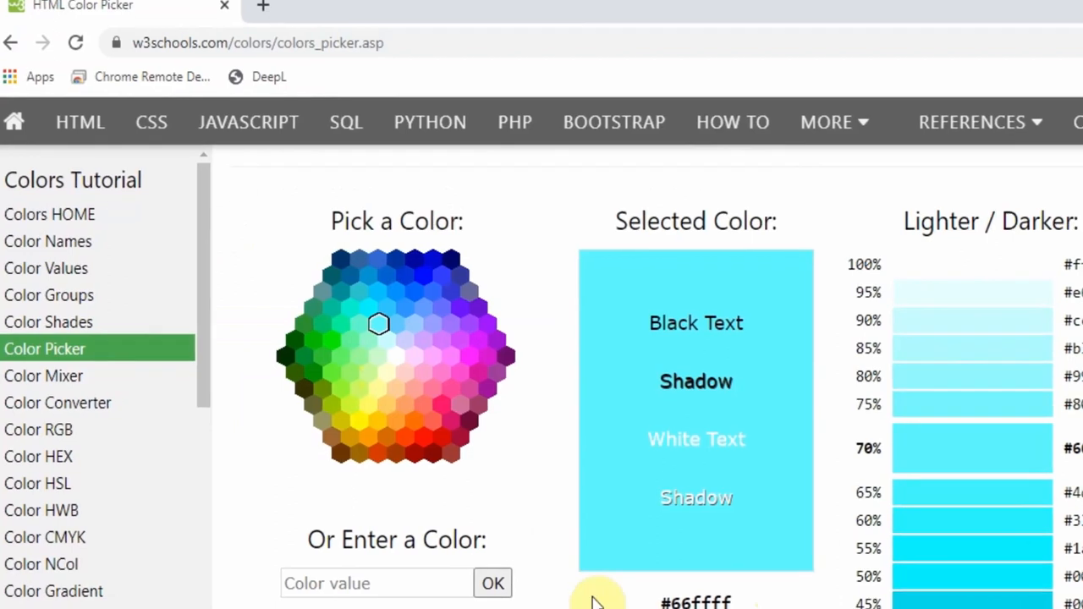
- Pick a purple hexagon on W3Schools and scroll to read its #6600ff, RGB and HSL values
{"action": "left_click", "coordinate": [451, 291]}
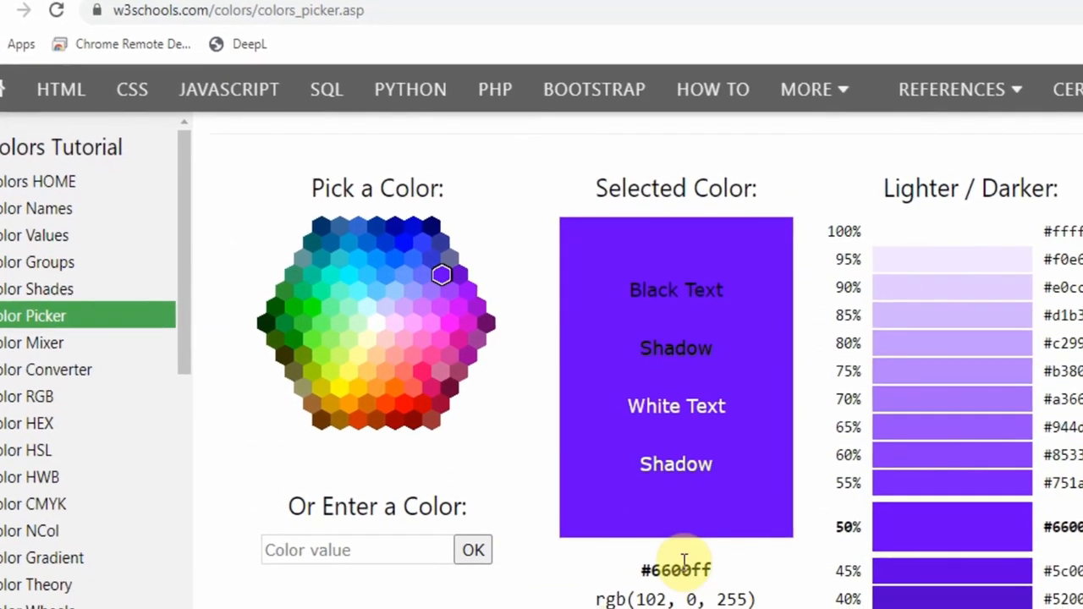
{"action": "scroll", "scroll_direction": "down", "scroll_amount": 3}
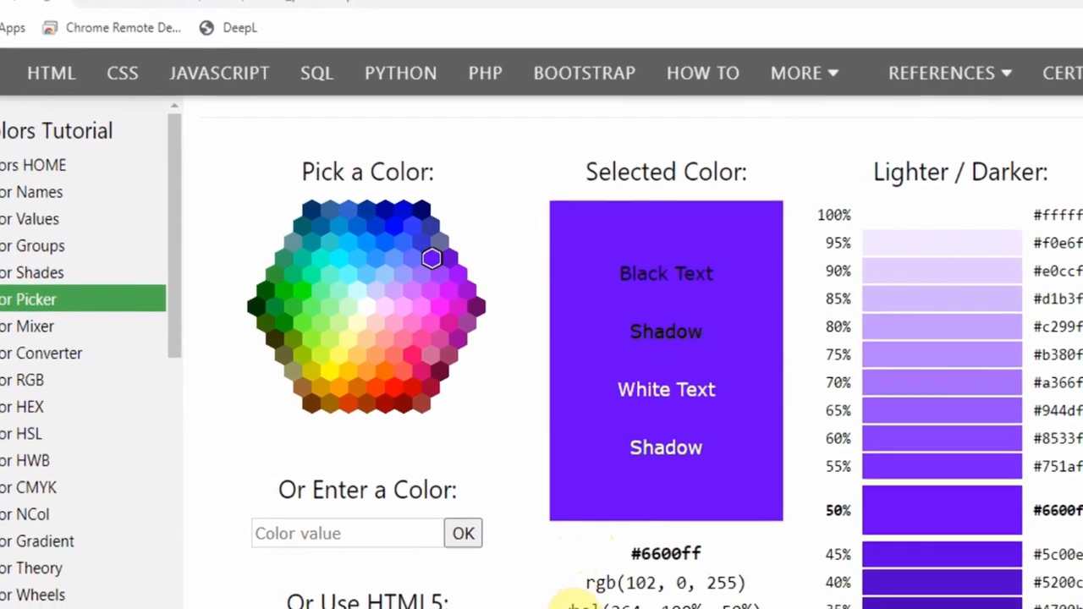
{"action": "scroll", "scroll_direction": "down", "scroll_amount": 3}
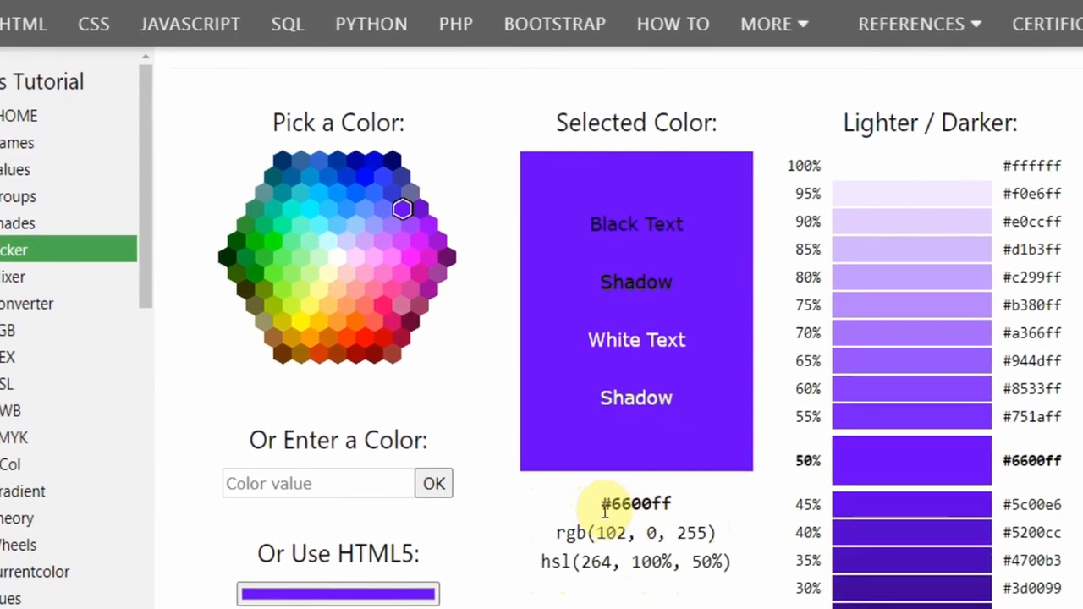
{"action": "scroll", "scroll_direction": "down", "scroll_amount": 3}
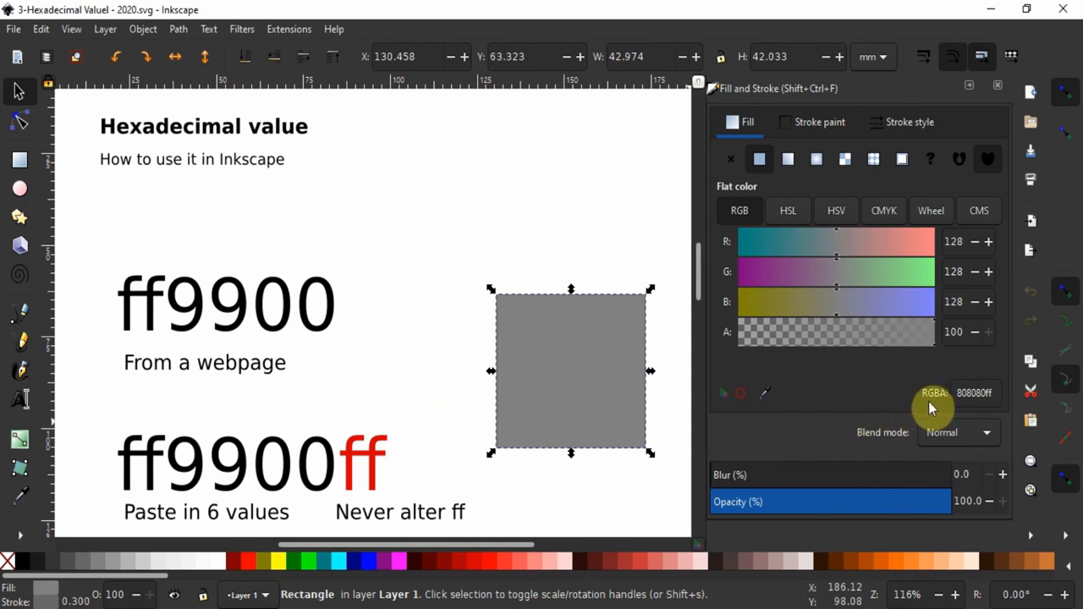
{"action": "left_click", "coordinate": [974, 393]}
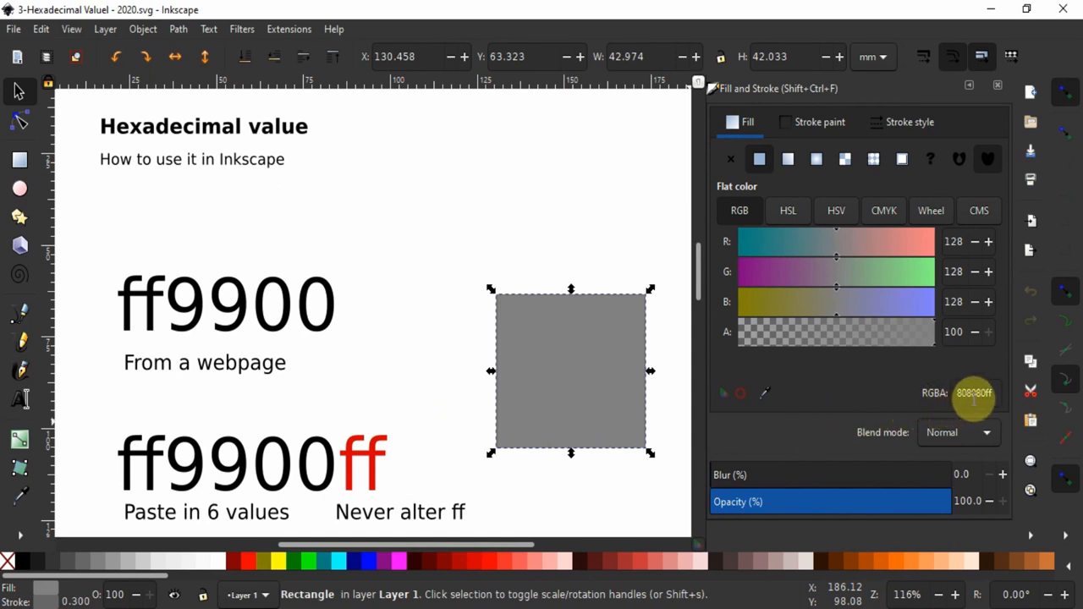
{"action": "type", "text": "8C8080ff"}
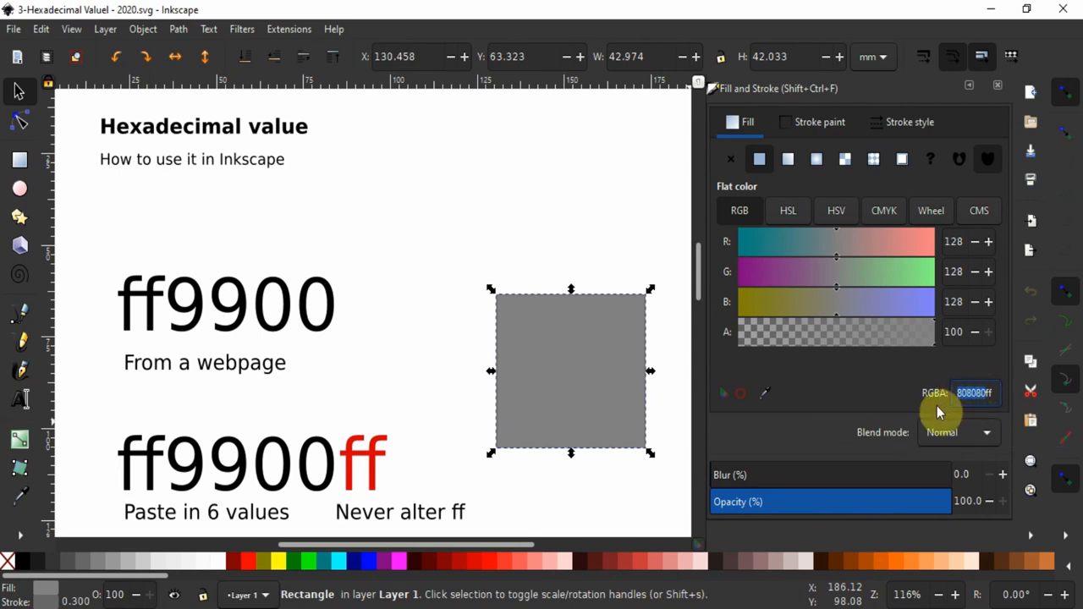
{"action": "mouse_move", "coordinate": [901, 407]}
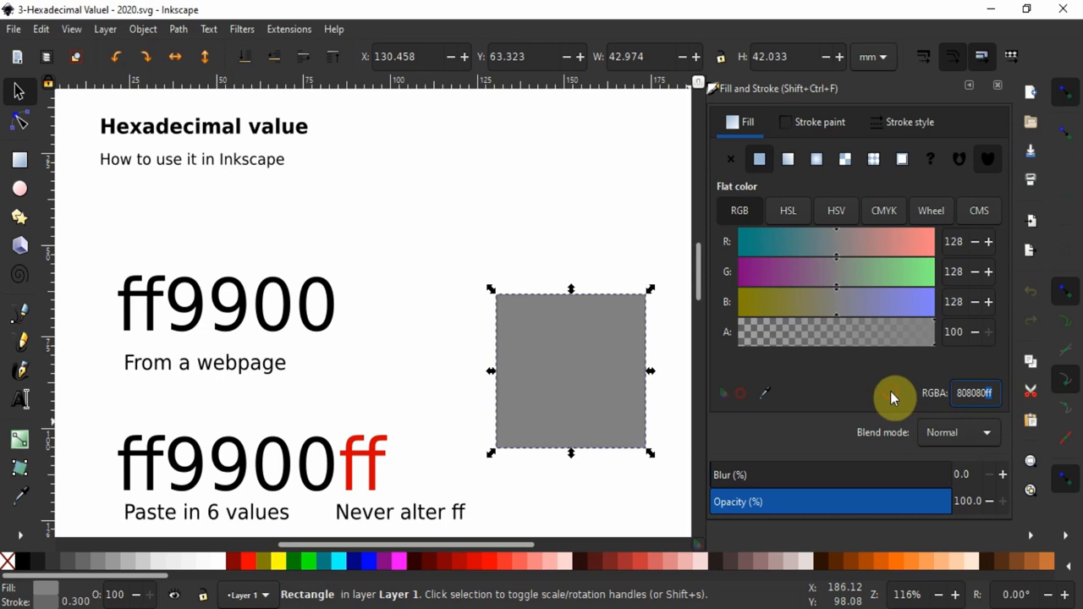
{"action": "mouse_move", "coordinate": [350, 341]}
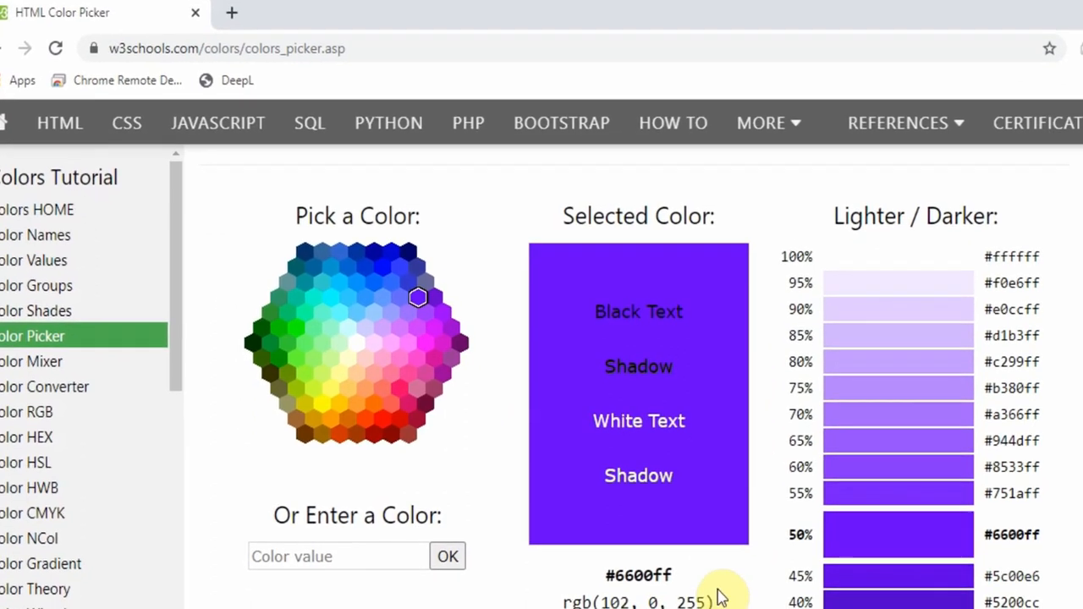
- Copy the #6600ff hex code, then preview another hexagon colour (#6666ff) in the chart
{"action": "scroll", "scroll_direction": "down", "scroll_amount": 3}
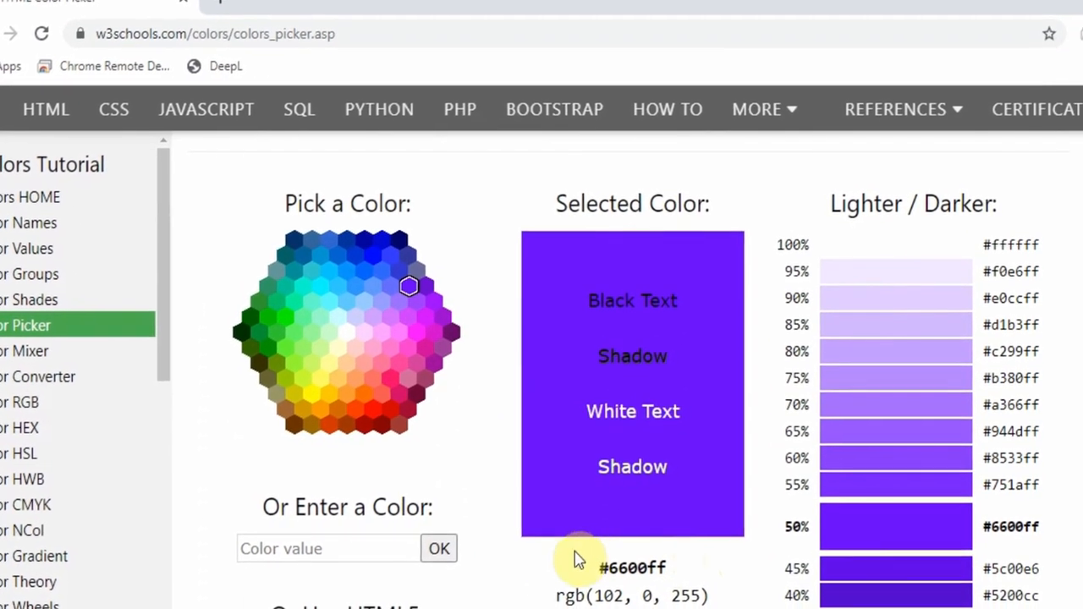
{"action": "scroll", "scroll_direction": "down", "scroll_amount": 3}
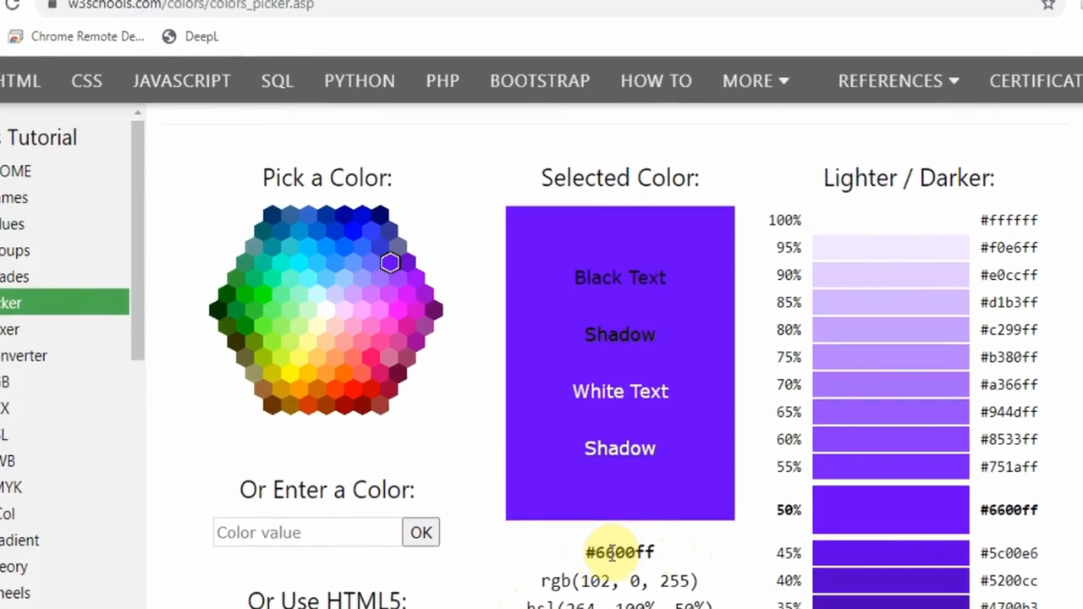
{"action": "scroll", "scroll_direction": "down", "scroll_amount": 3}
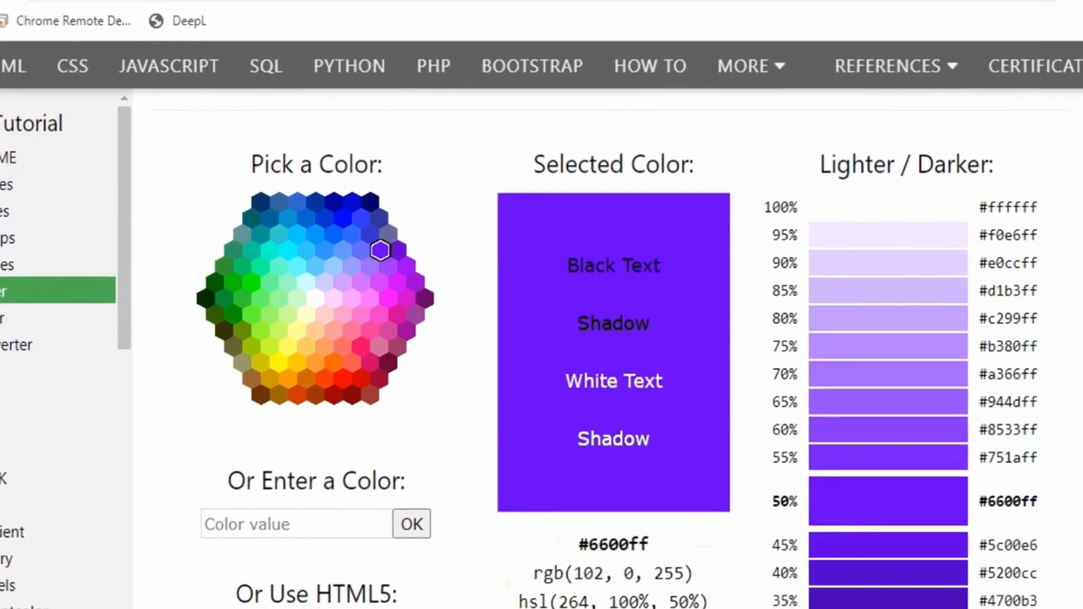
{"action": "scroll", "scroll_direction": "down", "scroll_amount": 3}
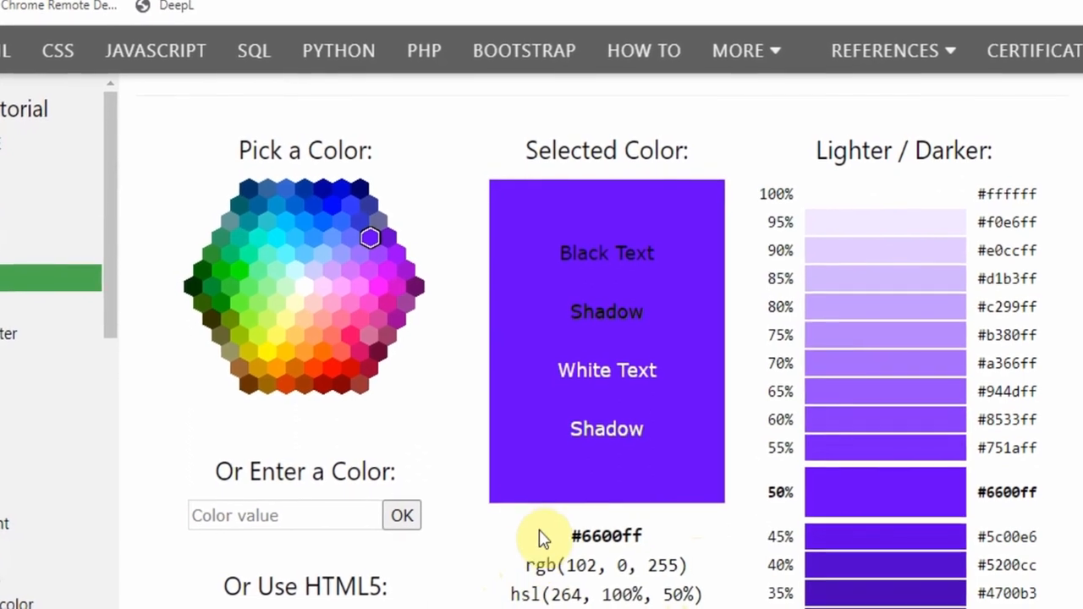
{"action": "scroll", "scroll_direction": "down", "scroll_amount": 3}
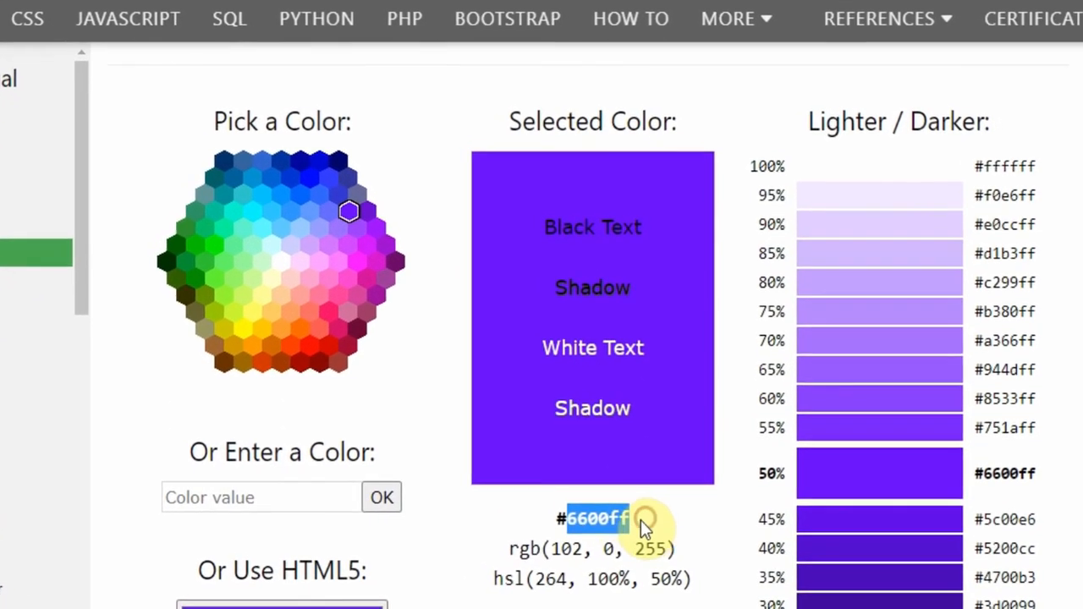
{"action": "right_click", "coordinate": [597, 518]}
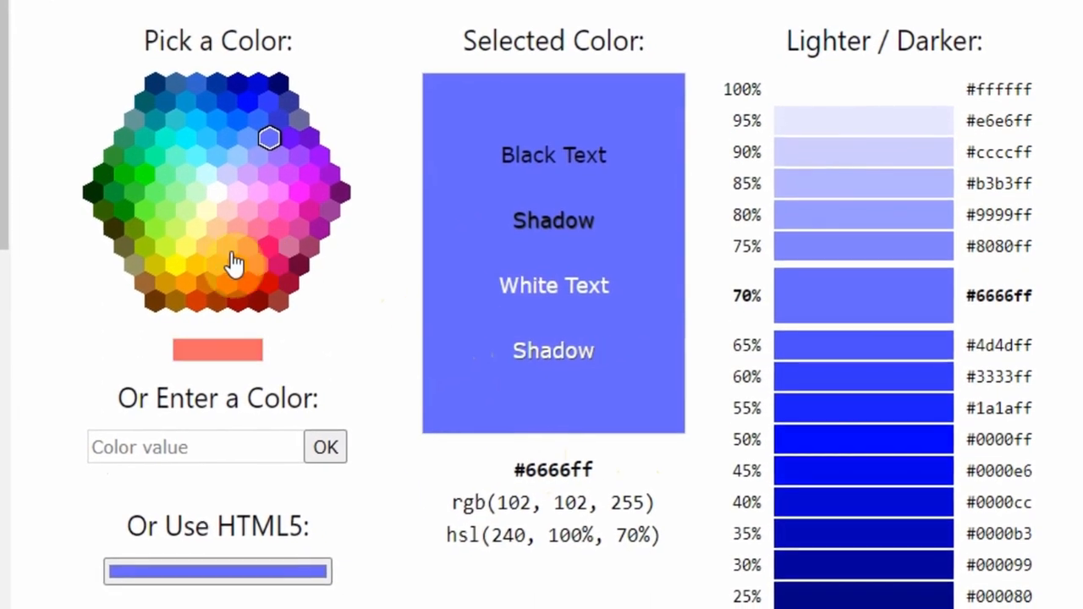
{"action": "left_click", "coordinate": [177, 275]}
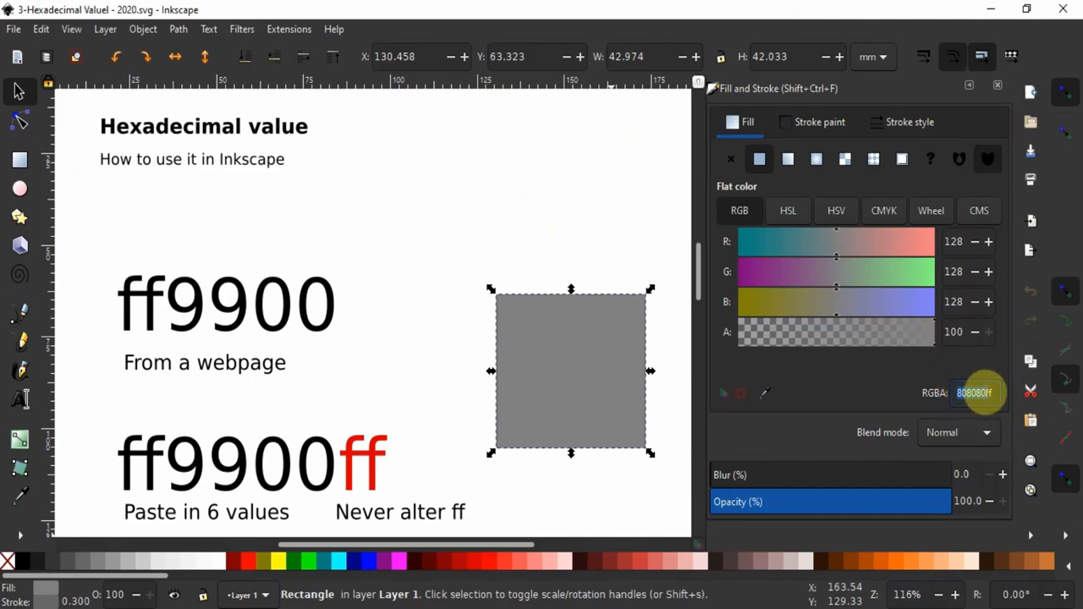
- Fill the square with orange ff9900ff, then open the four-grey-square colour picker practice file
{"action": "type", "text": "ff9900ff"}
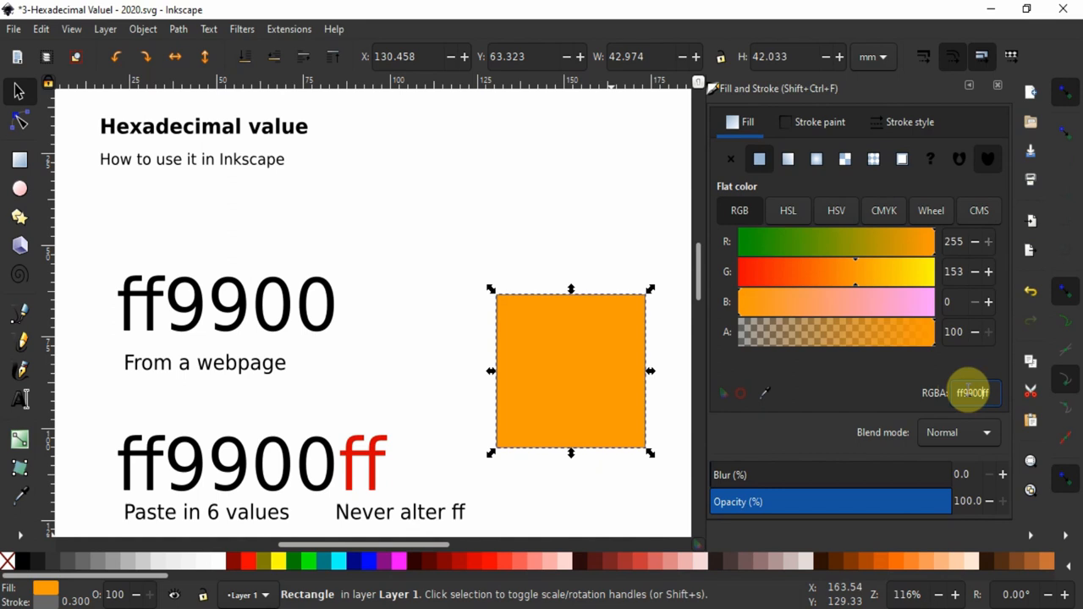
{"action": "mouse_move", "coordinate": [609, 304]}
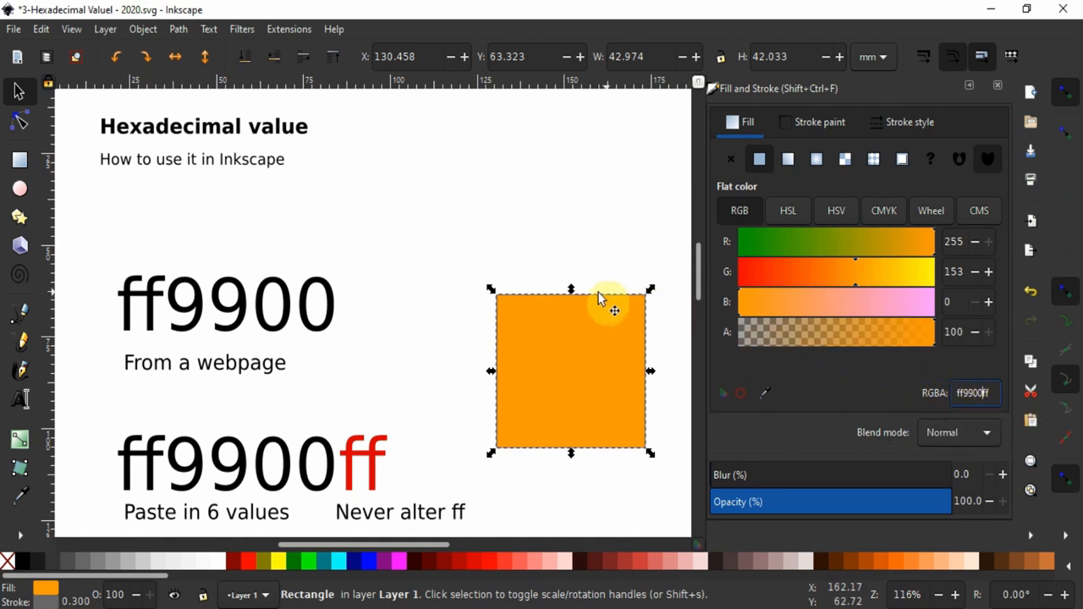
{"action": "mouse_move", "coordinate": [624, 388]}
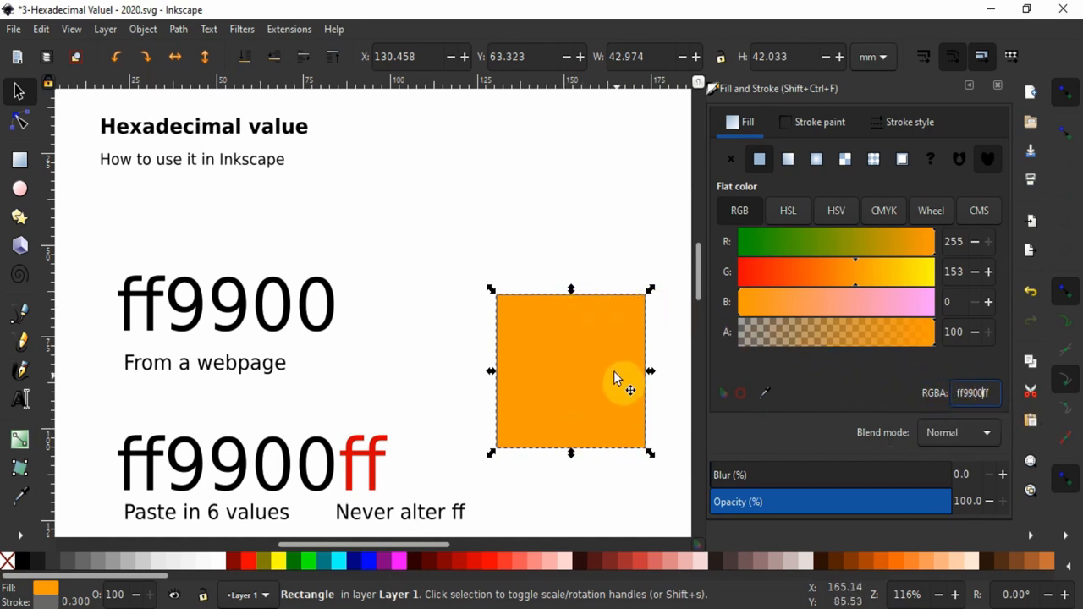
{"action": "mouse_move", "coordinate": [529, 355]}
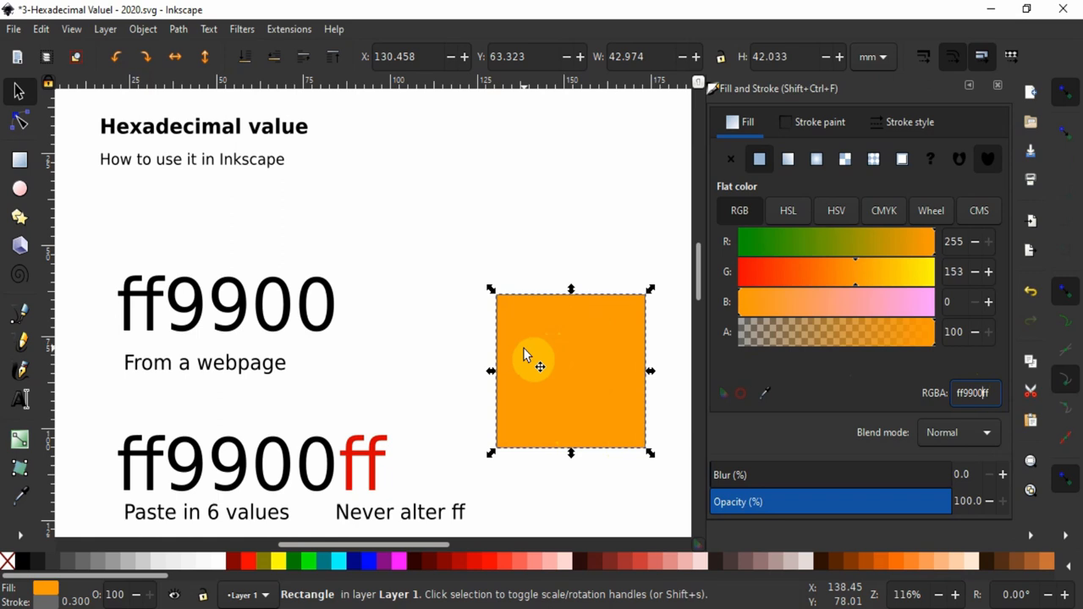
{"action": "mouse_move", "coordinate": [550, 330]}
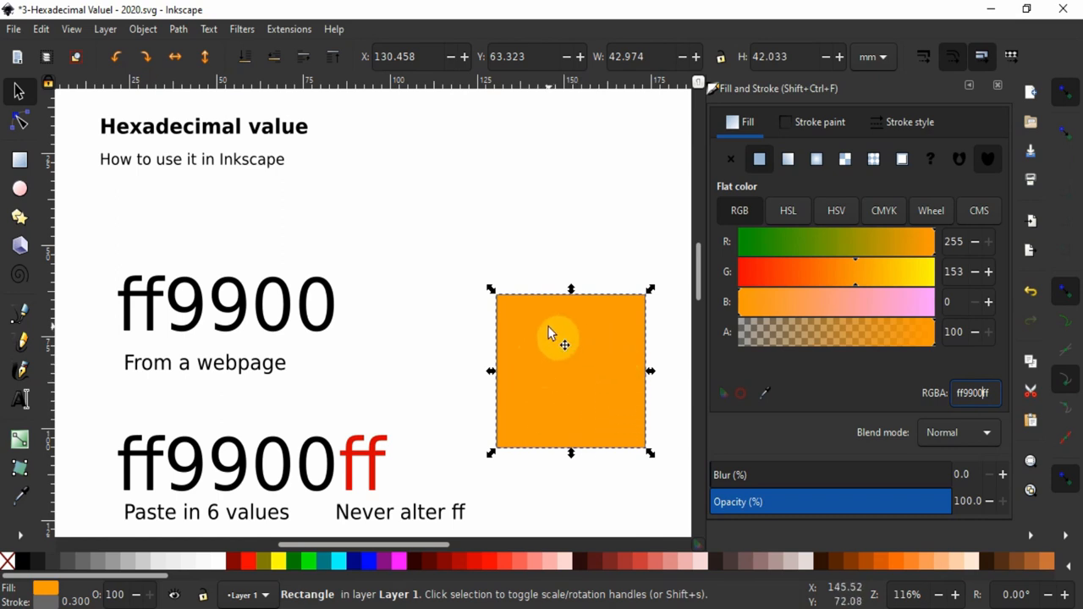
{"action": "left_click", "coordinate": [381, 307]}
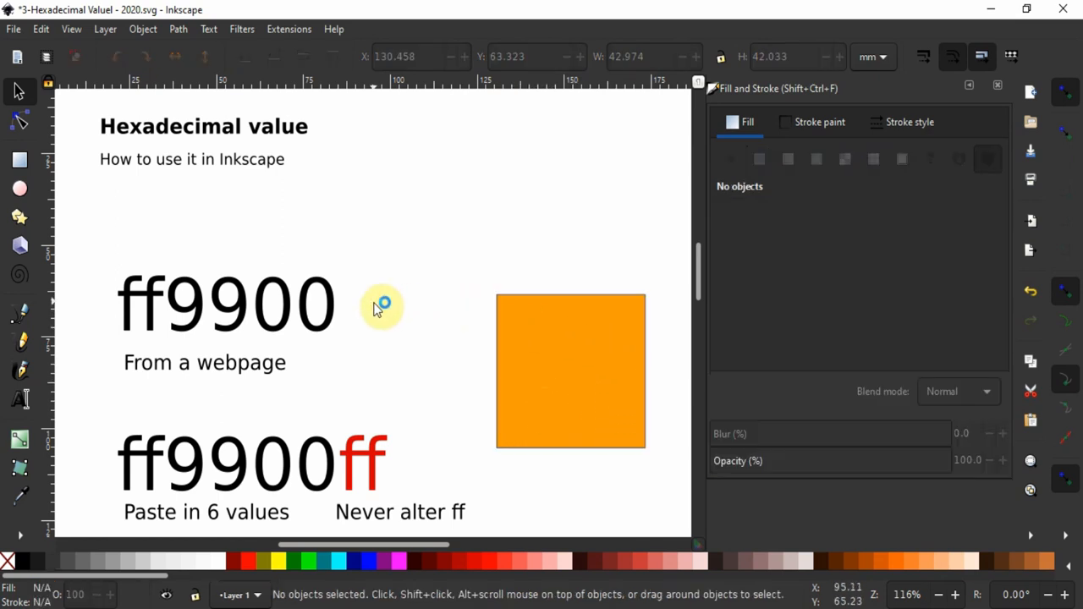
{"action": "mouse_move", "coordinate": [385, 529]}
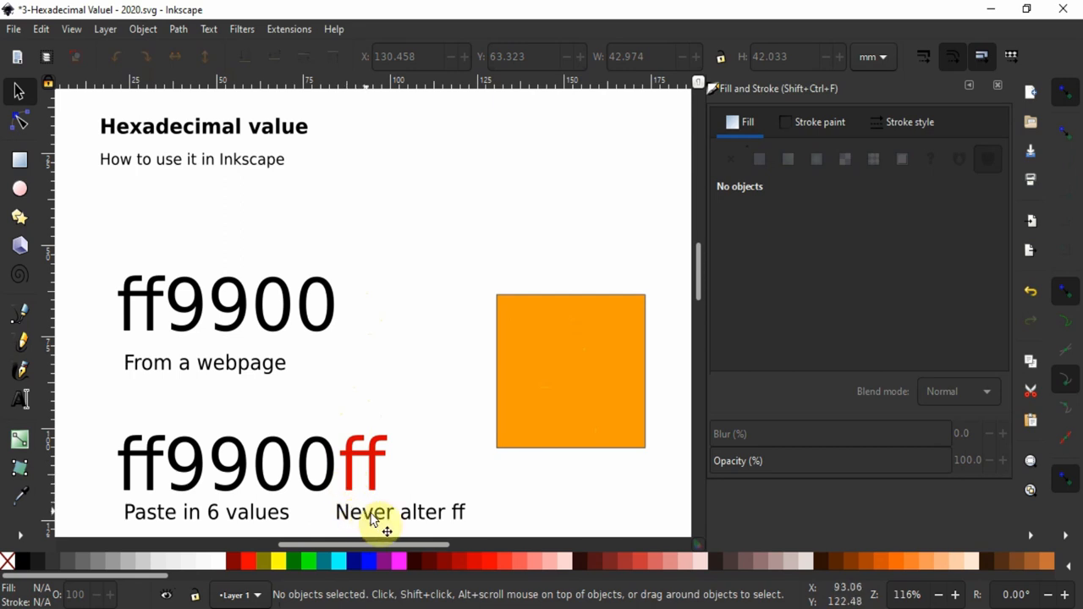
{"action": "mouse_move", "coordinate": [370, 498]}
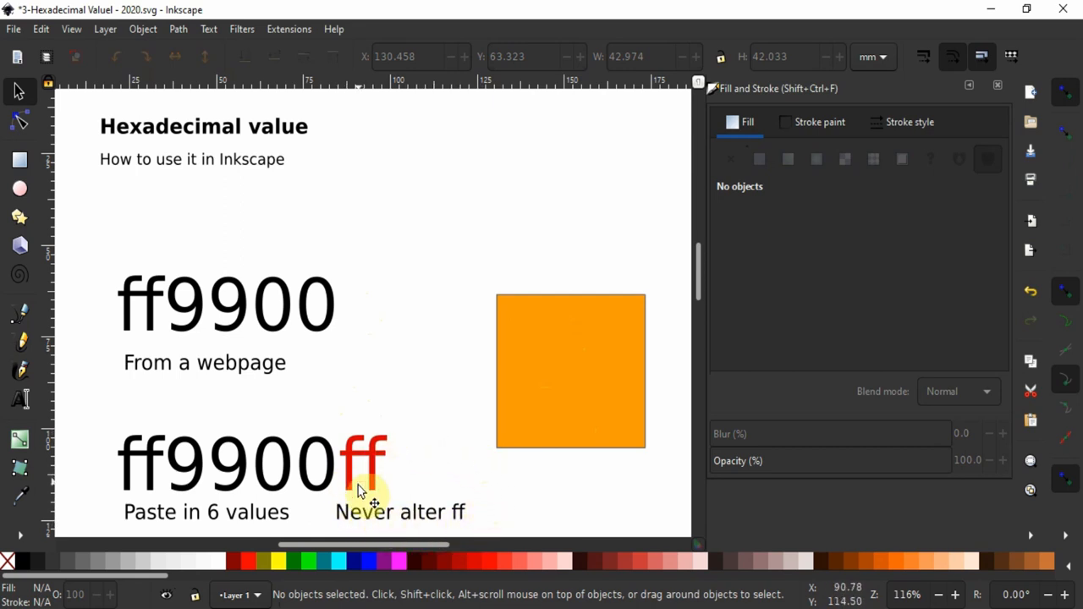
{"action": "left_click", "coordinate": [570, 370]}
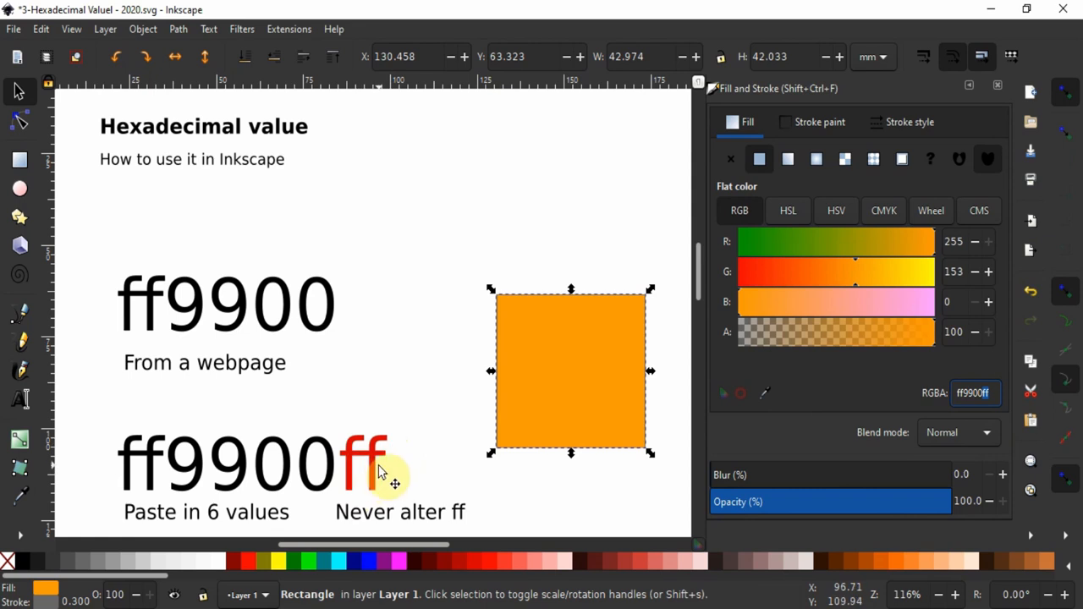
{"action": "scroll", "scroll_direction": "down", "scroll_amount": 3}
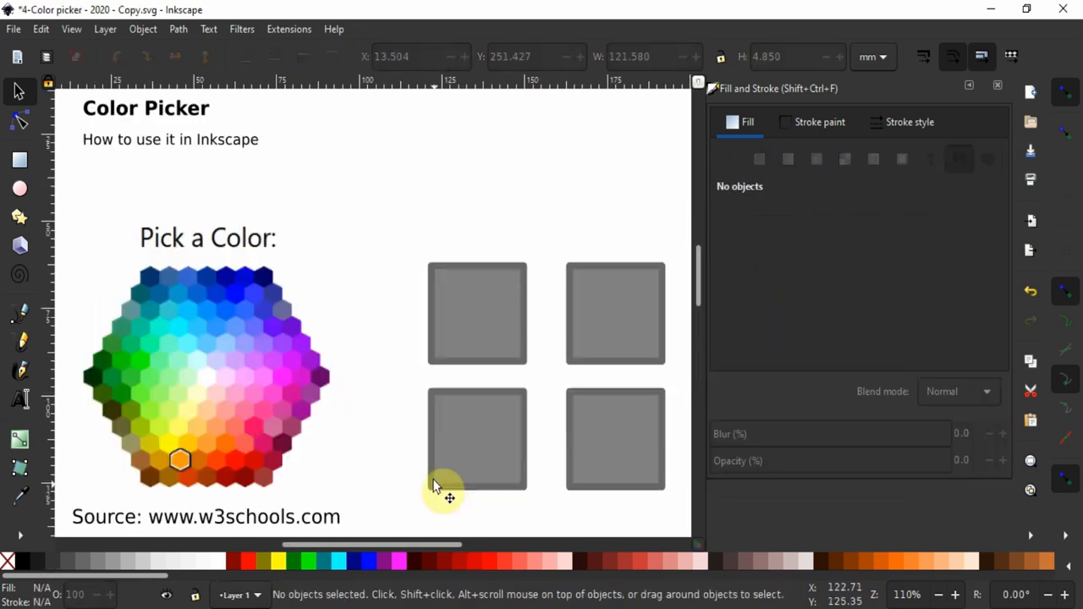
- Select the lower-left grey square in the Color picker file
{"action": "left_click", "coordinate": [476, 438]}
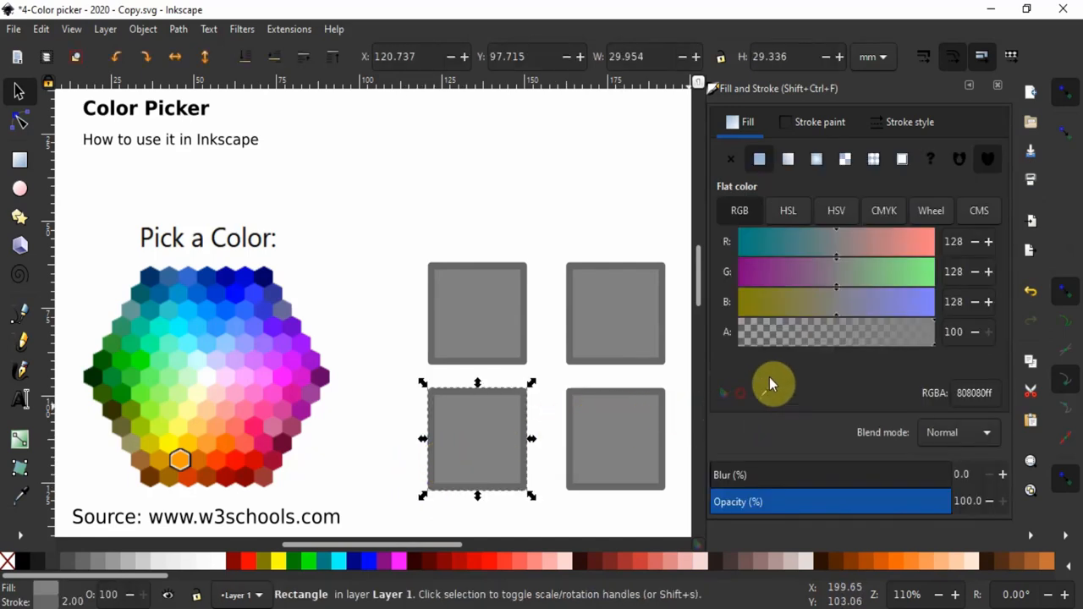
{"action": "mouse_move", "coordinate": [759, 394]}
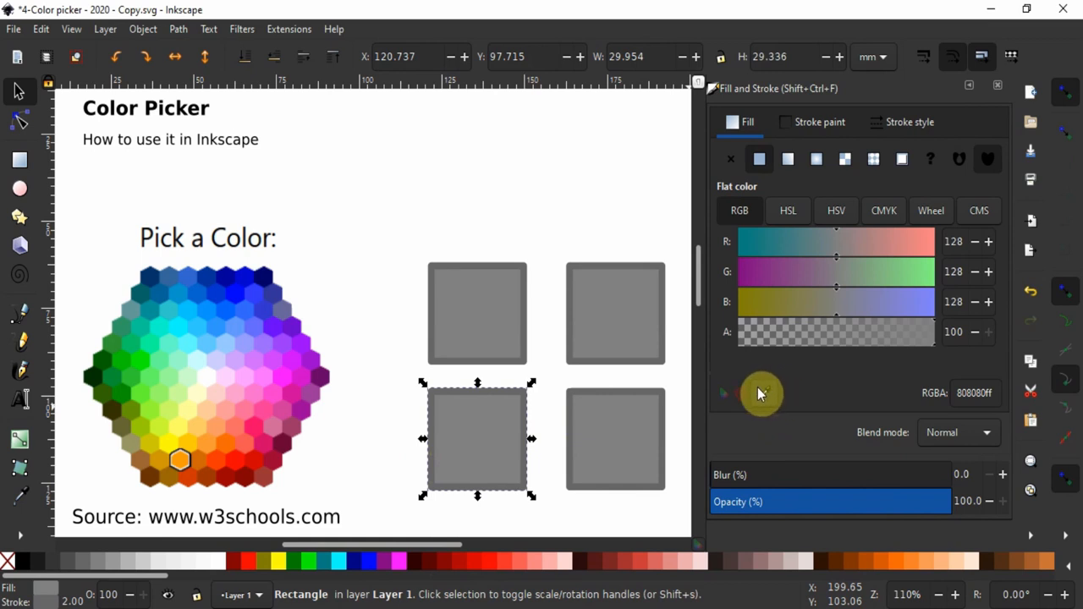
{"action": "mouse_move", "coordinate": [766, 396]}
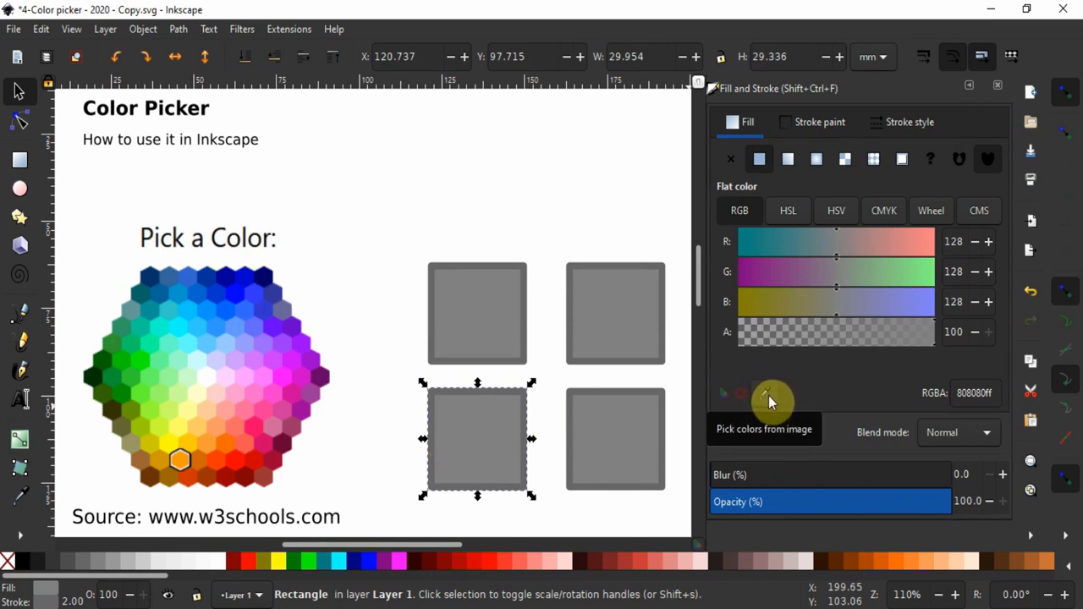
{"action": "mouse_move", "coordinate": [25, 499]}
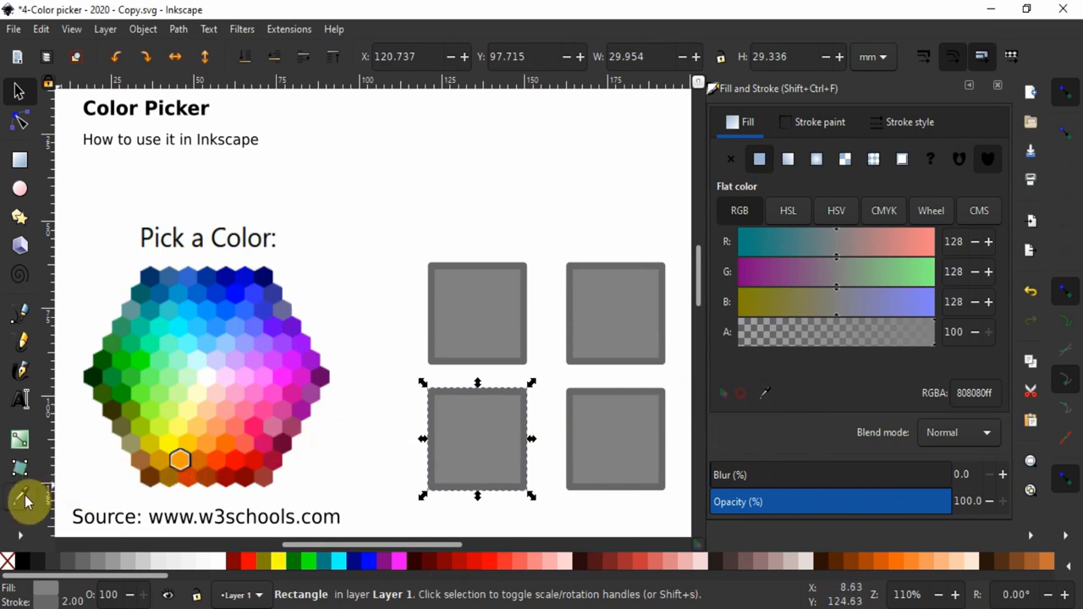
{"action": "mouse_move", "coordinate": [22, 500]}
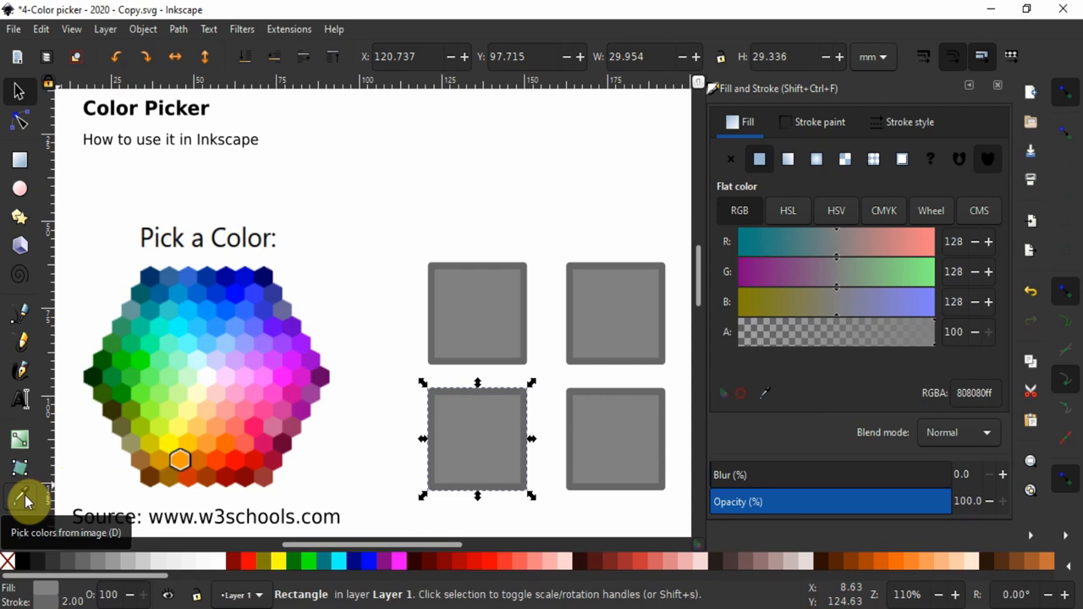
{"action": "mouse_move", "coordinate": [385, 516]}
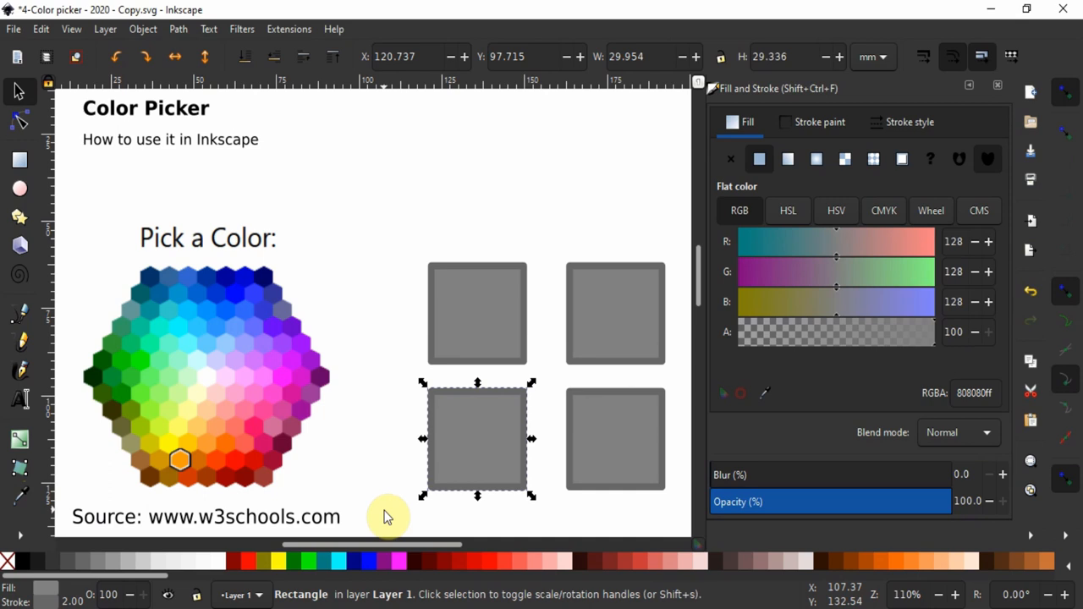
{"action": "mouse_move", "coordinate": [279, 345]}
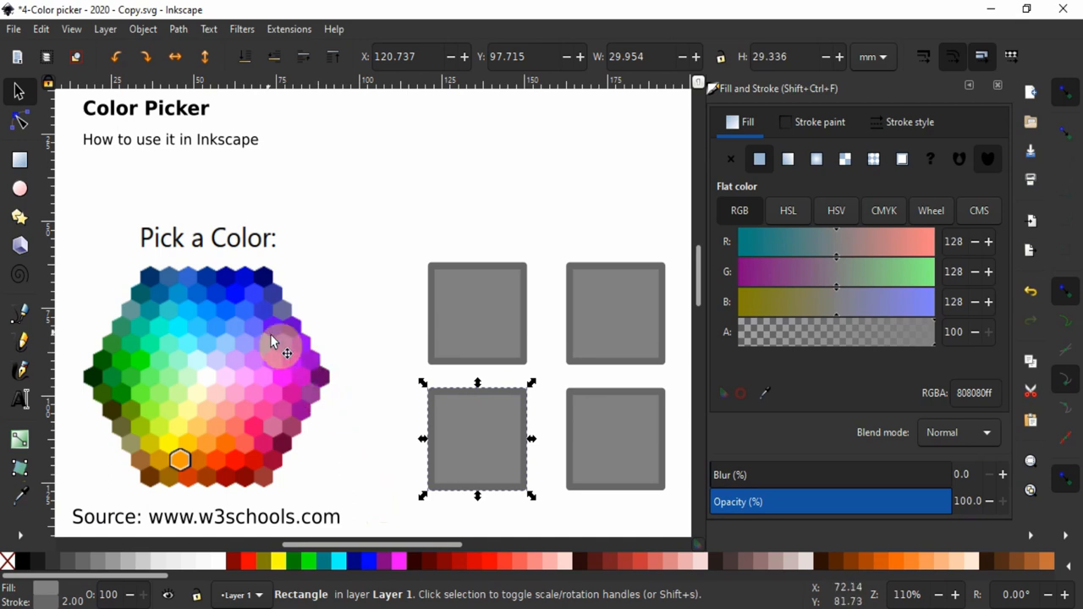
{"action": "mouse_move", "coordinate": [262, 440]}
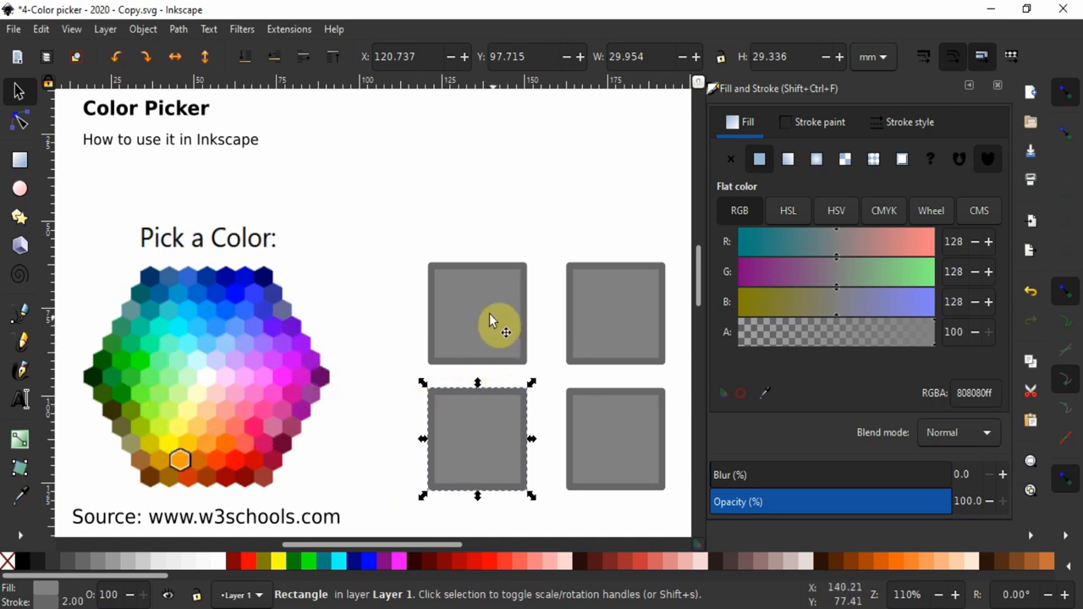
{"action": "mouse_move", "coordinate": [575, 347]}
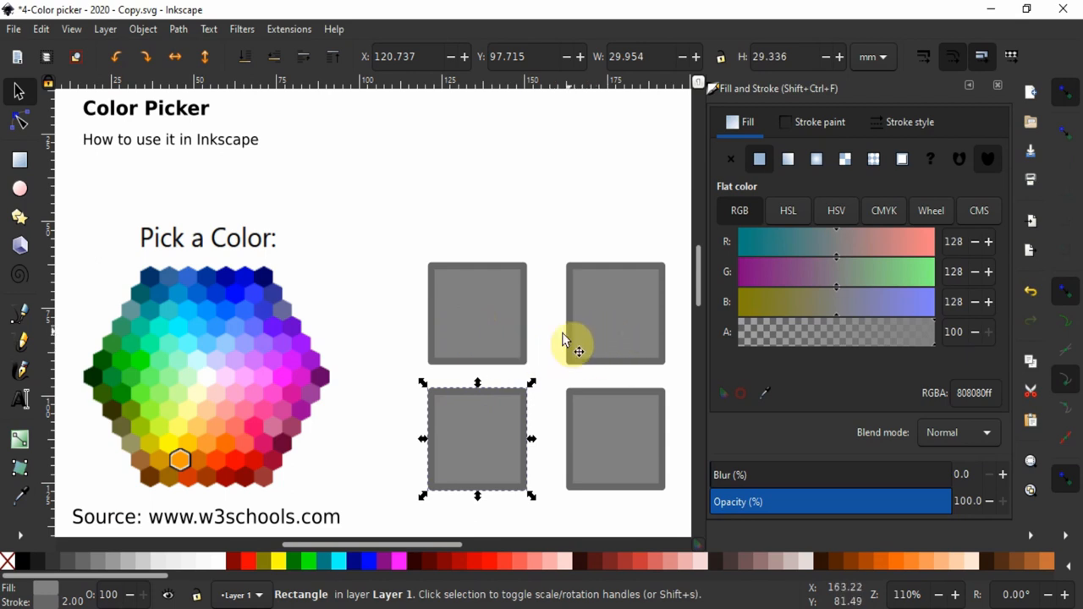
{"action": "mouse_move", "coordinate": [537, 326]}
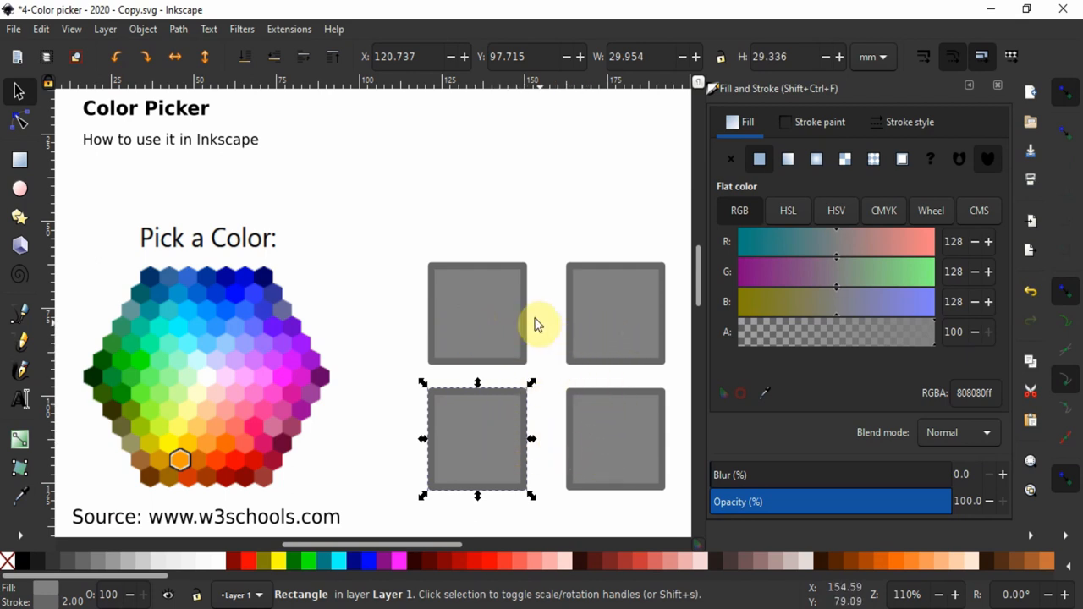
{"action": "mouse_move", "coordinate": [462, 310]}
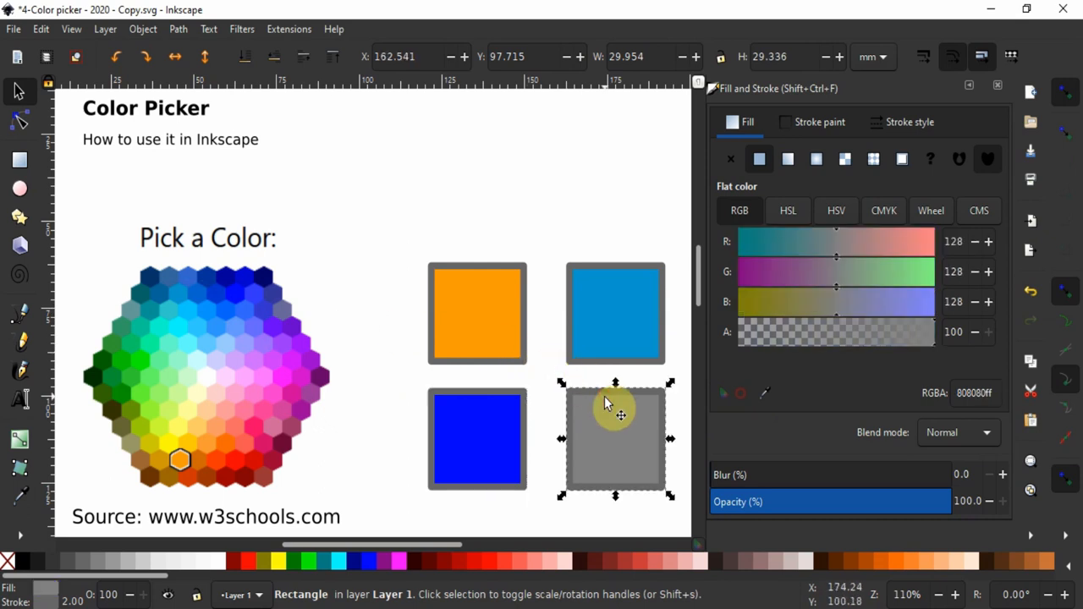
- Fill the last square from the red hexagon and give the orange square a blue outline
{"action": "left_click", "coordinate": [241, 466]}
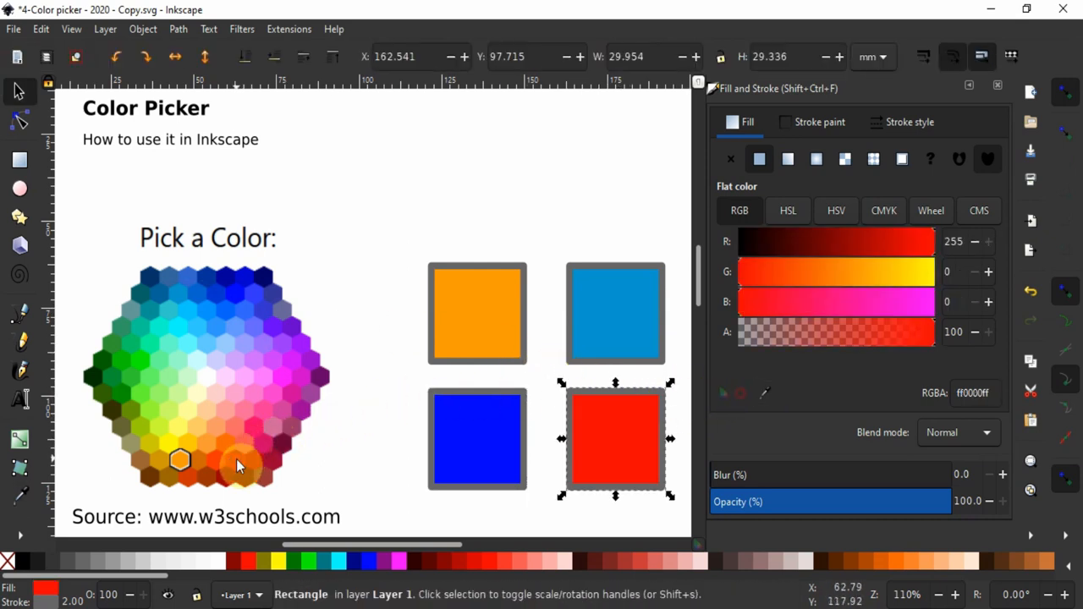
{"action": "left_click", "coordinate": [402, 314]}
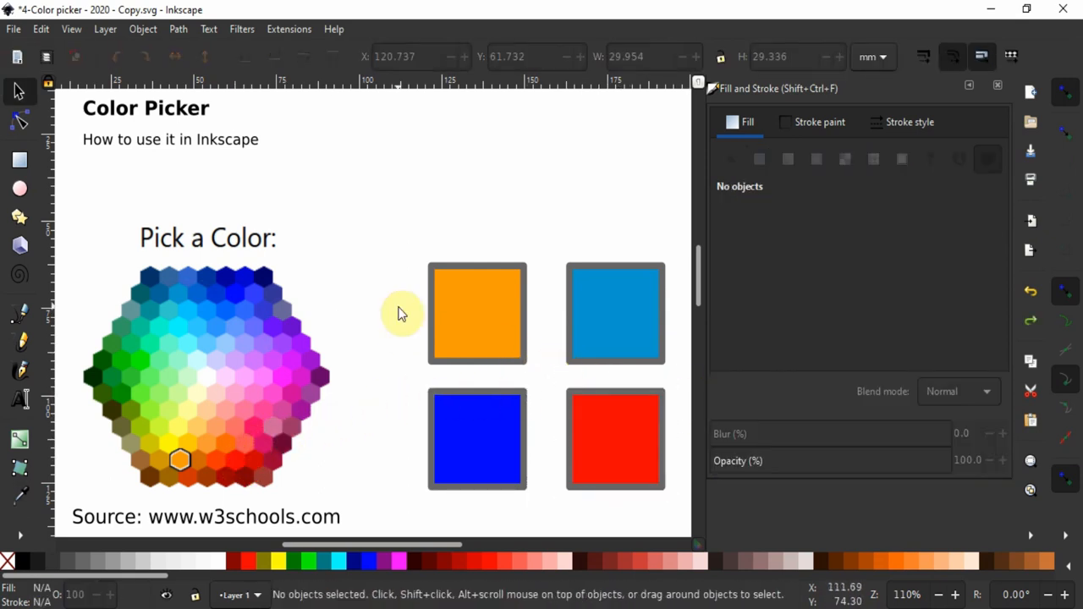
{"action": "mouse_move", "coordinate": [436, 376]}
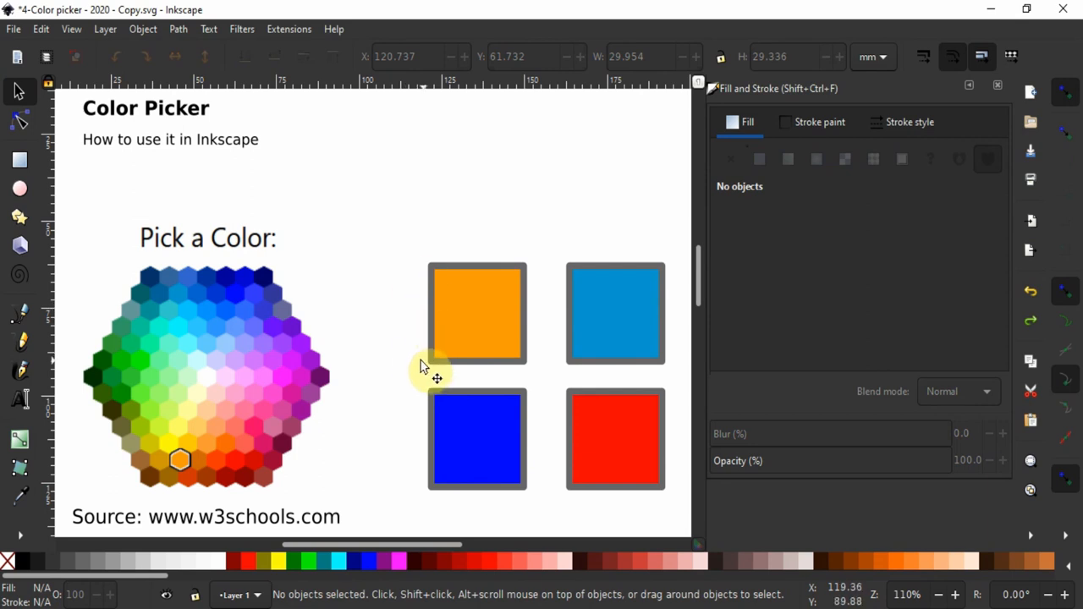
{"action": "left_click", "coordinate": [476, 313]}
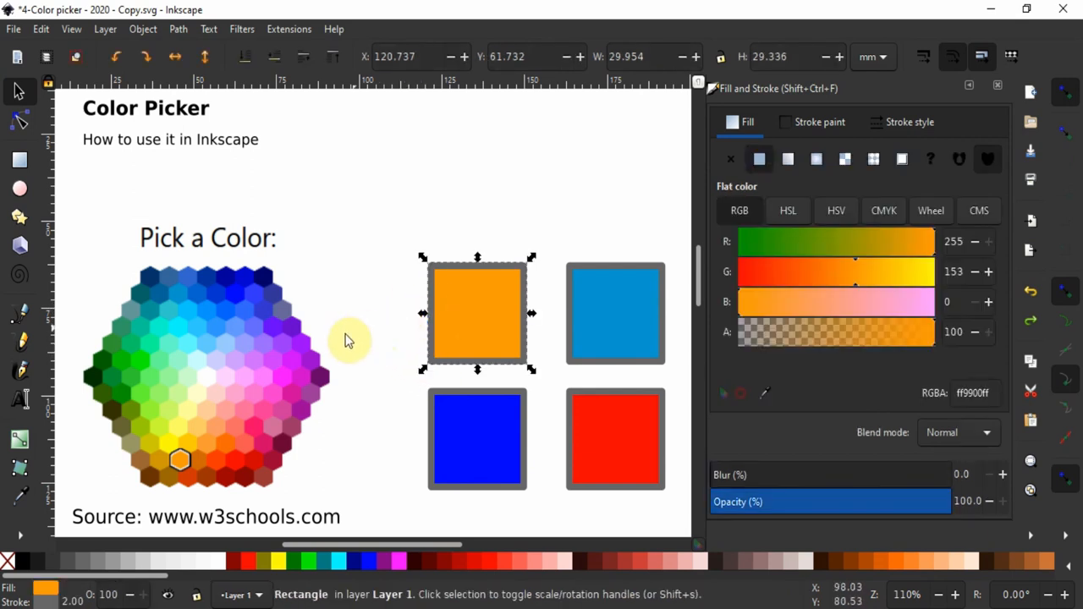
{"action": "left_click", "coordinate": [20, 499]}
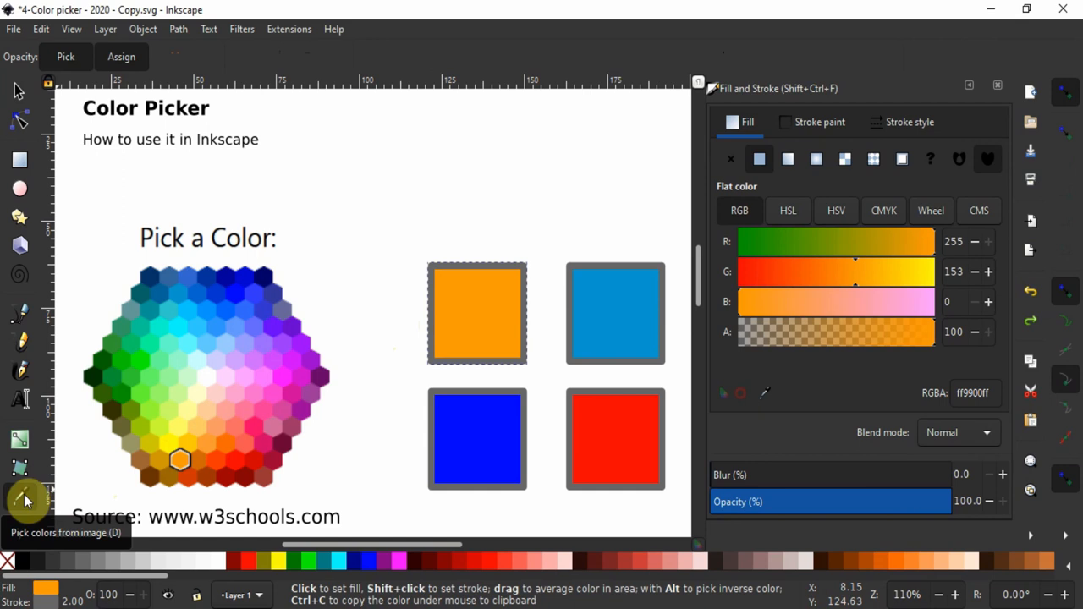
{"action": "mouse_move", "coordinate": [258, 281]}
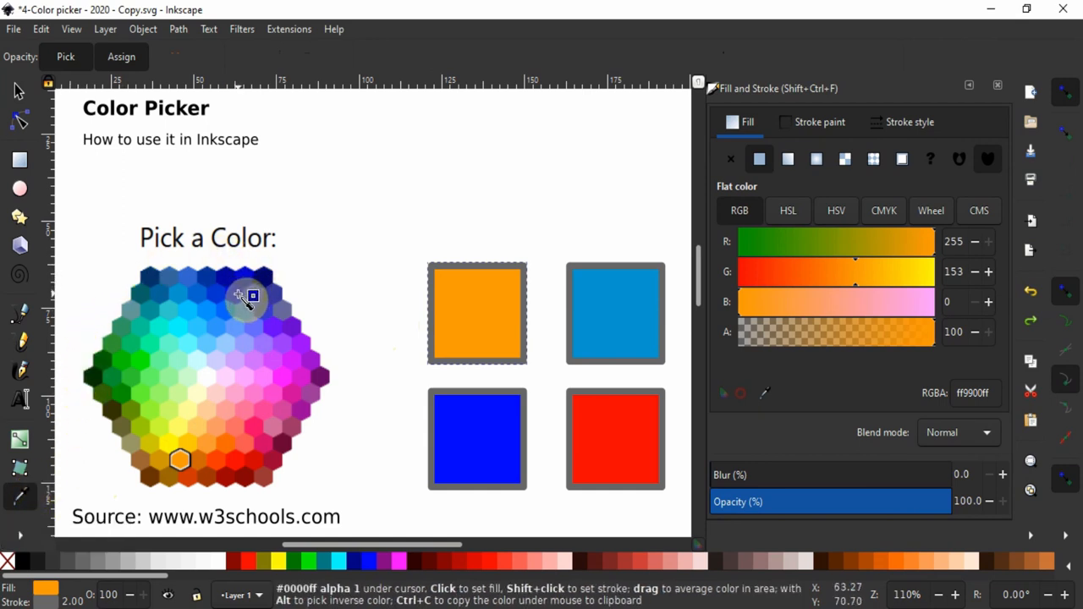
{"action": "left_click", "coordinate": [476, 313]}
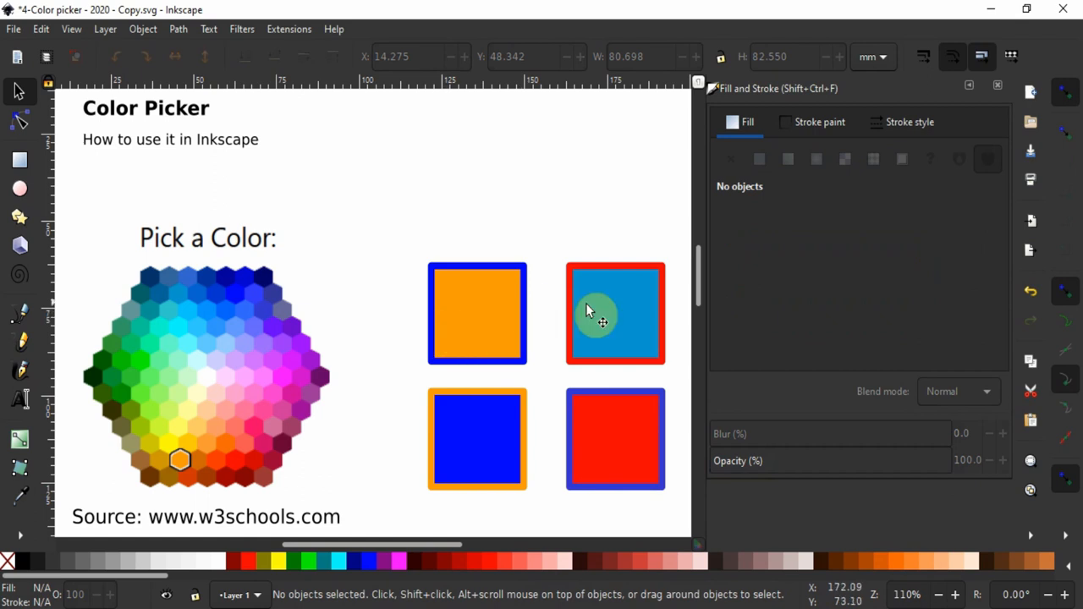
{"action": "scroll", "scroll_direction": "down", "scroll_amount": 3}
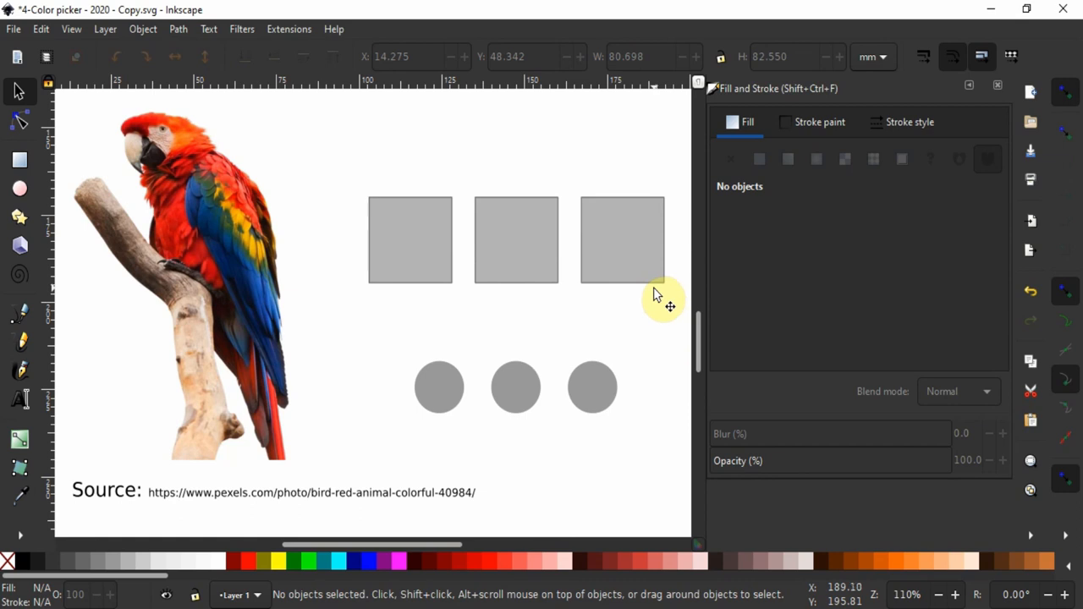
{"action": "mouse_move", "coordinate": [260, 283]}
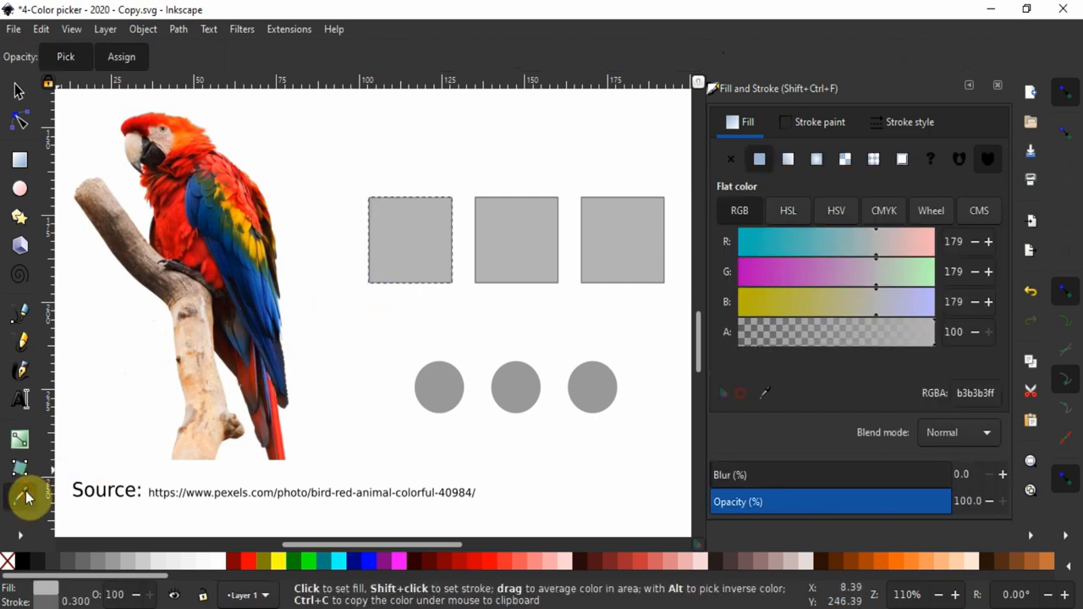
- Sample parrot feather colours with the dropper to fill the squares
{"action": "left_click", "coordinate": [230, 233]}
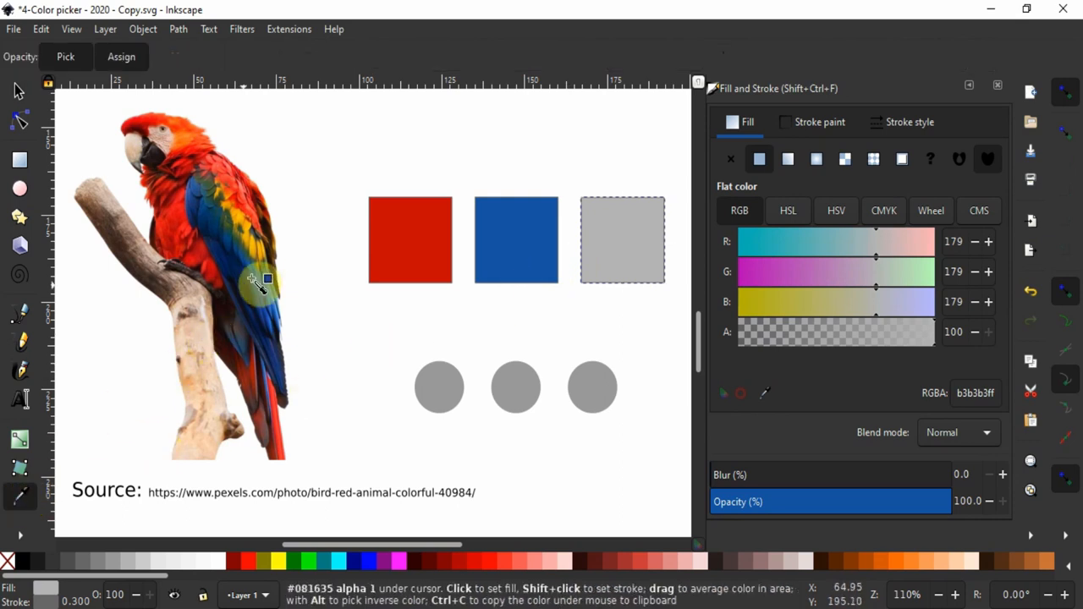
{"action": "left_click", "coordinate": [258, 249]}
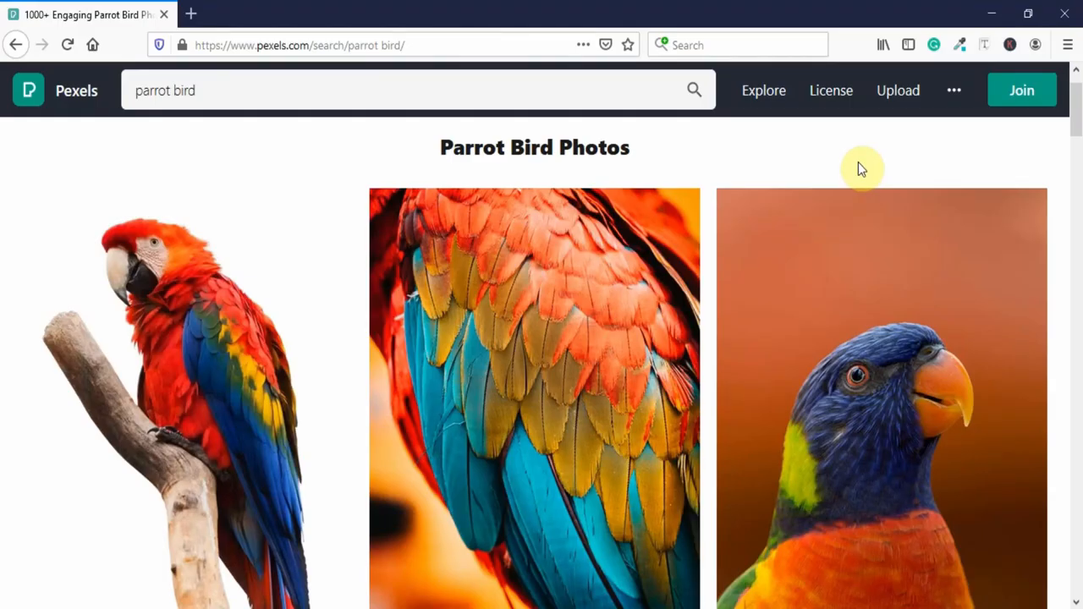
{"action": "mouse_move", "coordinate": [959, 45]}
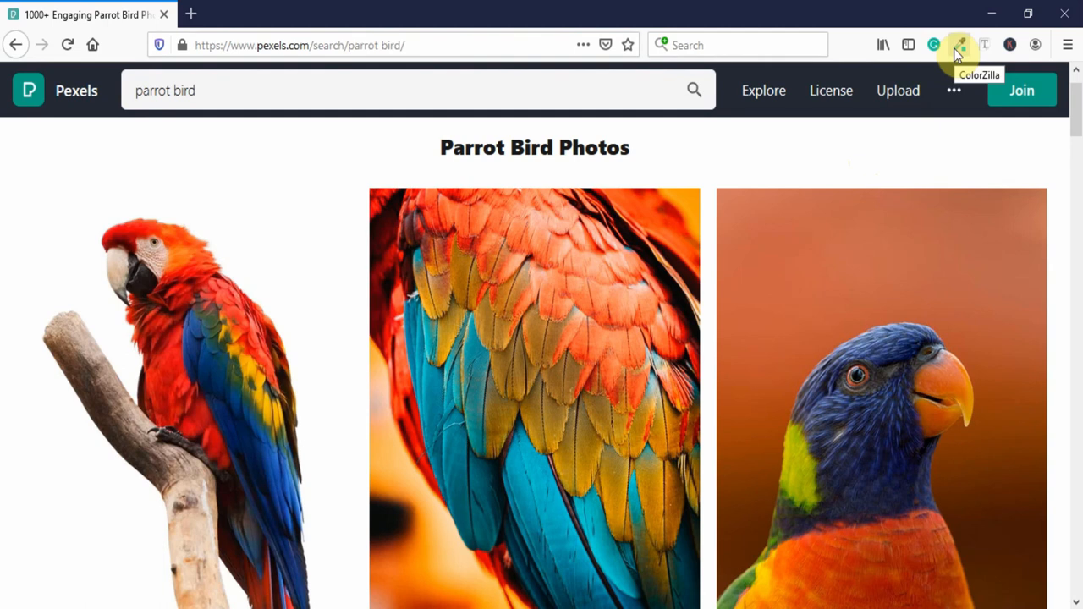
- Activate ColorZilla's page colour picker to sample the Pexels parrot photos
{"action": "left_click", "coordinate": [959, 45]}
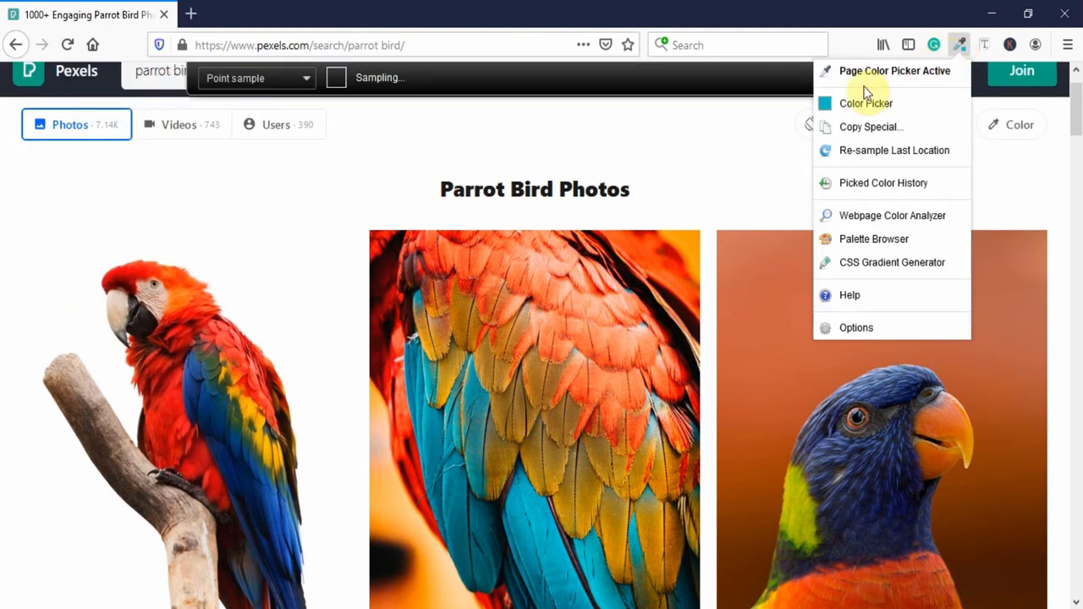
{"action": "left_click", "coordinate": [865, 102]}
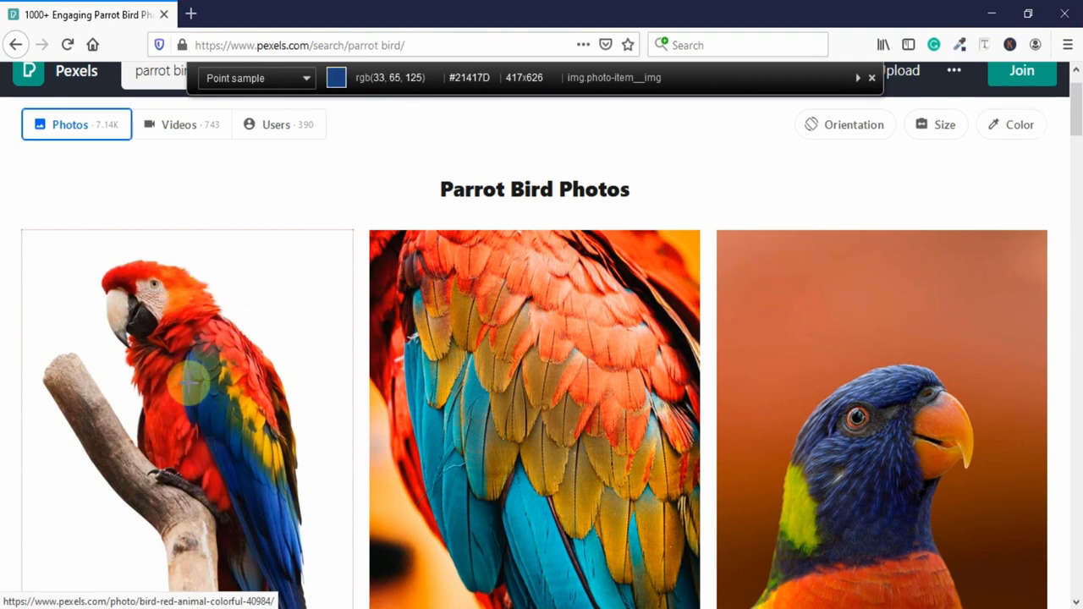
{"action": "mouse_move", "coordinate": [254, 393]}
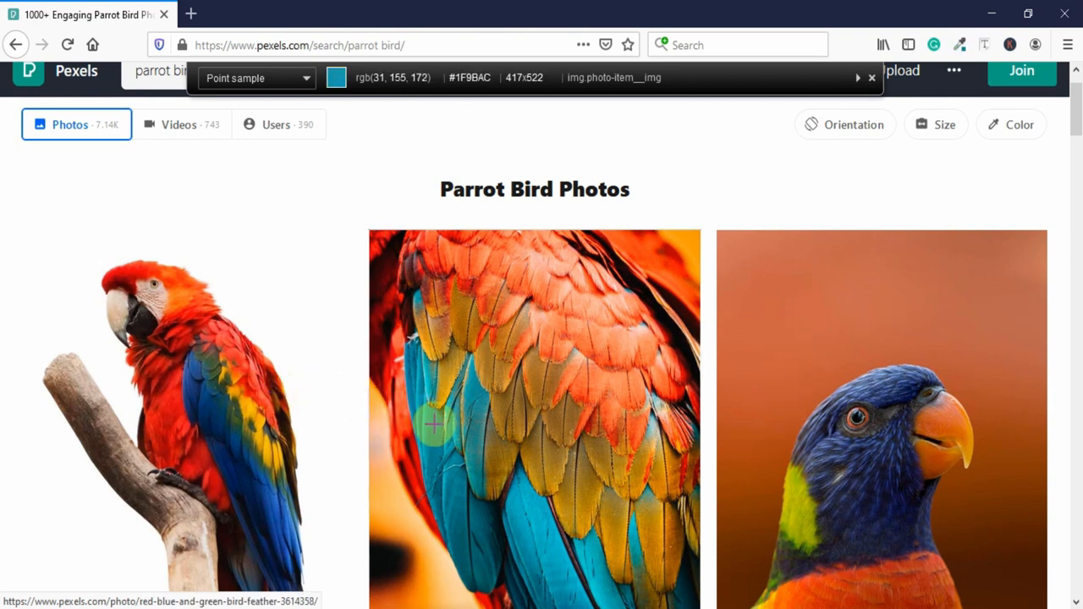
{"action": "mouse_move", "coordinate": [433, 429]}
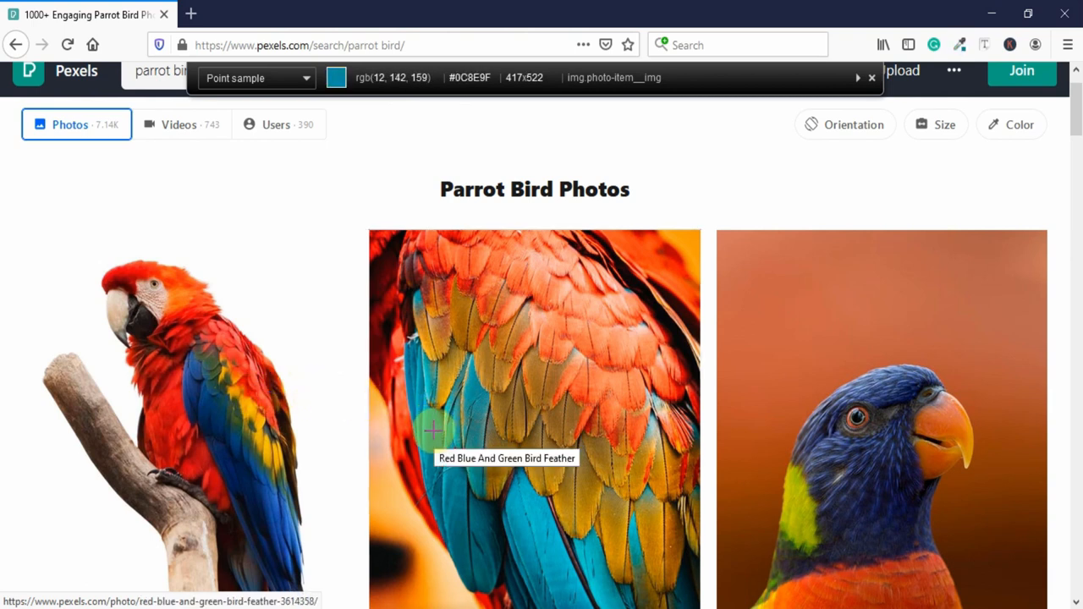
{"action": "mouse_move", "coordinate": [511, 372]}
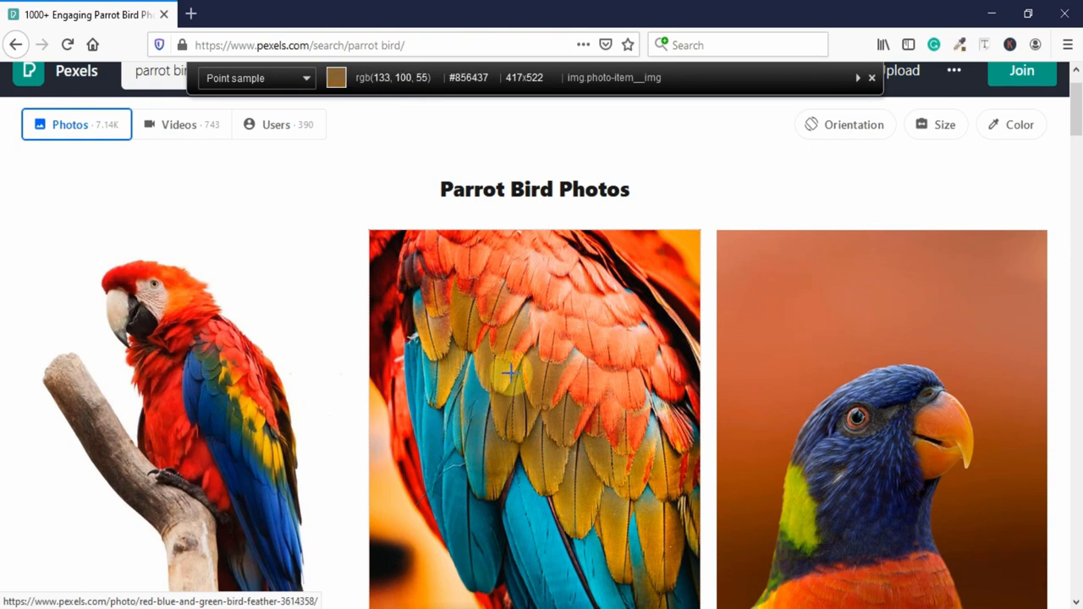
{"action": "mouse_move", "coordinate": [685, 402]}
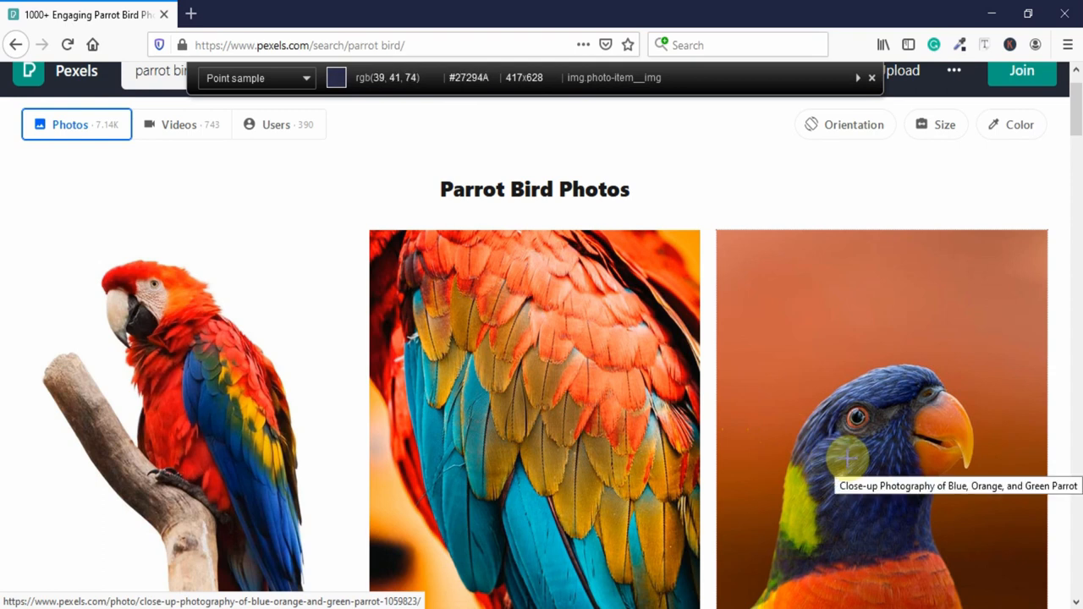
{"action": "mouse_move", "coordinate": [846, 457]}
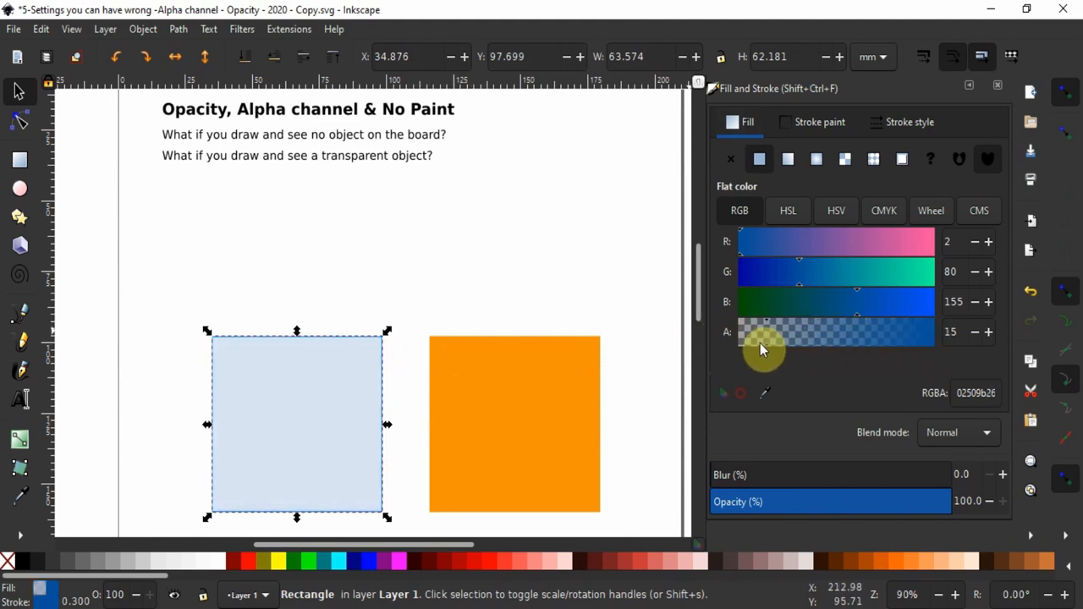
- Adjust the blue square's fill alpha, switch it to No paint, then back to Flat color
{"action": "left_click_drag", "start_coordinate": [764, 332], "coordinate": [862, 332]}
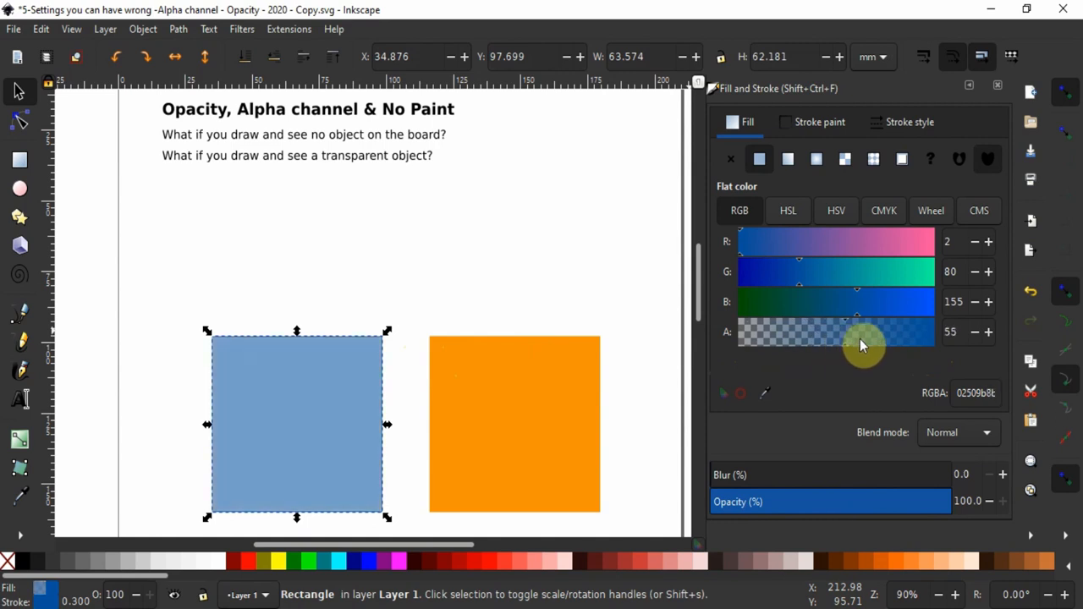
{"action": "left_click_drag", "start_coordinate": [859, 333], "coordinate": [956, 333]}
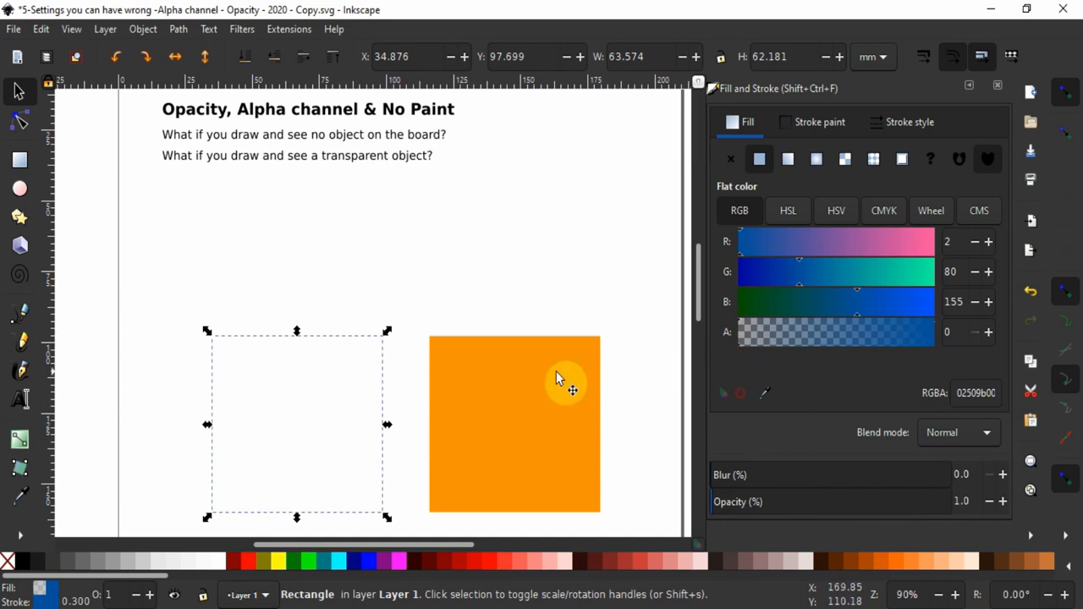
{"action": "mouse_move", "coordinate": [301, 389]}
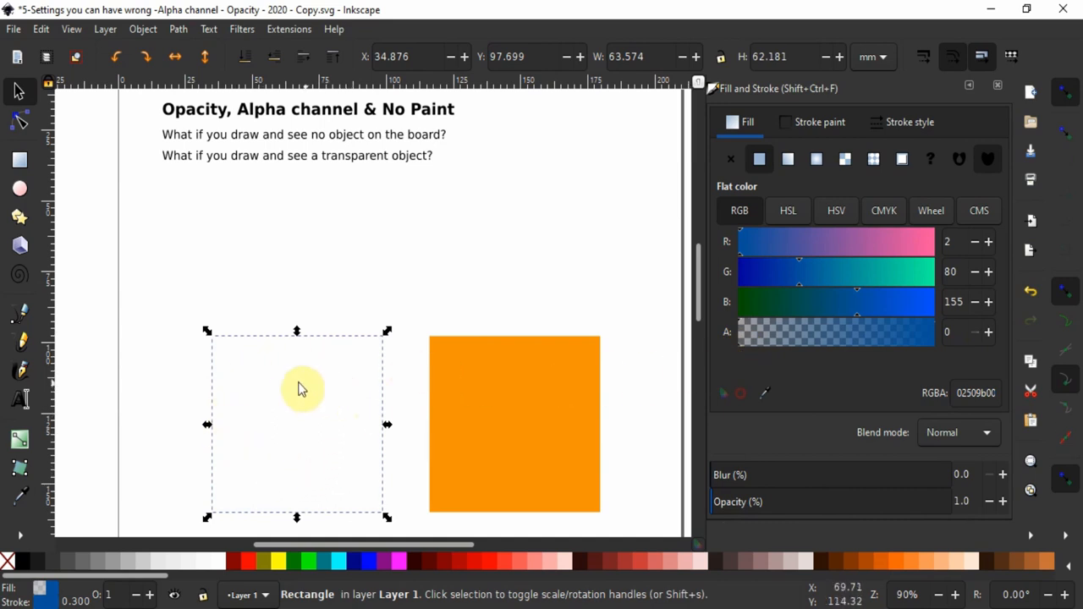
{"action": "mouse_move", "coordinate": [415, 379]}
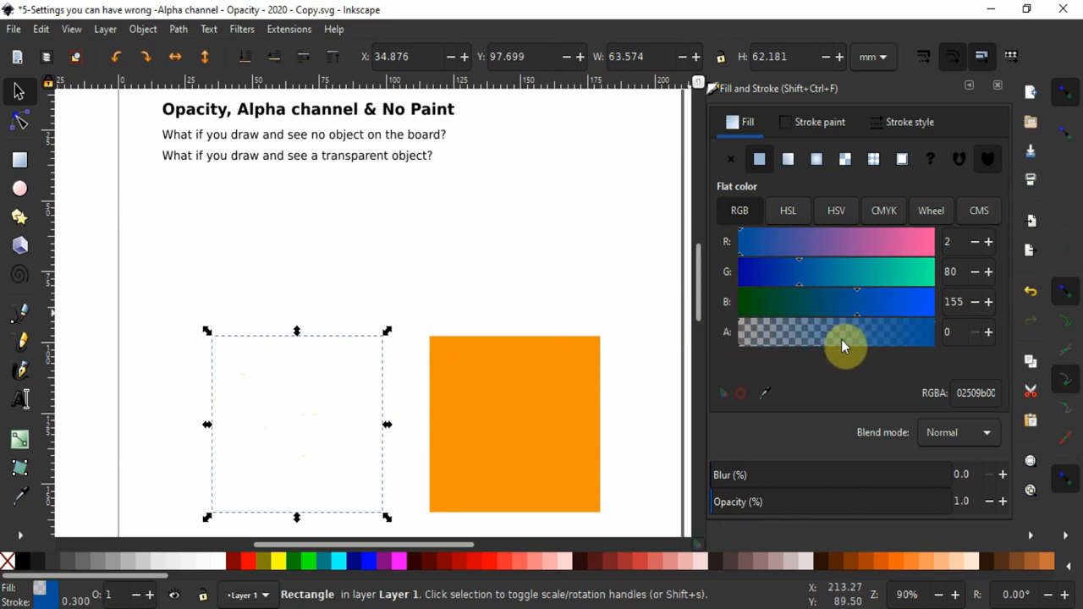
{"action": "mouse_move", "coordinate": [781, 505]}
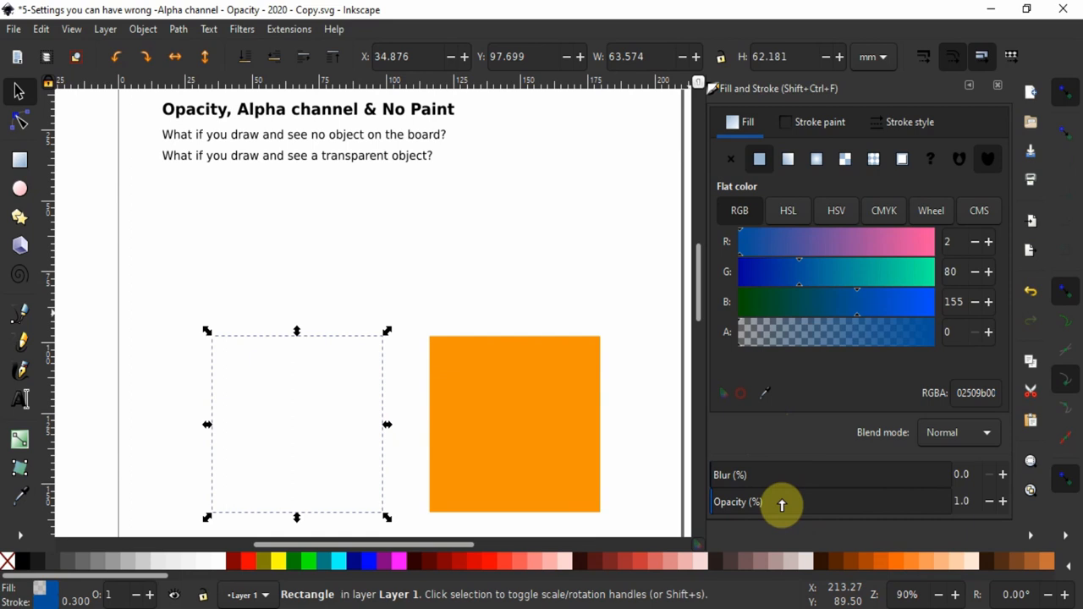
{"action": "mouse_move", "coordinate": [745, 351]}
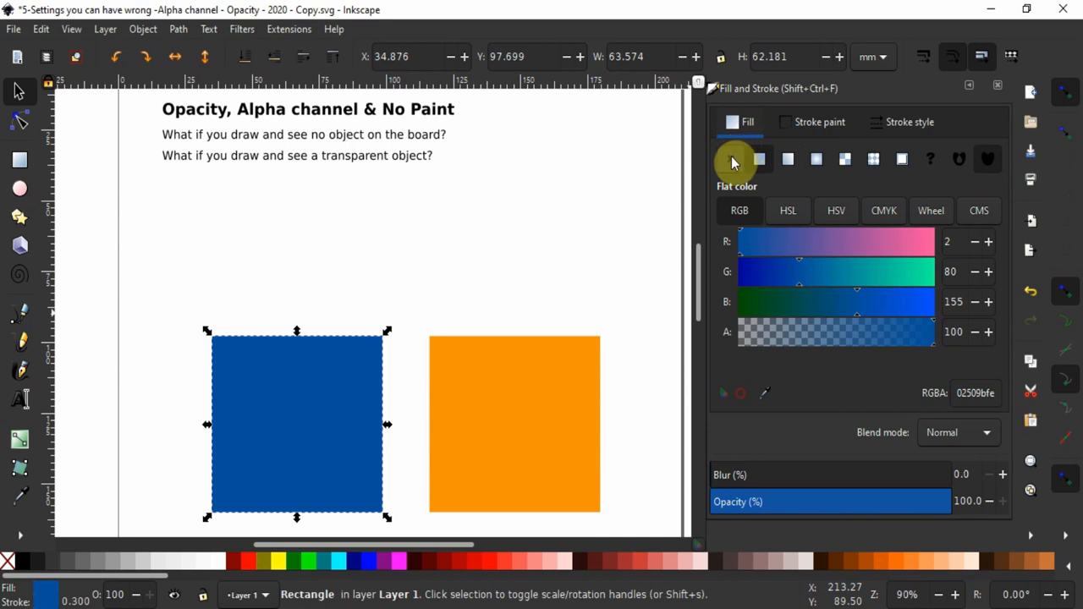
{"action": "left_click", "coordinate": [759, 159]}
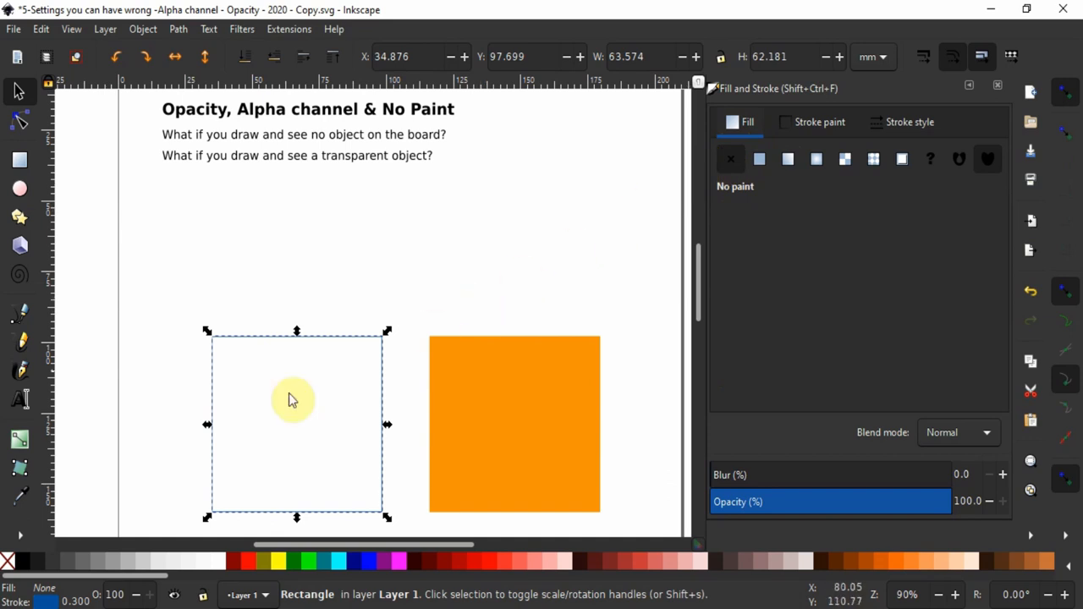
{"action": "mouse_move", "coordinate": [161, 483]}
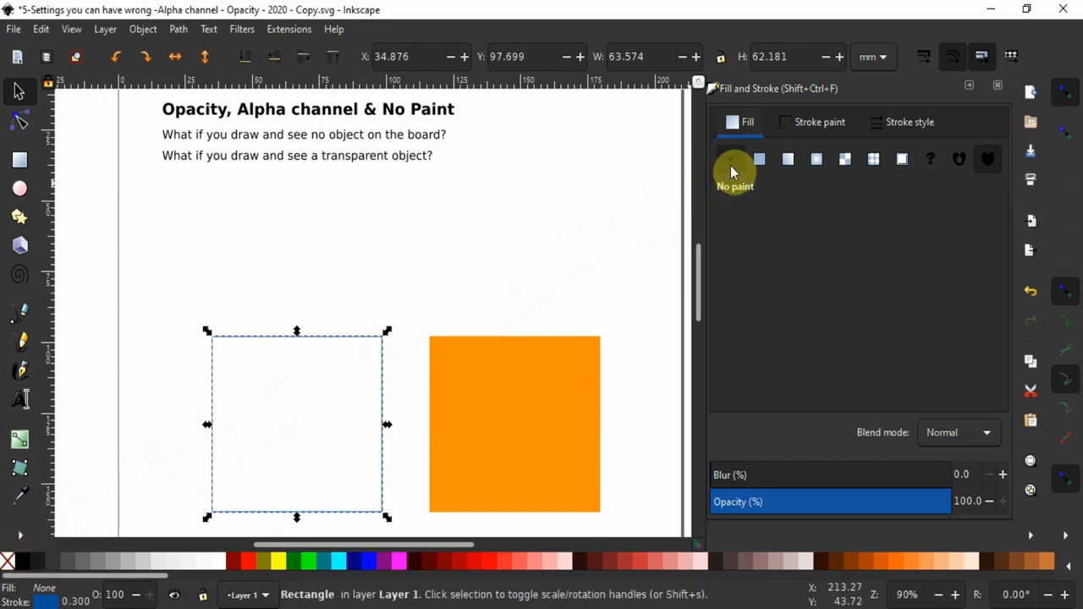
{"action": "mouse_move", "coordinate": [734, 169]}
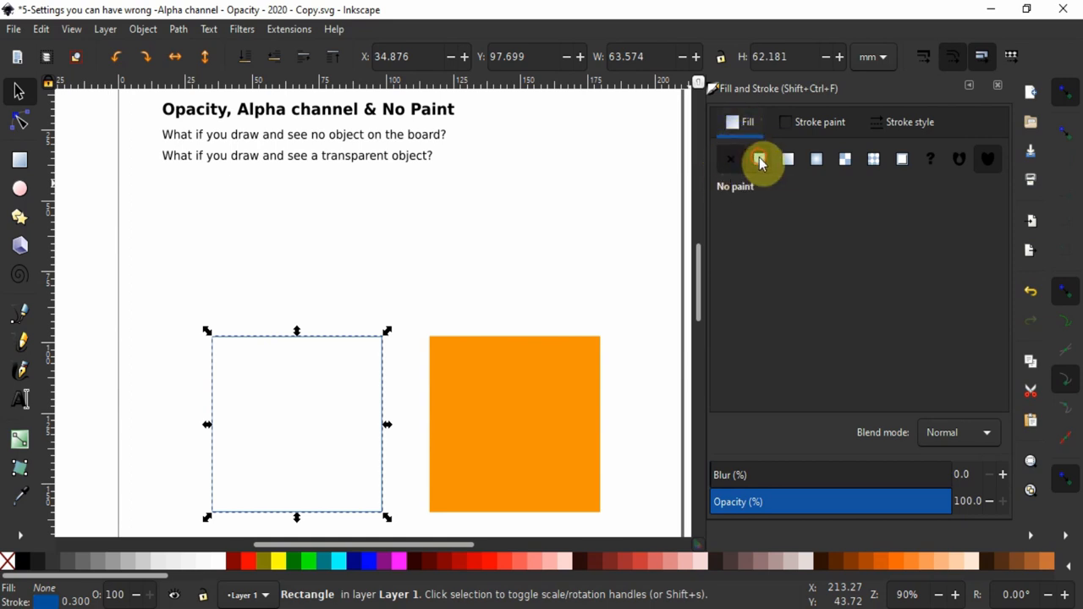
{"action": "left_click", "coordinate": [759, 159]}
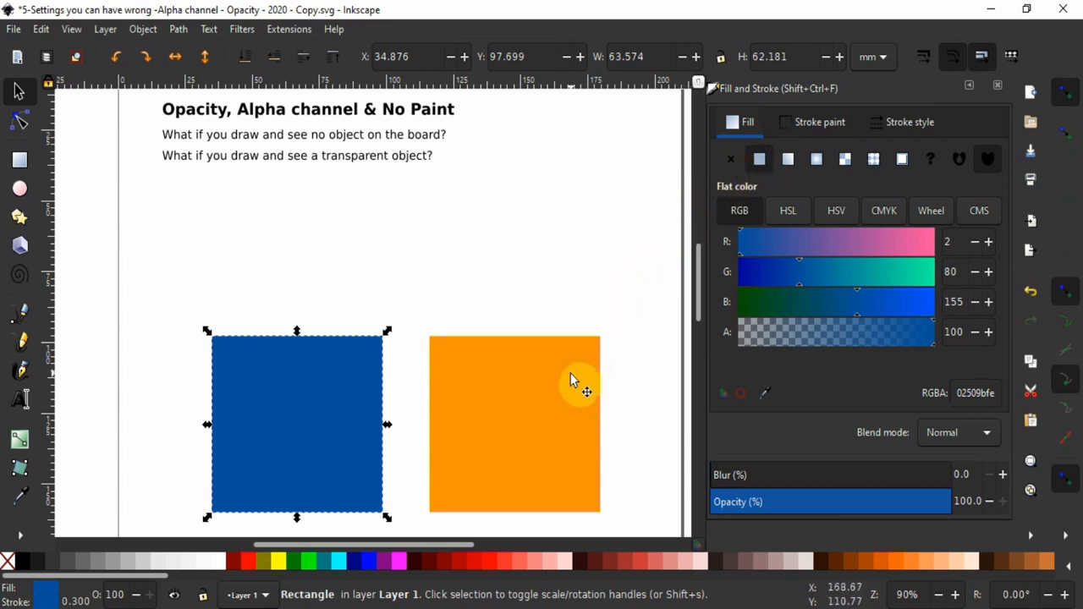
{"action": "left_click", "coordinate": [514, 423]}
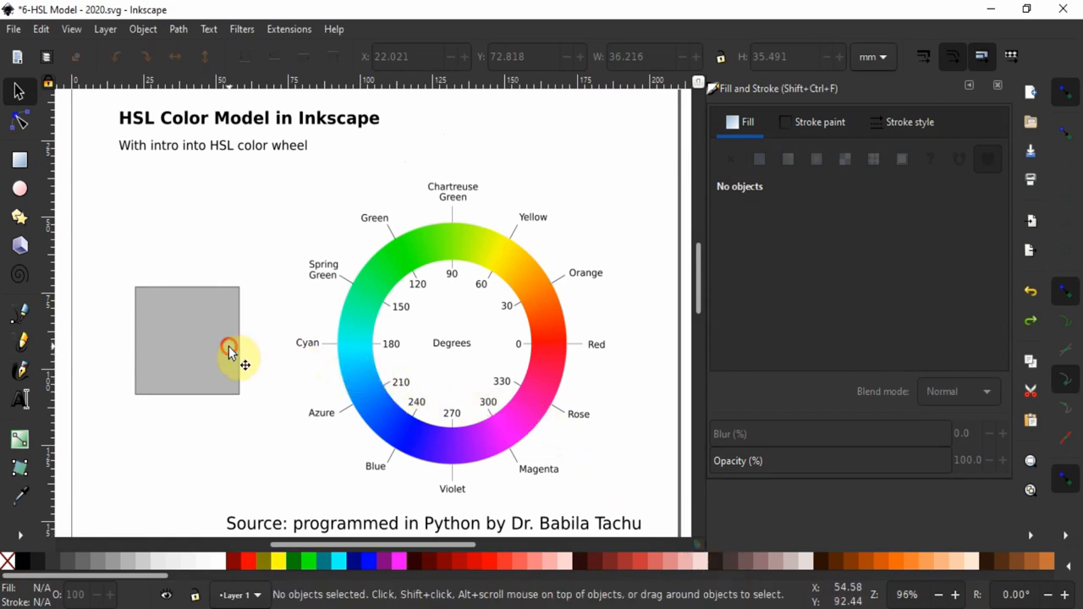
- Select the grey square and compare HSV and HSL views, ending on HSL 0, 0, 70
{"action": "left_click", "coordinate": [231, 349]}
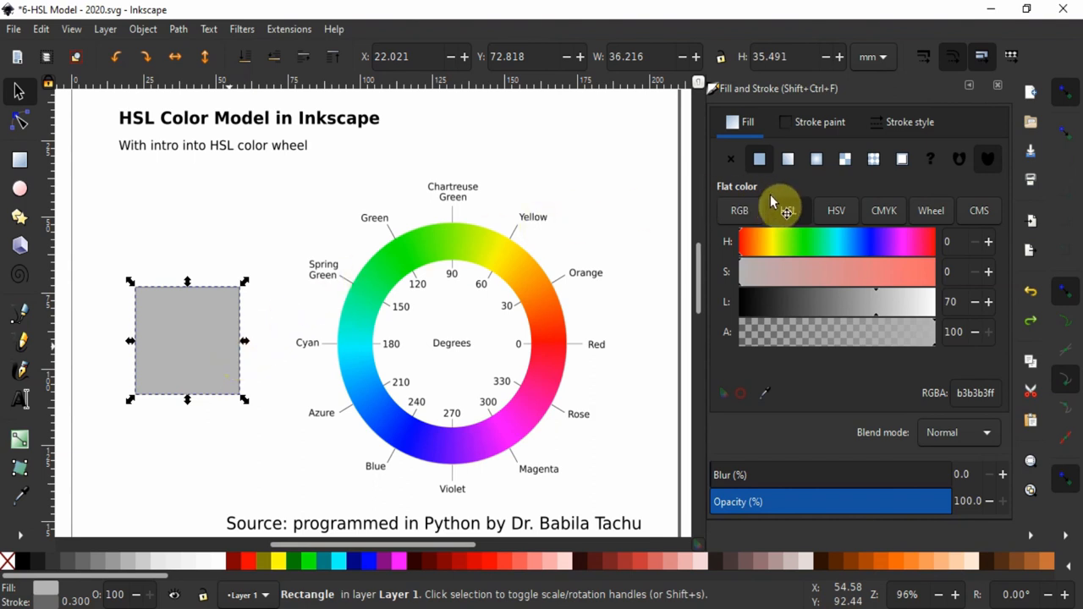
{"action": "left_click", "coordinate": [835, 210]}
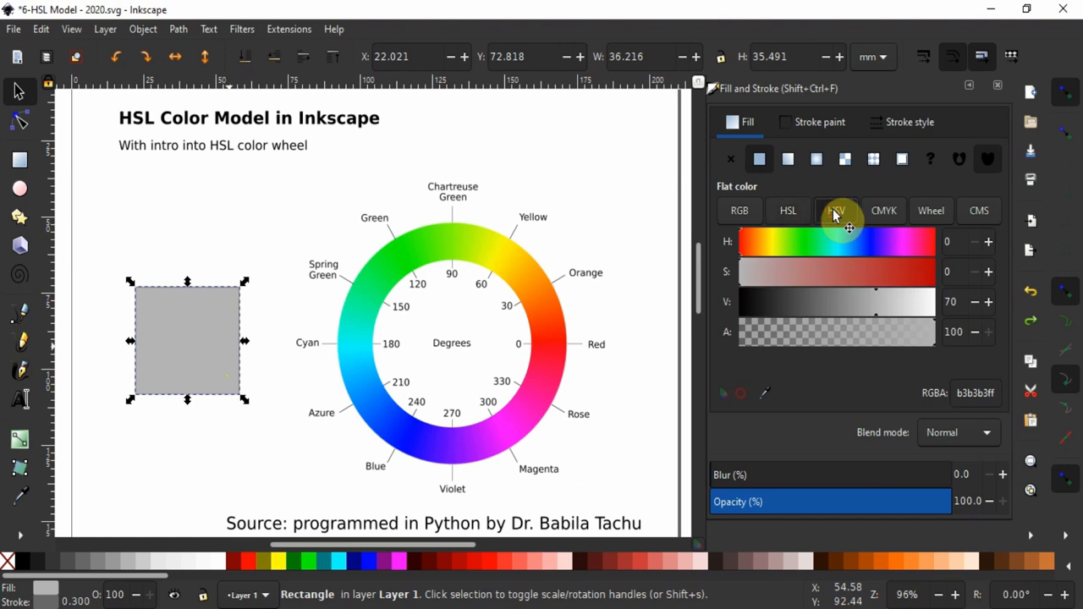
{"action": "left_click", "coordinate": [787, 210]}
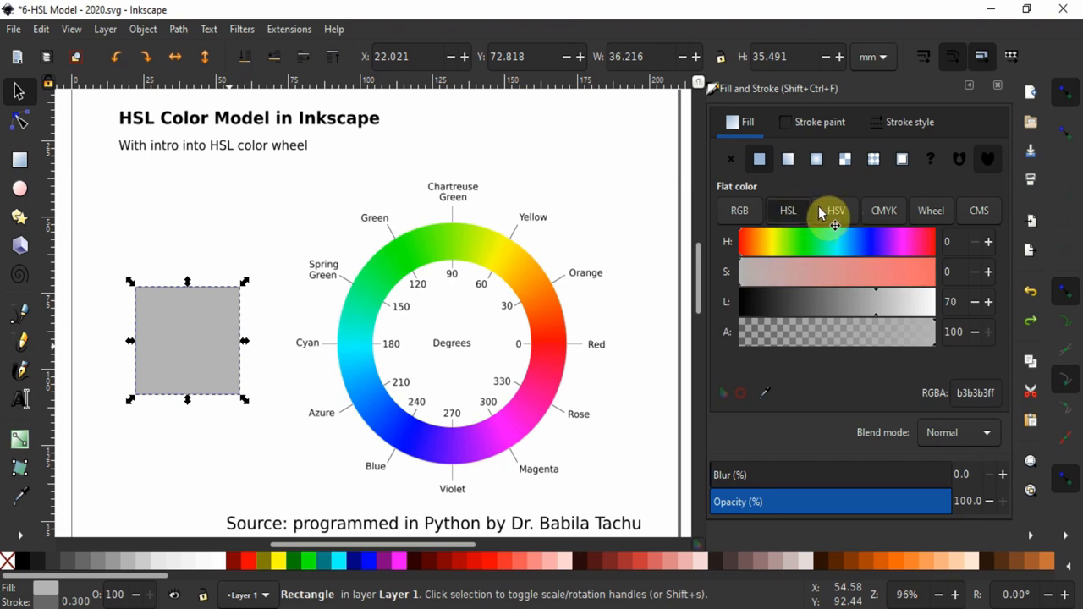
{"action": "left_click", "coordinate": [835, 211]}
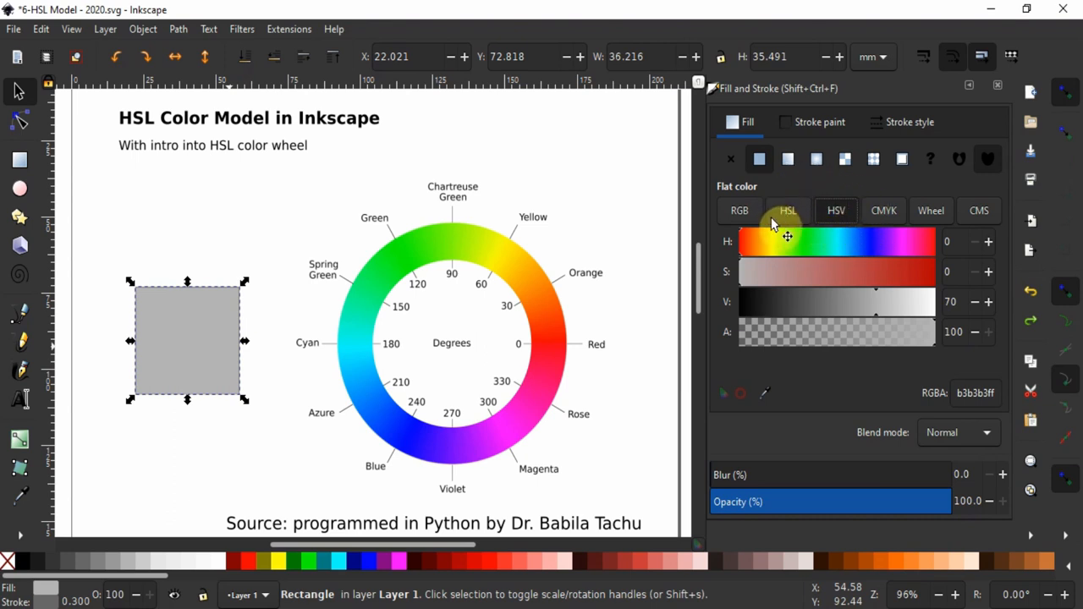
{"action": "left_click", "coordinate": [786, 210]}
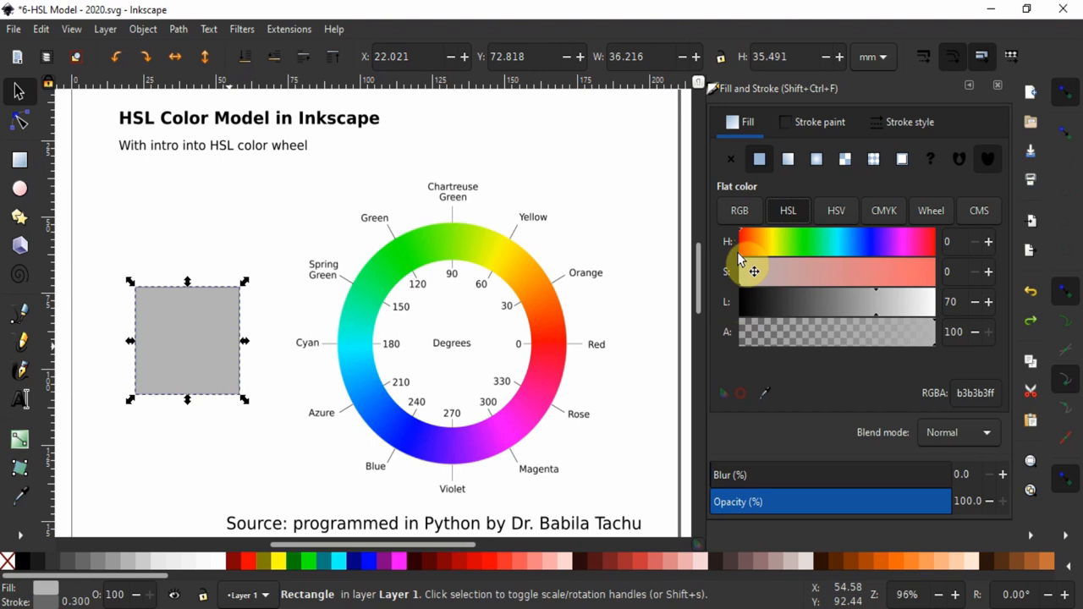
{"action": "mouse_move", "coordinate": [748, 269]}
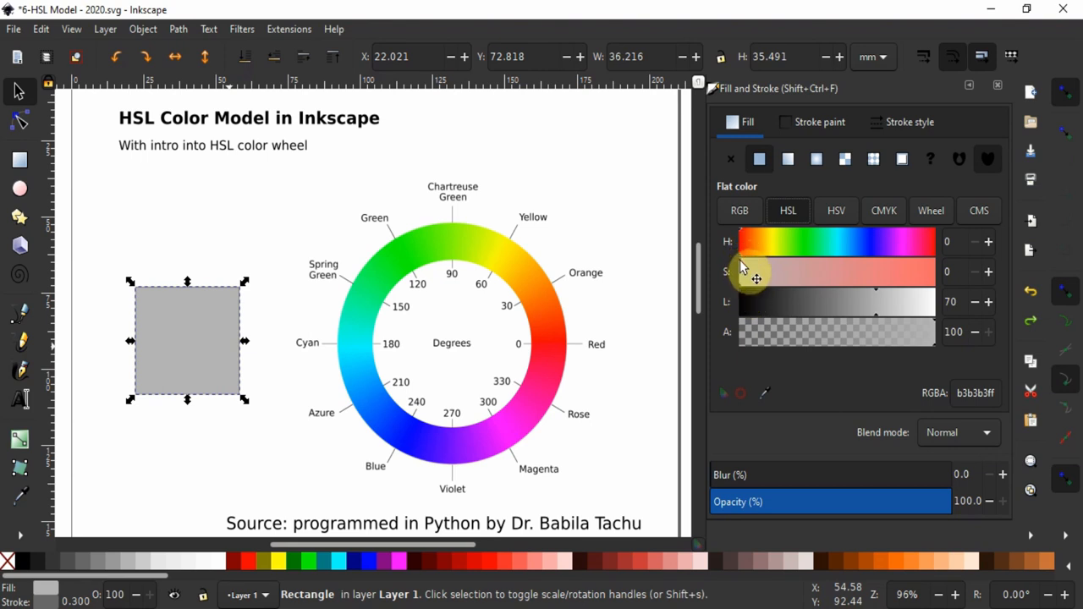
- Drag saturation to 100 and sweep hue through cyan back to 0 for red ff0000ff
{"action": "left_click_drag", "start_coordinate": [745, 271], "coordinate": [948, 270]}
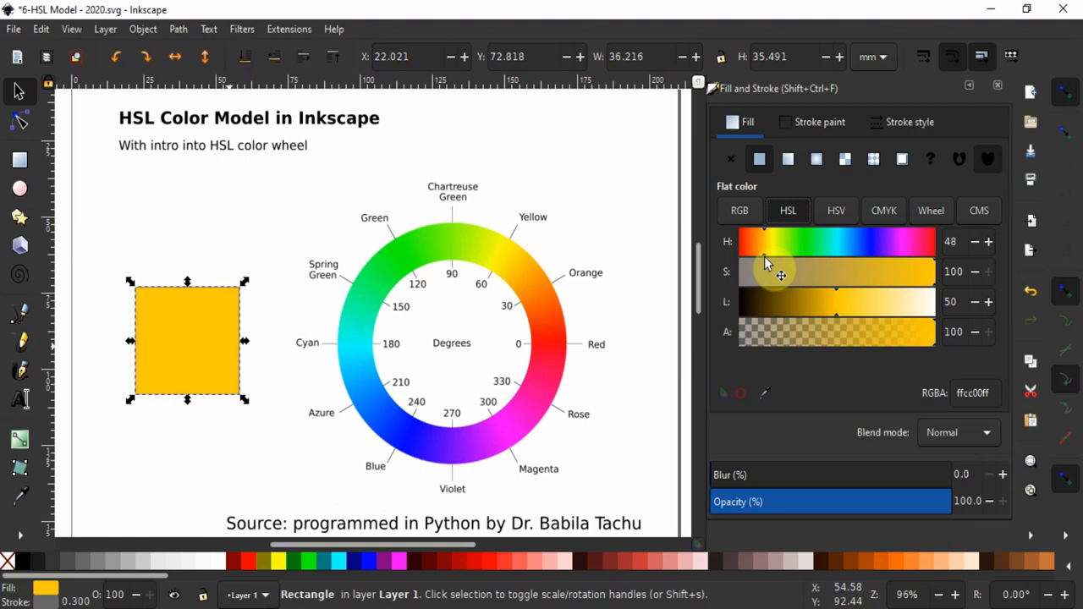
{"action": "left_click_drag", "start_coordinate": [766, 242], "coordinate": [846, 243]}
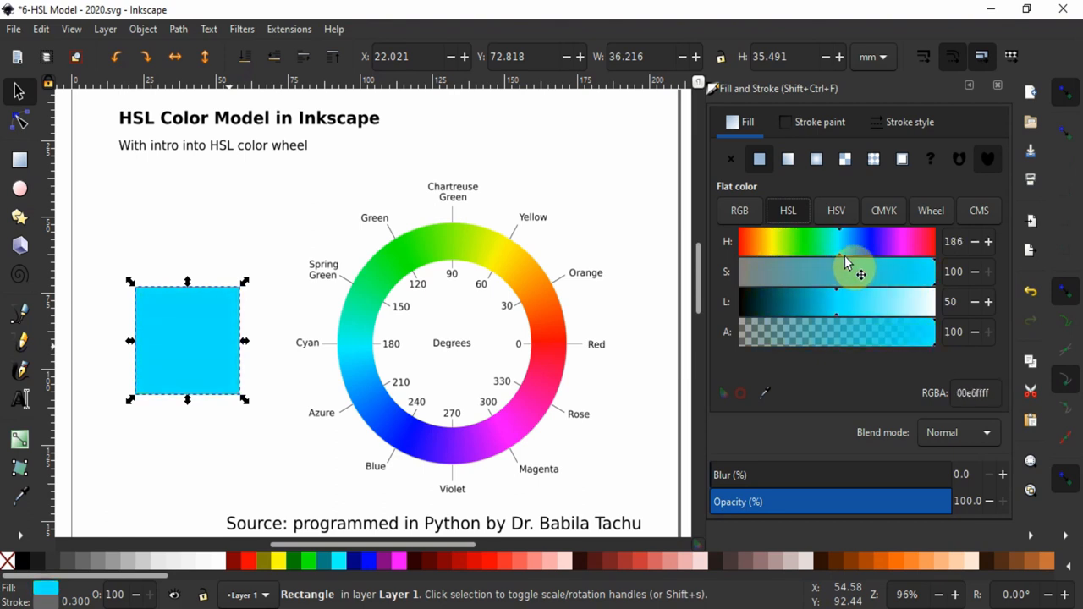
{"action": "left_click_drag", "start_coordinate": [861, 242], "coordinate": [908, 243]}
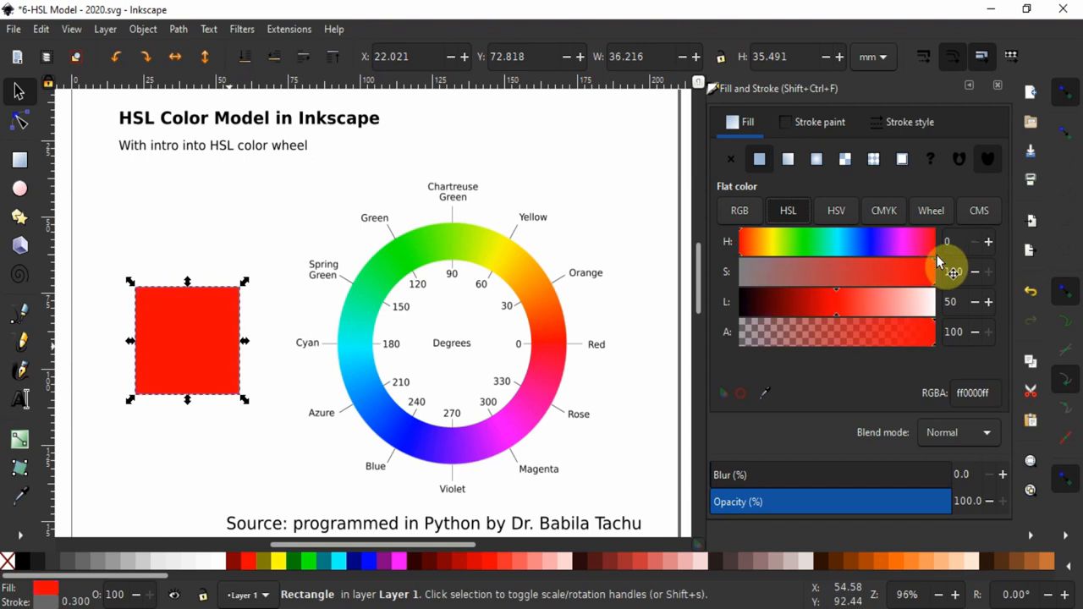
{"action": "left_click_drag", "start_coordinate": [923, 242], "coordinate": [934, 243]}
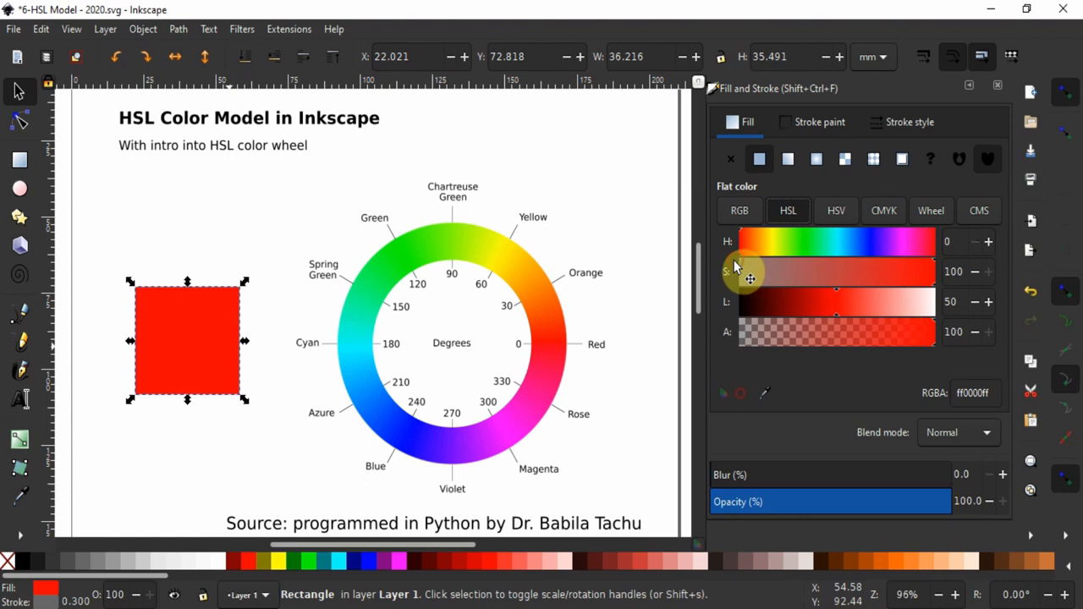
{"action": "mouse_move", "coordinate": [428, 453]}
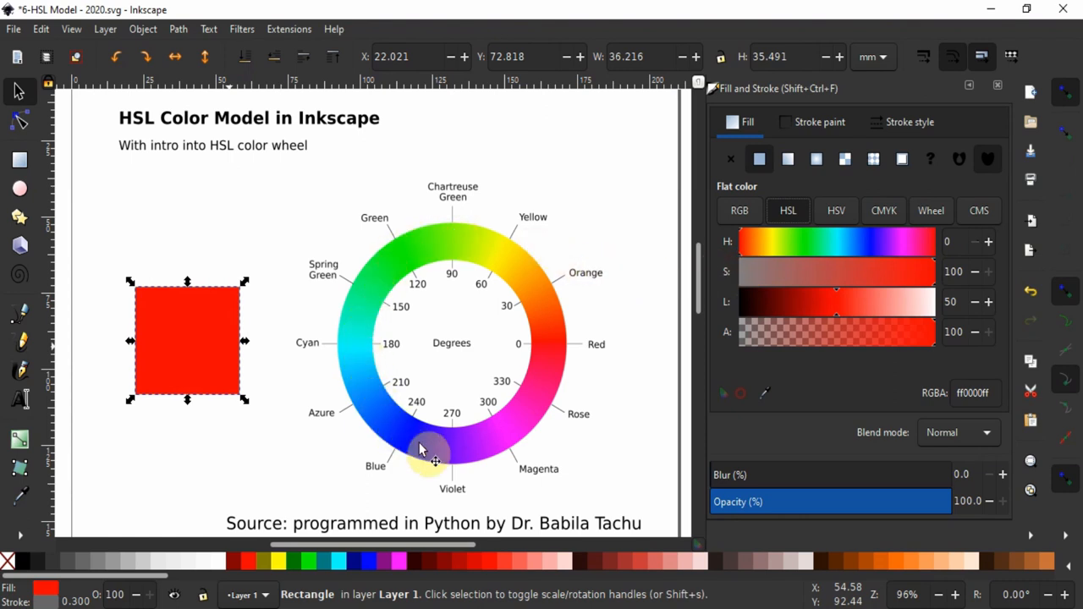
{"action": "mouse_move", "coordinate": [558, 342]}
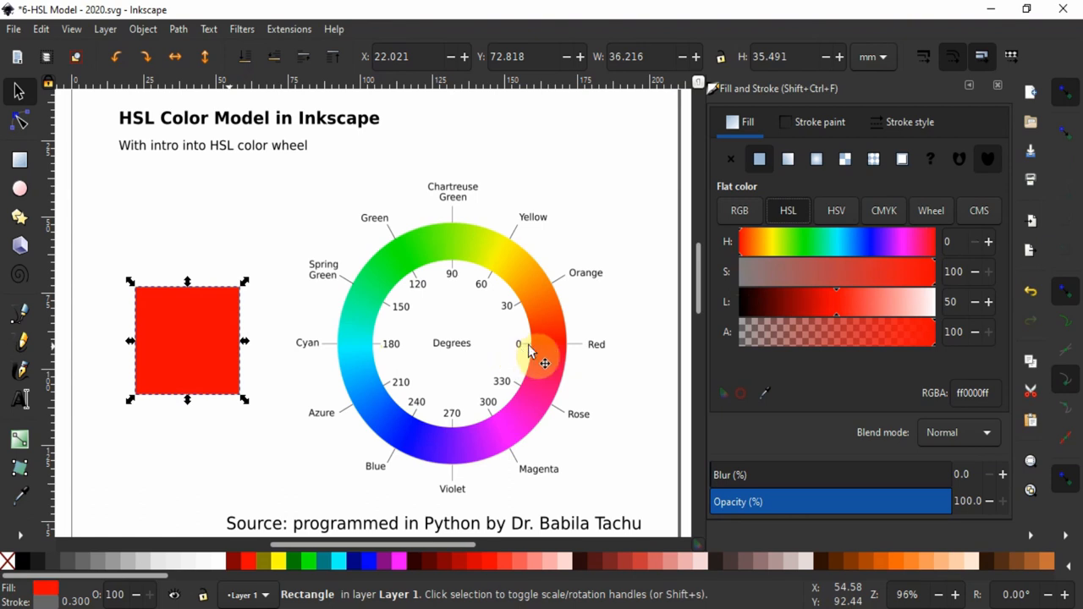
{"action": "mouse_move", "coordinate": [556, 362]}
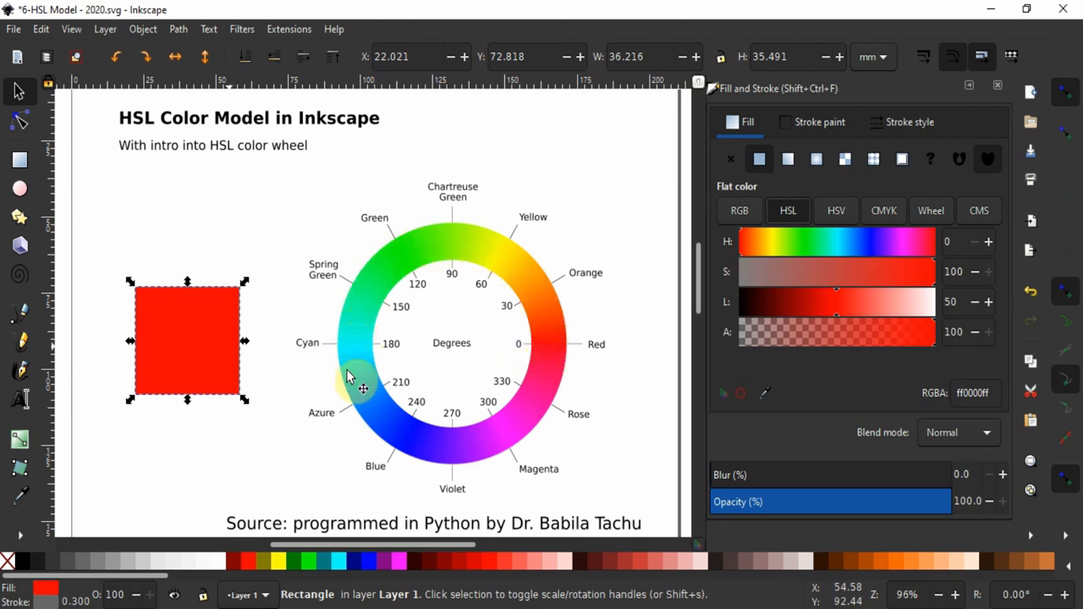
{"action": "mouse_move", "coordinate": [554, 355]}
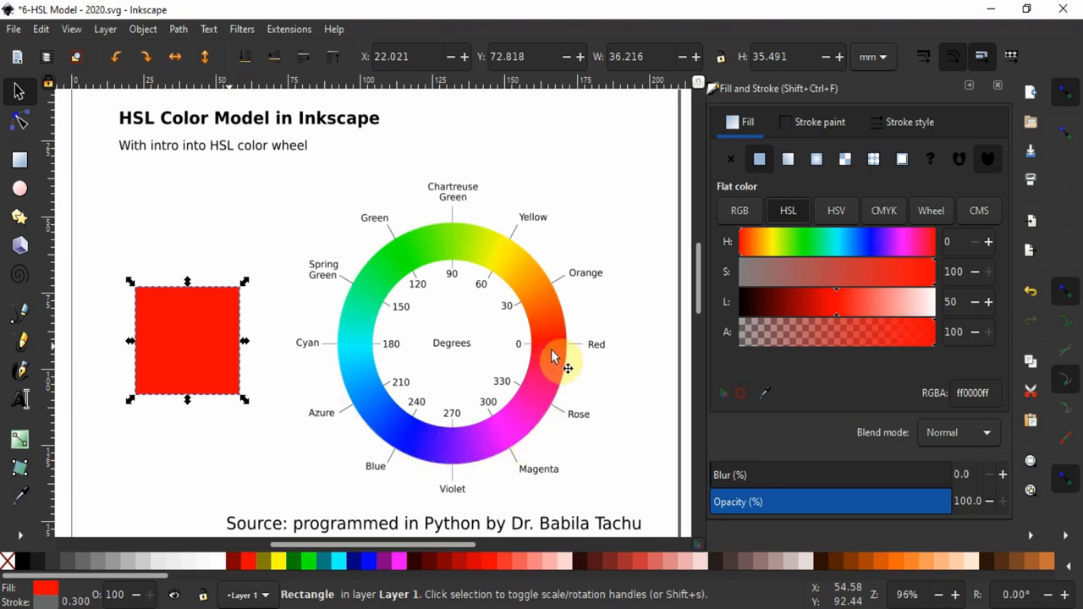
{"action": "mouse_move", "coordinate": [554, 355]}
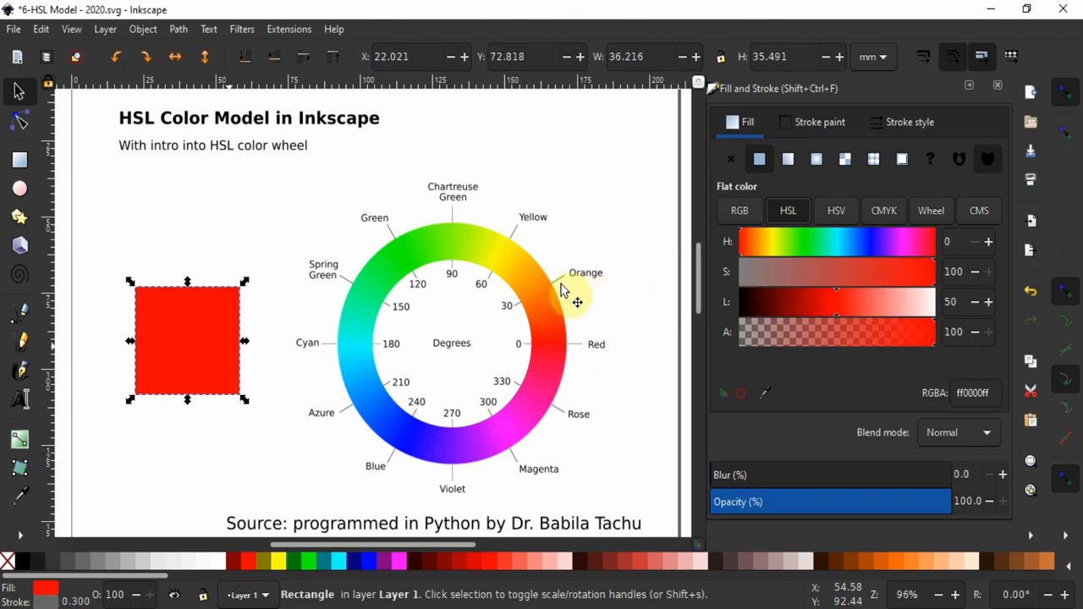
{"action": "mouse_move", "coordinate": [528, 330]}
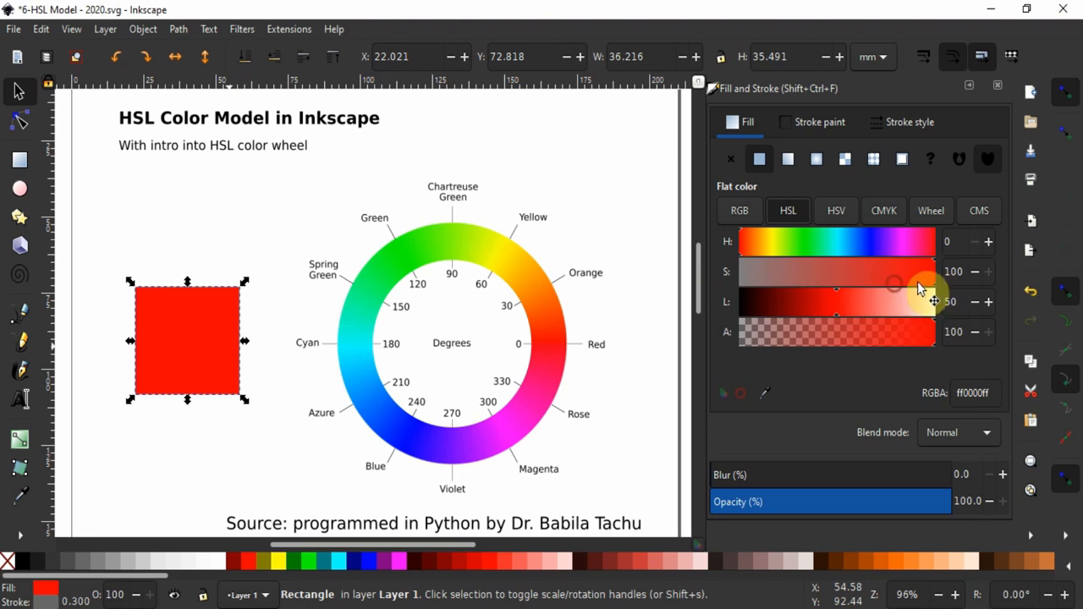
- Try the saturation slider, then drop lightness to 50 for mid grey 7e7e7e at hue 30
{"action": "left_click_drag", "start_coordinate": [894, 286], "coordinate": [861, 286]}
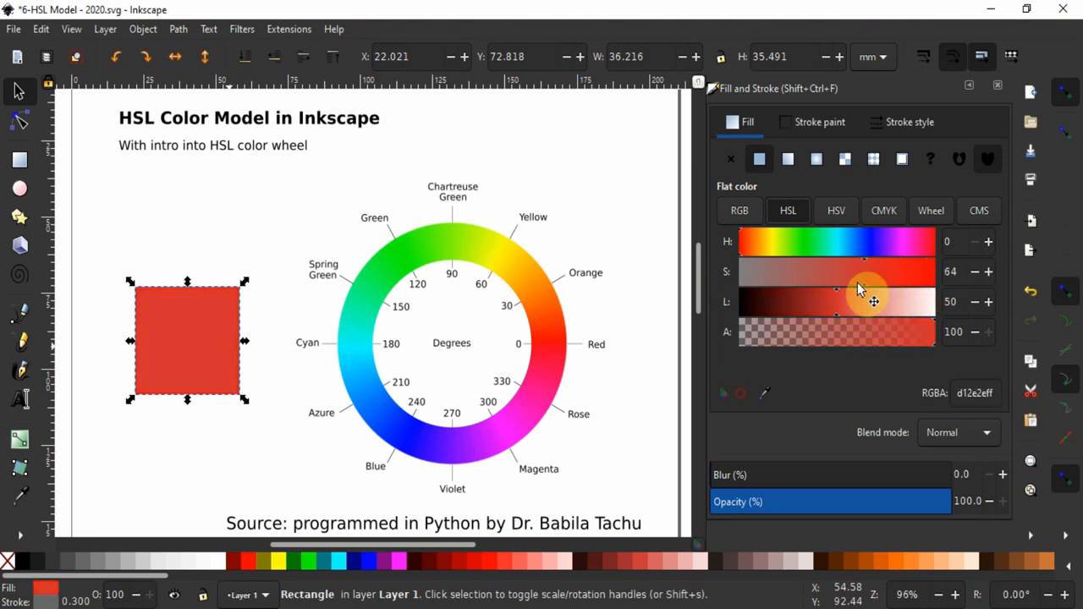
{"action": "left_click_drag", "start_coordinate": [855, 271], "coordinate": [787, 271]}
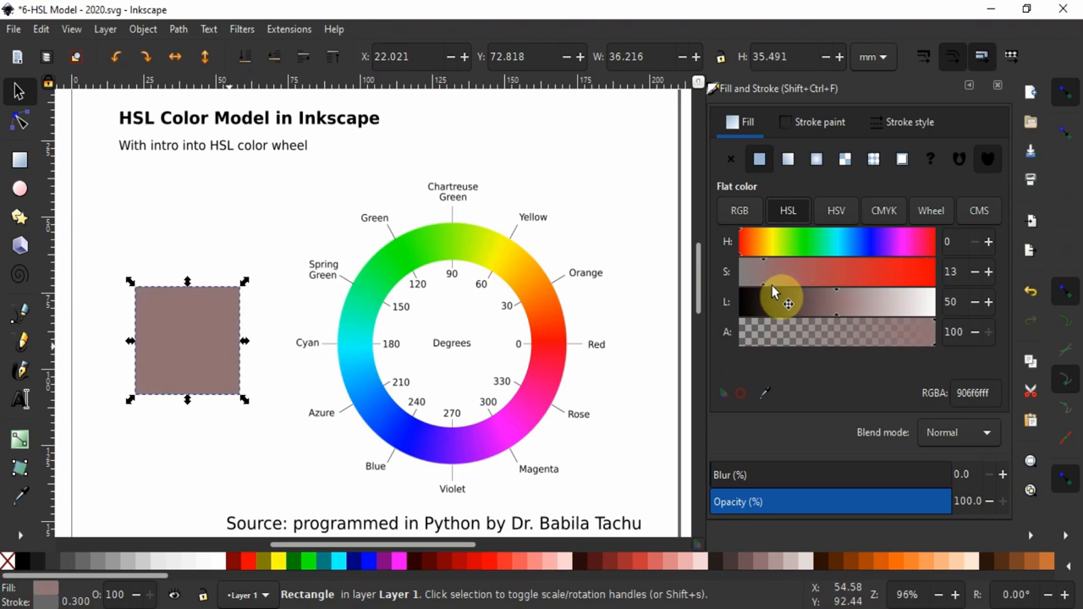
{"action": "left_click_drag", "start_coordinate": [779, 271], "coordinate": [917, 271]}
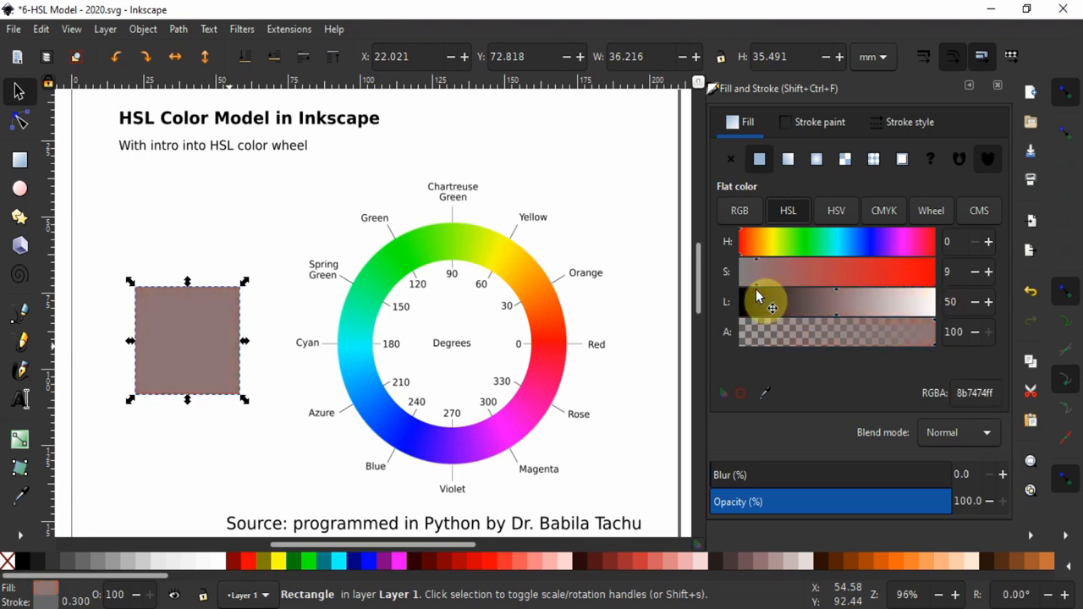
{"action": "left_click_drag", "start_coordinate": [838, 271], "coordinate": [736, 270]}
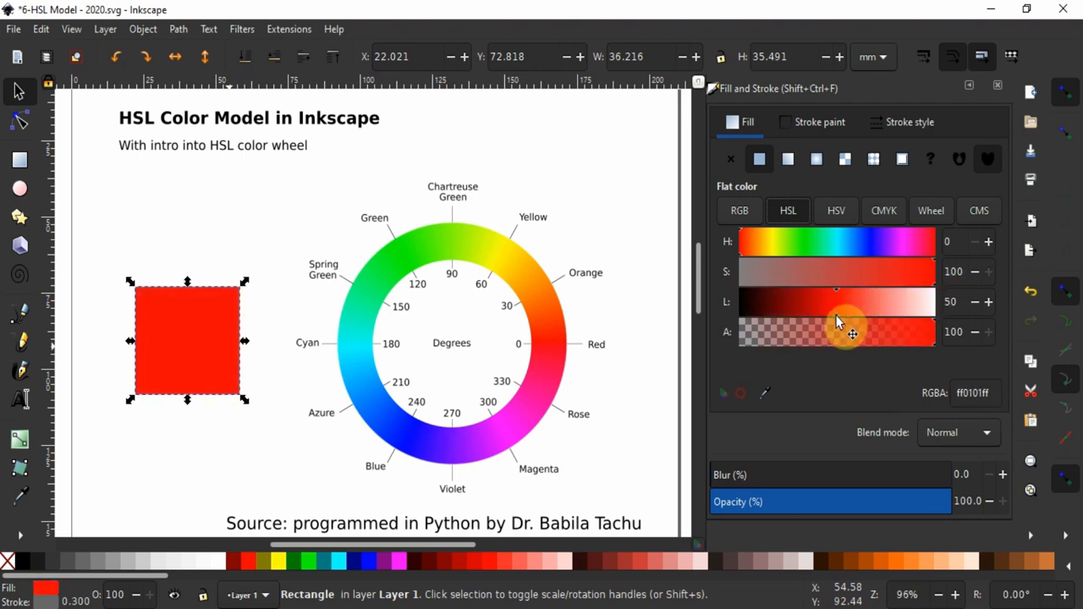
{"action": "left_click_drag", "start_coordinate": [836, 302], "coordinate": [931, 302]}
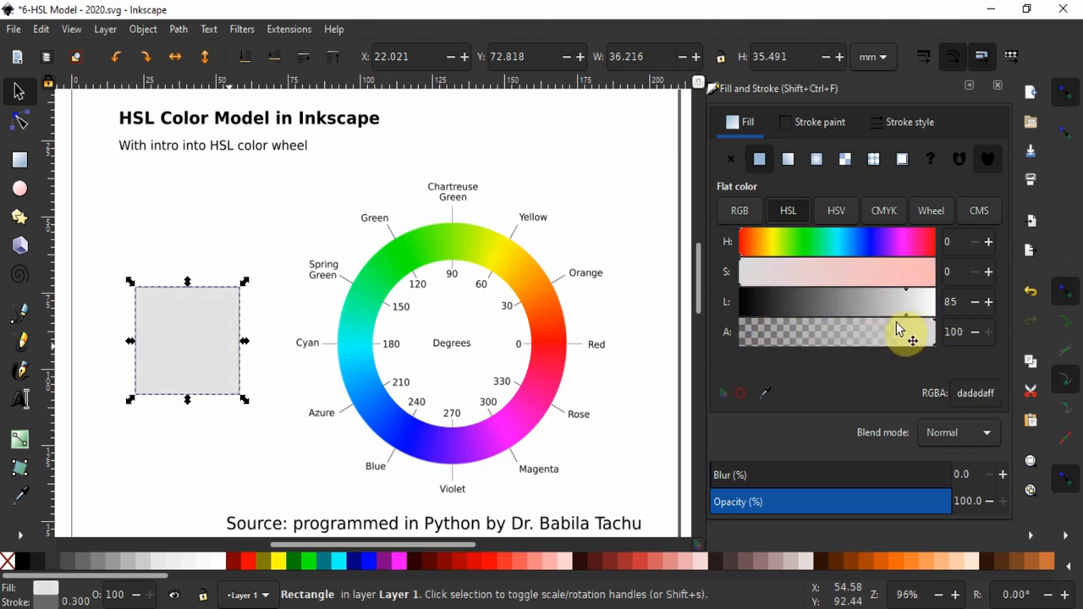
{"action": "left_click_drag", "start_coordinate": [905, 302], "coordinate": [738, 302]}
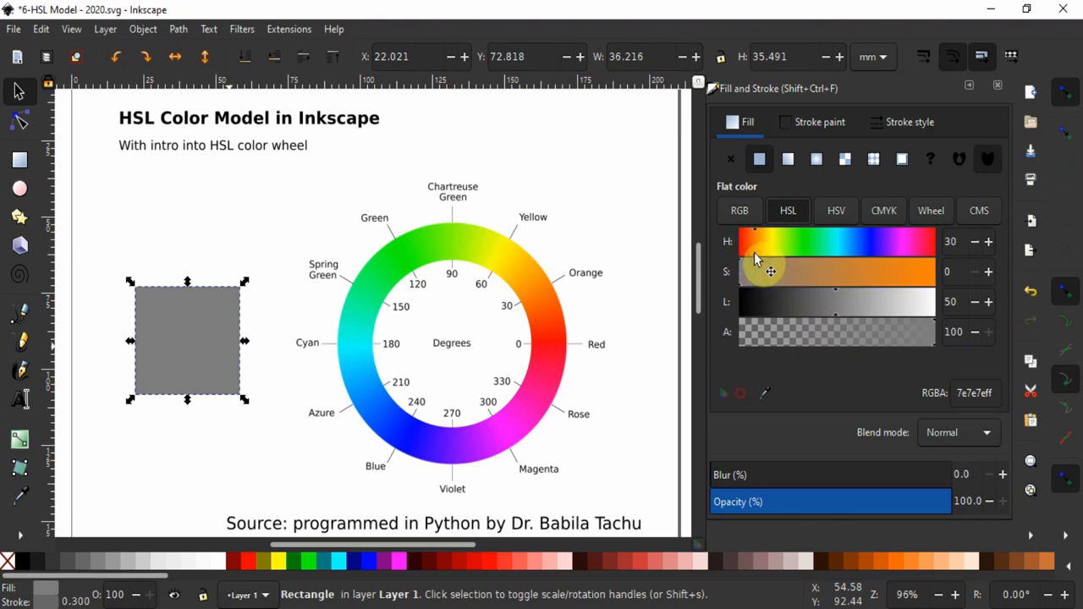
- Make the square dark brown 863913 (H 20, S 75, L 30), then deselect it
{"action": "left_click_drag", "start_coordinate": [757, 271], "coordinate": [931, 271]}
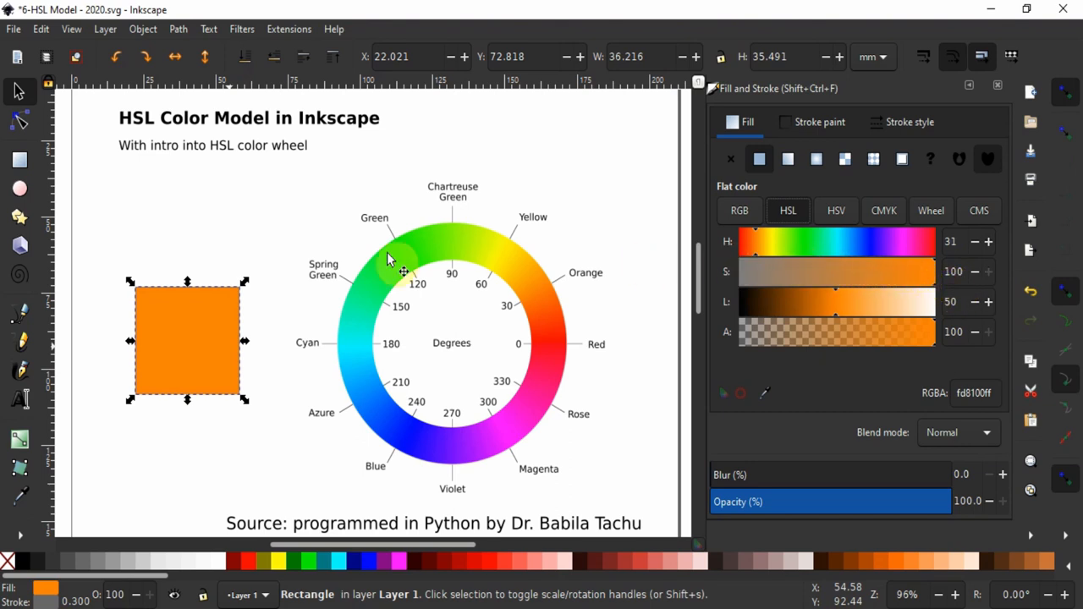
{"action": "mouse_move", "coordinate": [973, 246]}
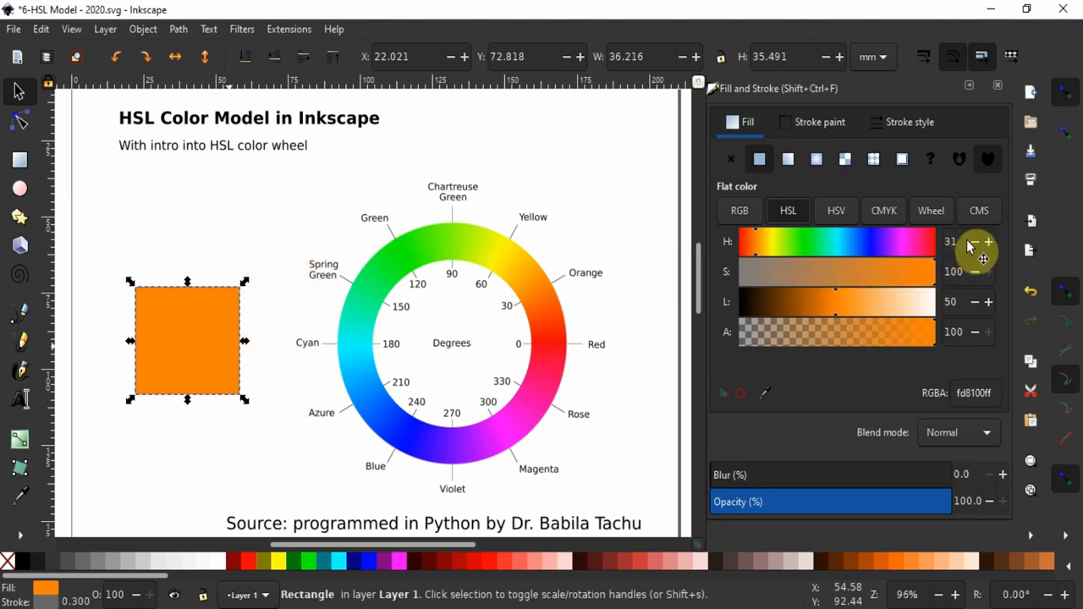
{"action": "left_click", "coordinate": [975, 247]}
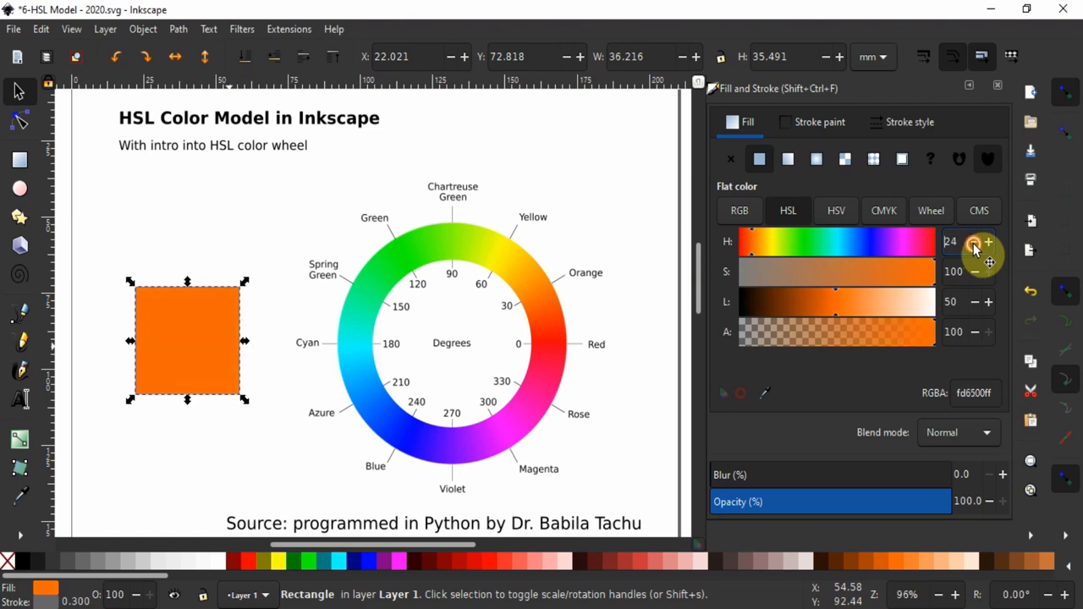
{"action": "left_click", "coordinate": [974, 242]}
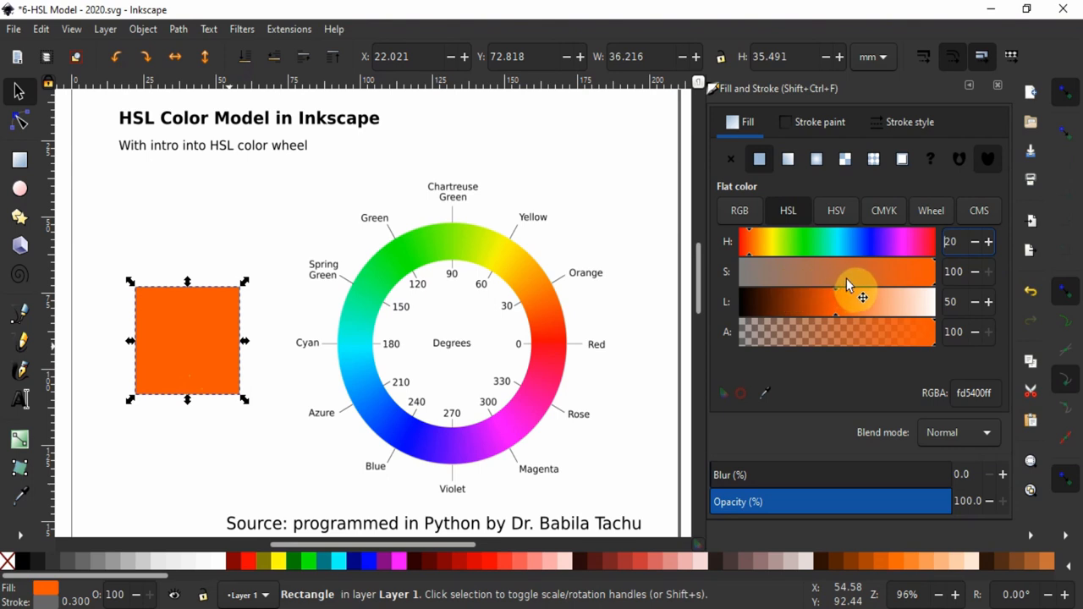
{"action": "mouse_move", "coordinate": [889, 296]}
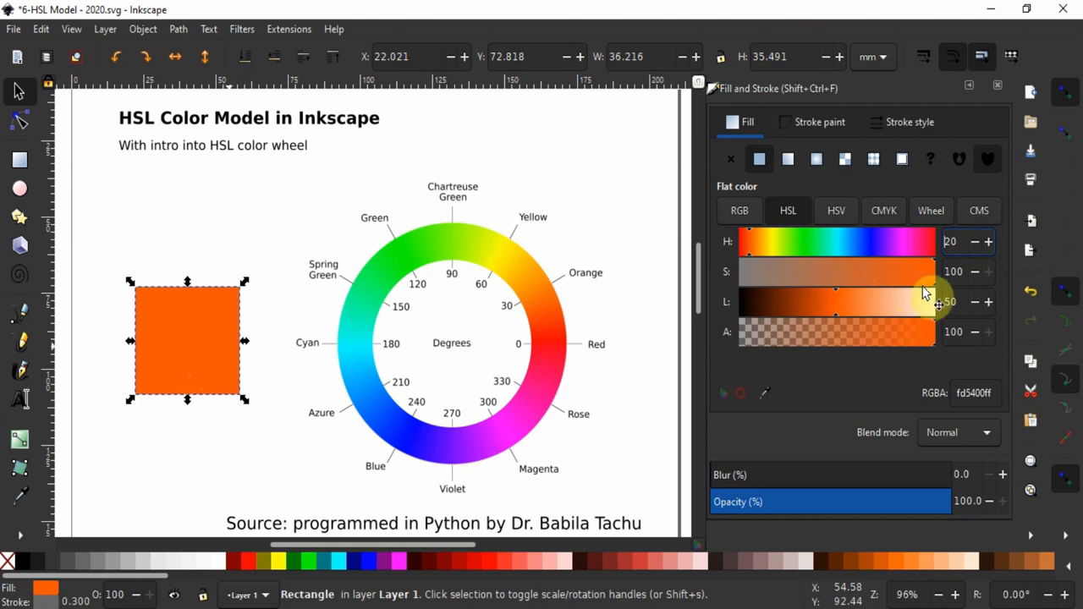
{"action": "left_click_drag", "start_coordinate": [930, 270], "coordinate": [896, 271]}
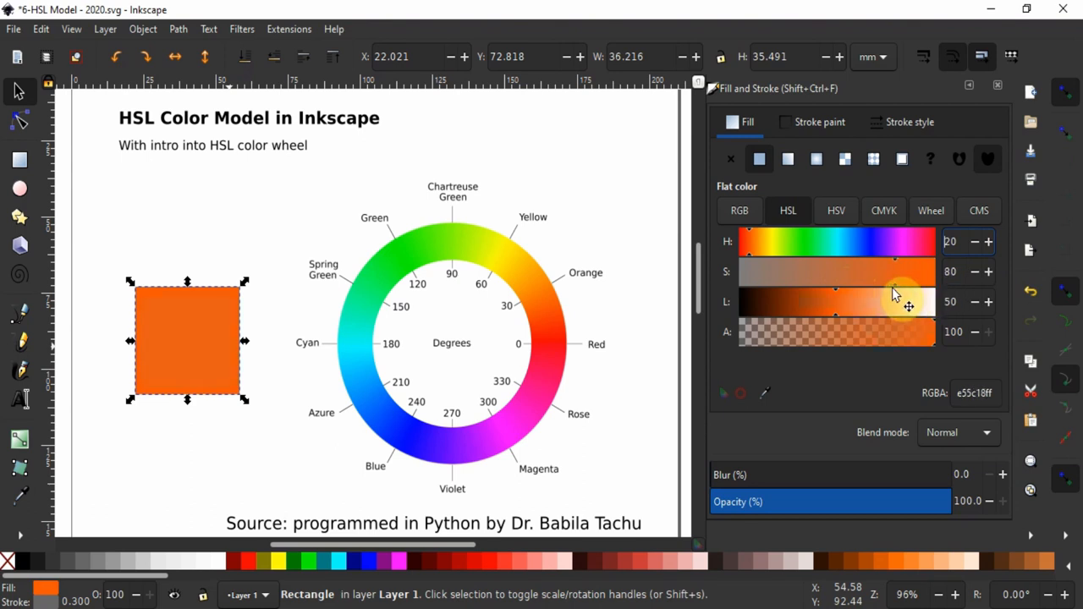
{"action": "left_click_drag", "start_coordinate": [896, 272], "coordinate": [887, 272]}
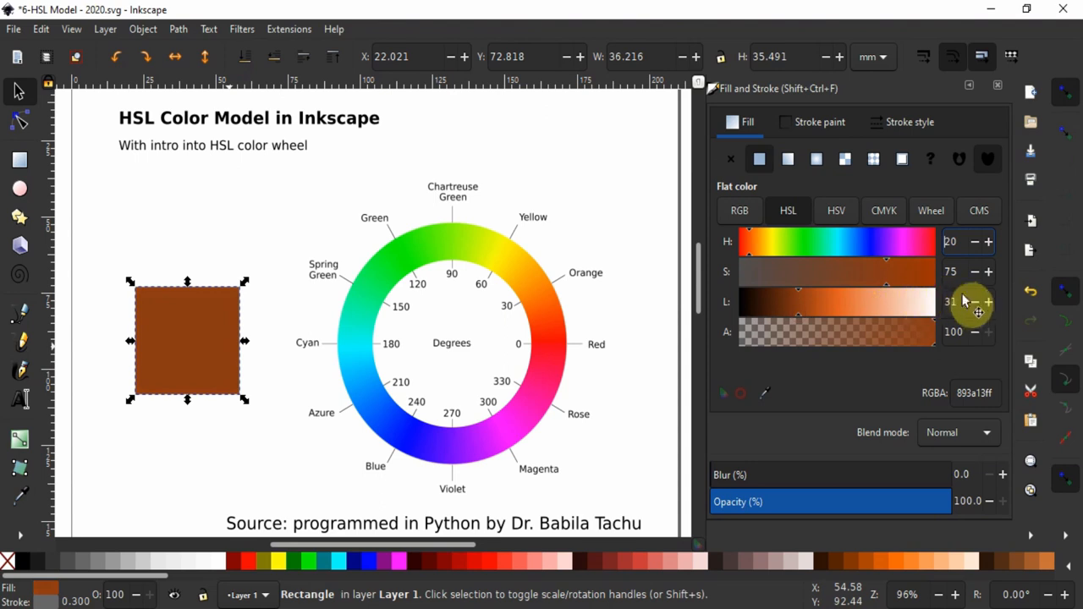
{"action": "left_click", "coordinate": [974, 301]}
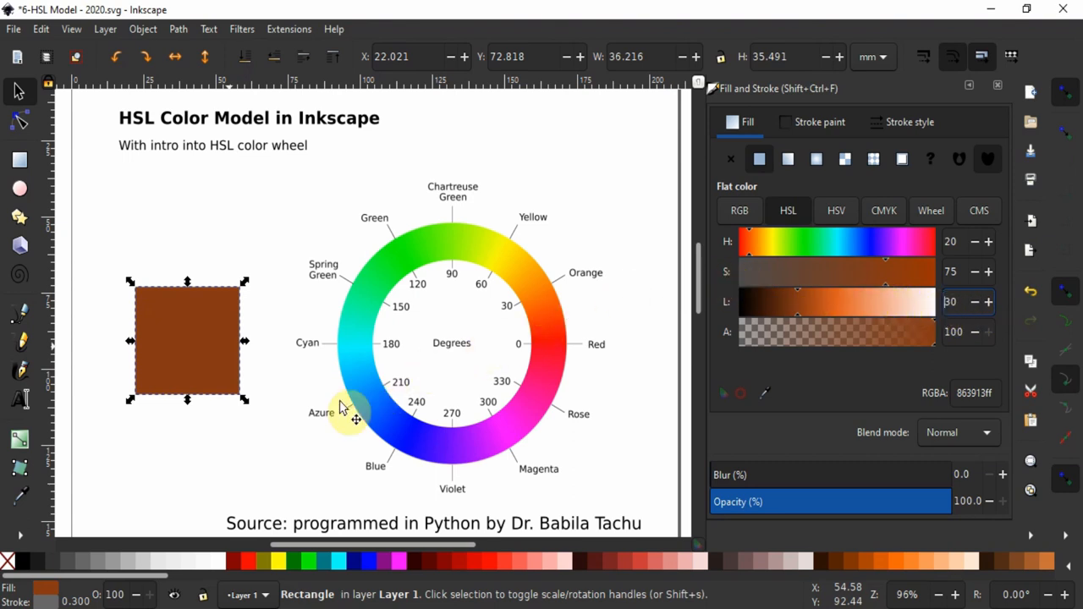
{"action": "left_click", "coordinate": [237, 465]}
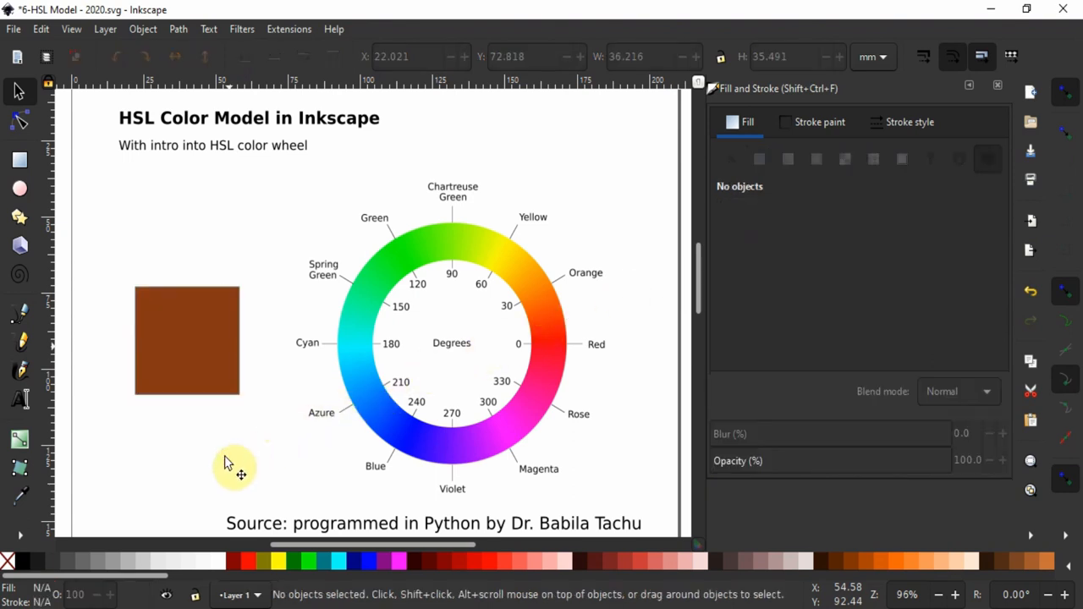
- Select the first lower grey square and fill it brown 843515 (H 17, S 73, L 30)
{"action": "scroll", "scroll_direction": "down", "scroll_amount": 3}
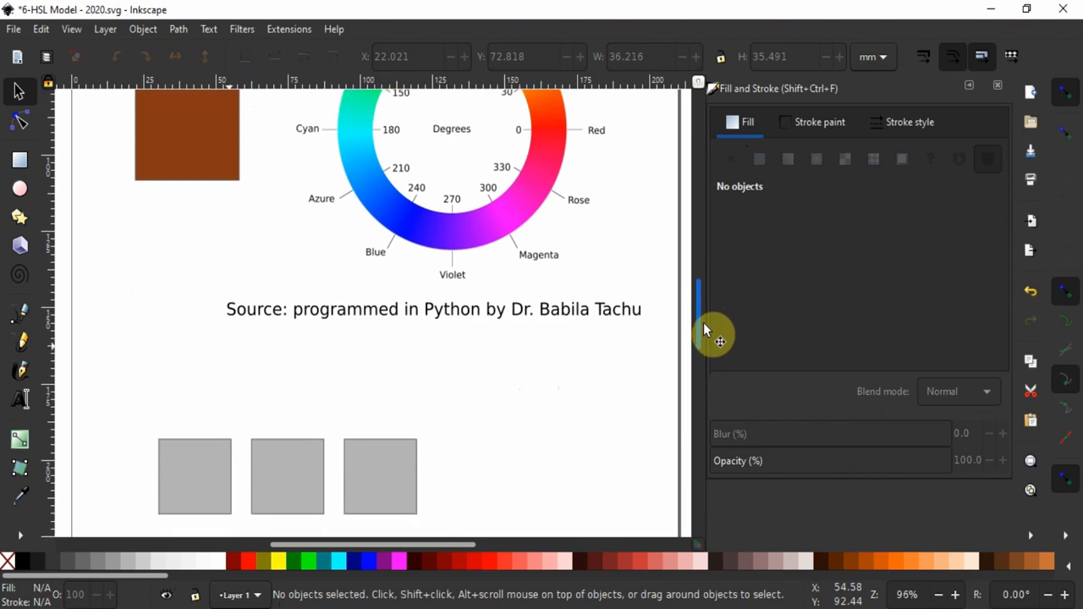
{"action": "left_click", "coordinate": [186, 135]}
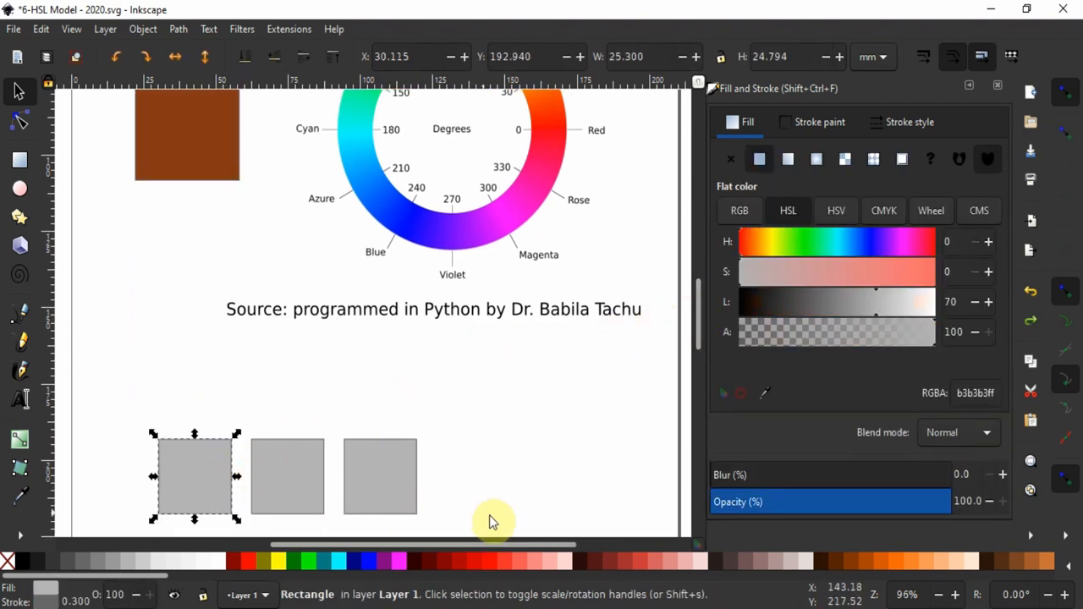
{"action": "mouse_move", "coordinate": [857, 566]}
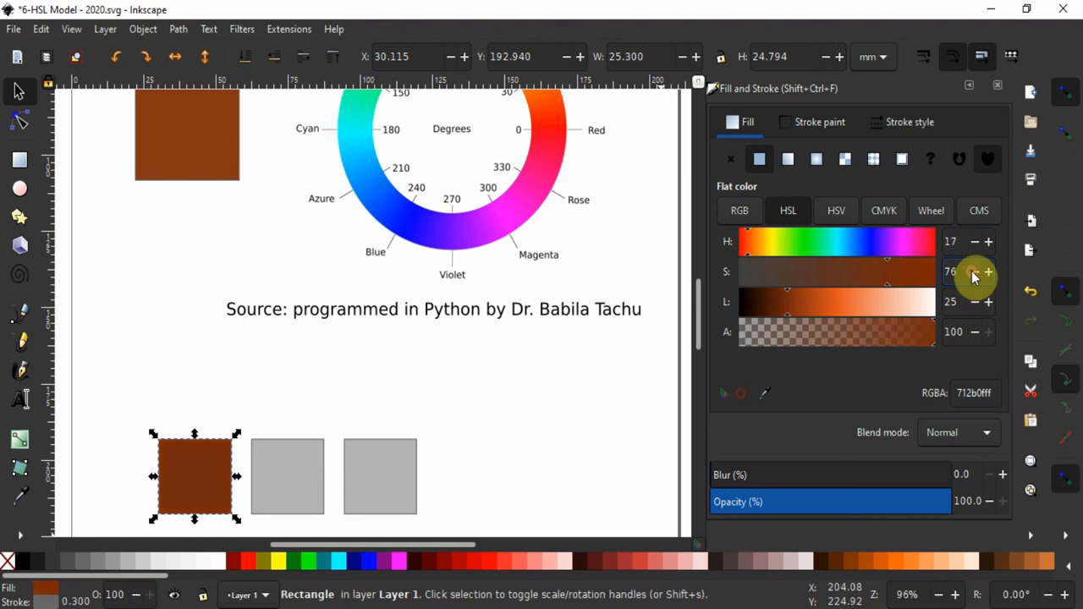
{"action": "left_click", "coordinate": [987, 302]}
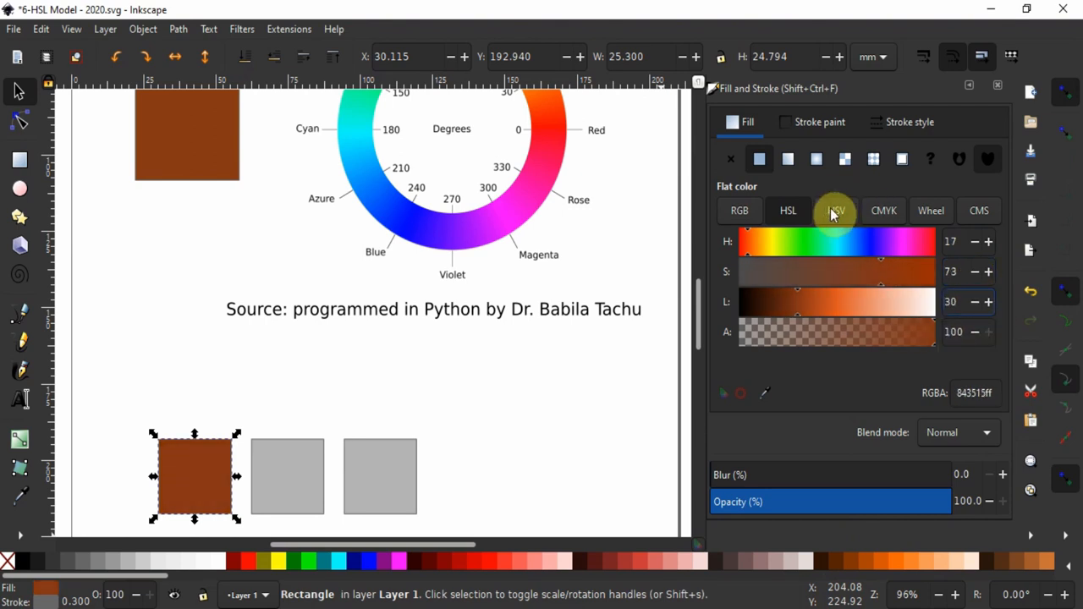
- Compare the brown's HSV values (H 17, S 84, V 52) with its HSL values
{"action": "left_click", "coordinate": [835, 211]}
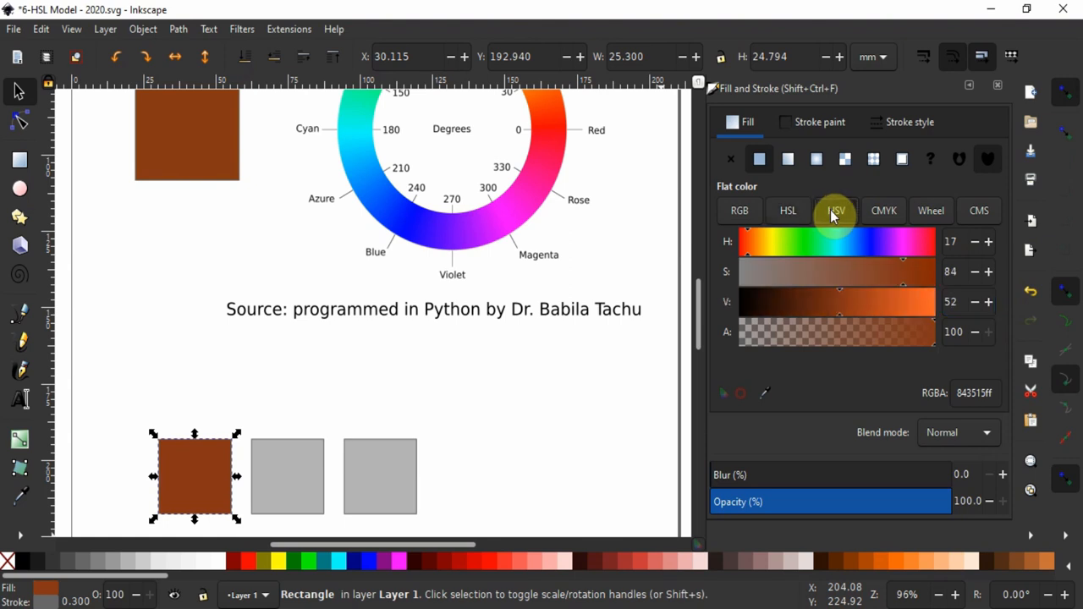
{"action": "mouse_move", "coordinate": [731, 275]}
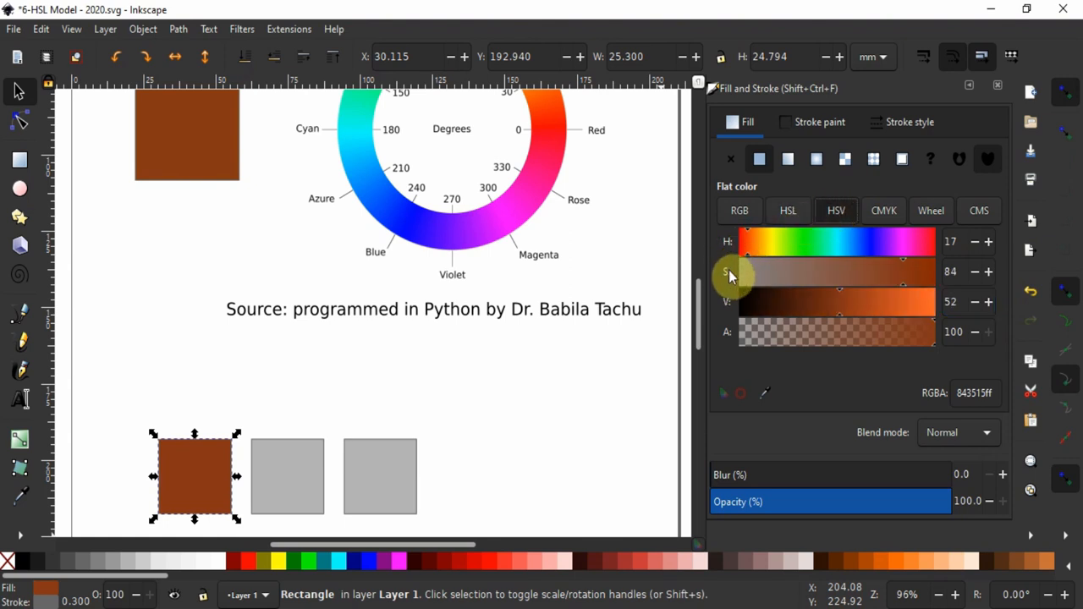
{"action": "mouse_move", "coordinate": [731, 312]}
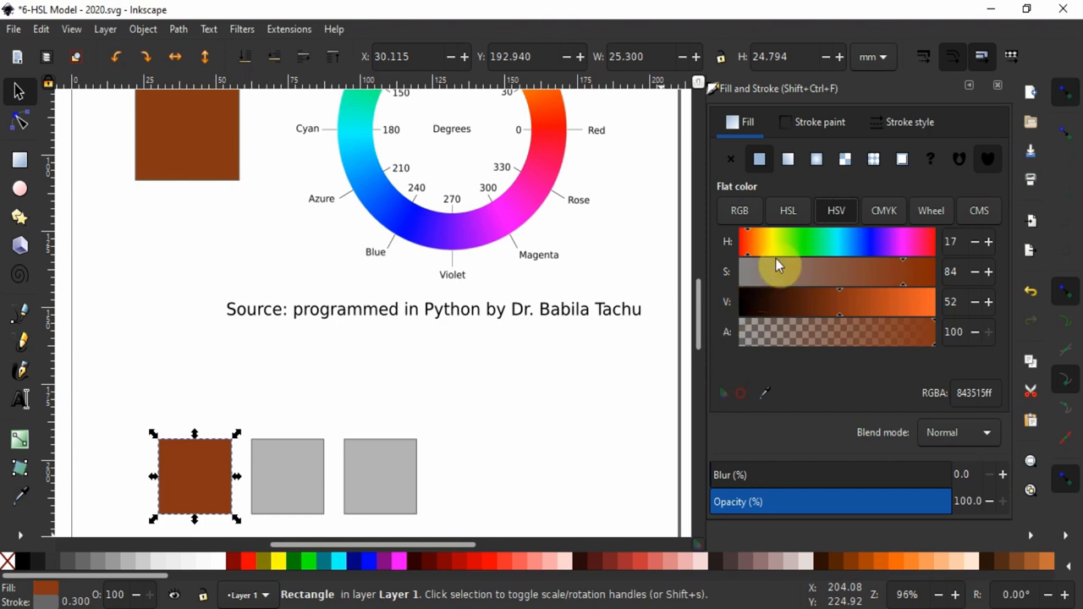
{"action": "left_click", "coordinate": [786, 210]}
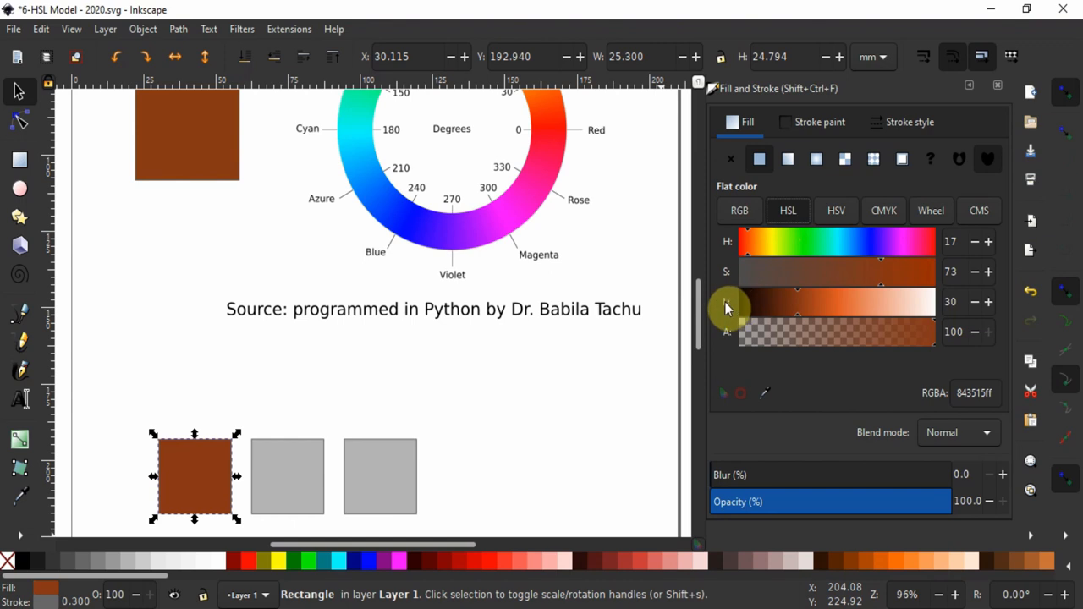
{"action": "left_click", "coordinate": [835, 209]}
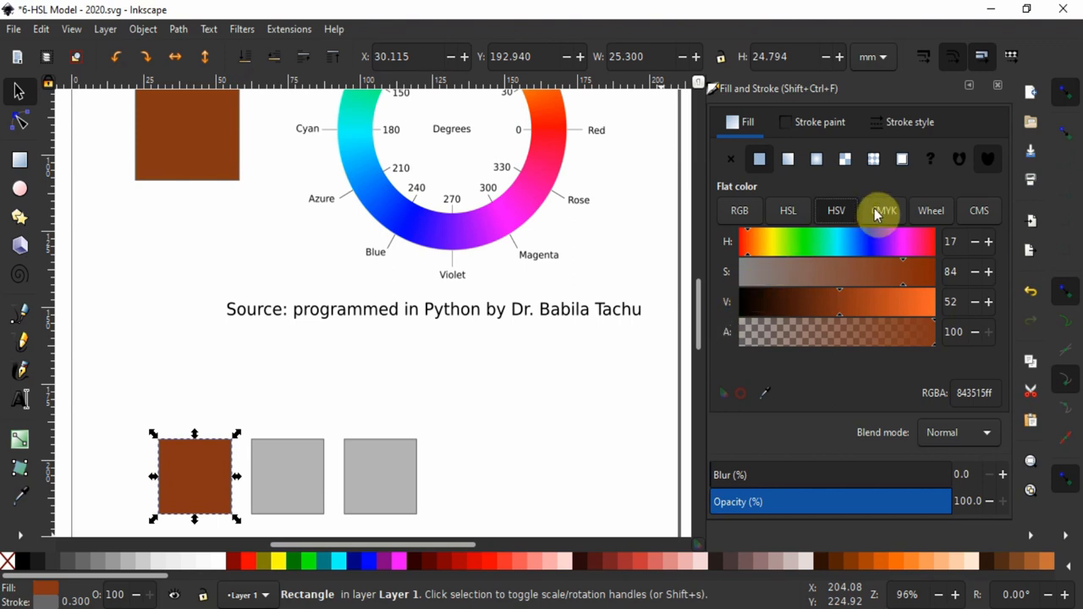
- View the brown in CMYK: cyan 0, magenta 60, yellow 84, black 48
{"action": "left_click", "coordinate": [882, 209]}
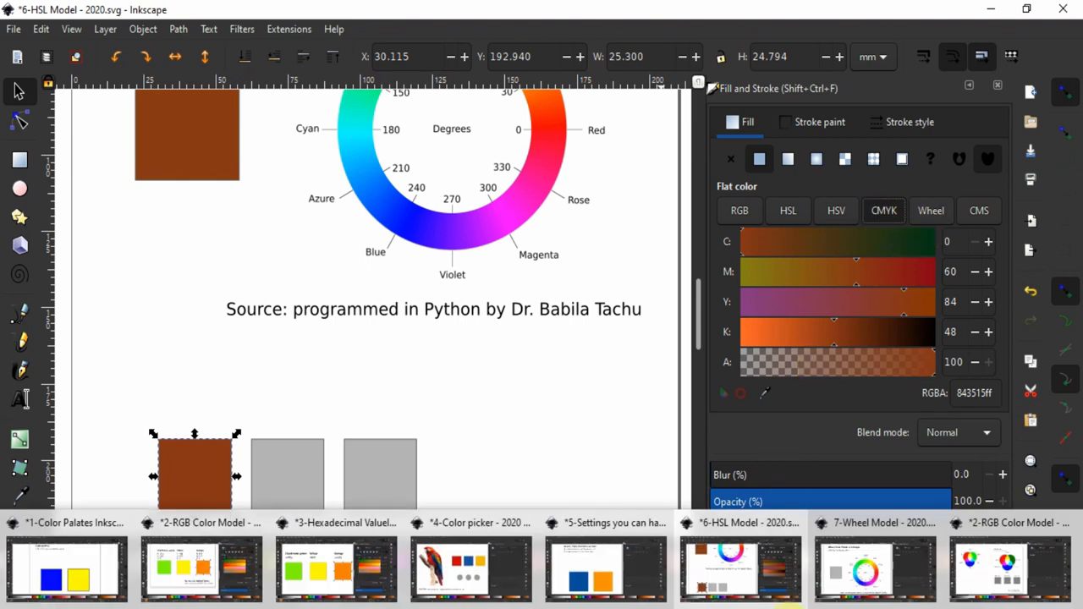
{"action": "left_click", "coordinate": [875, 522]}
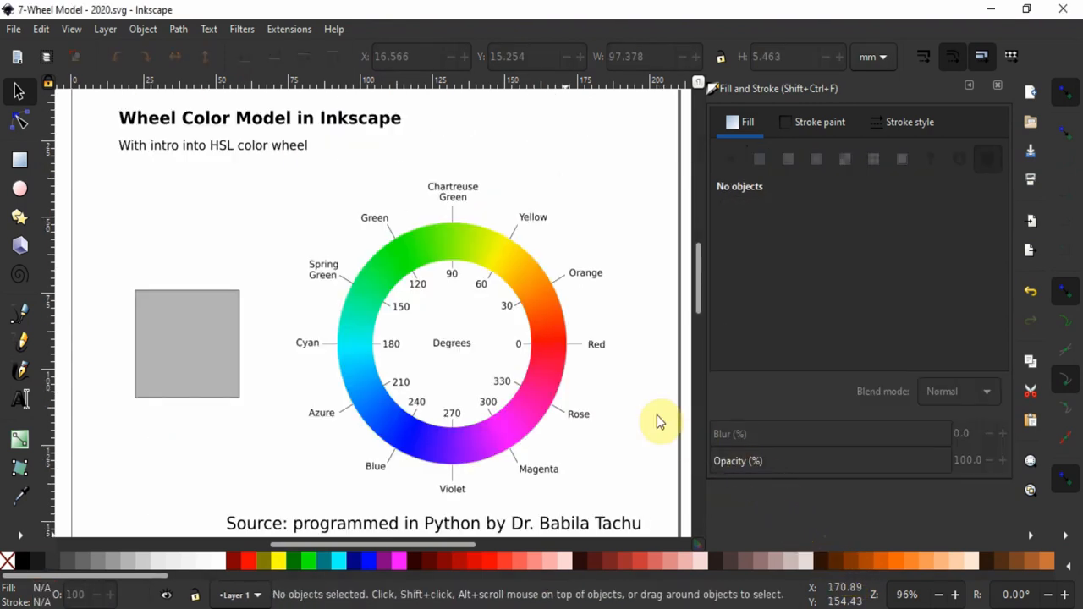
{"action": "left_click", "coordinate": [187, 342]}
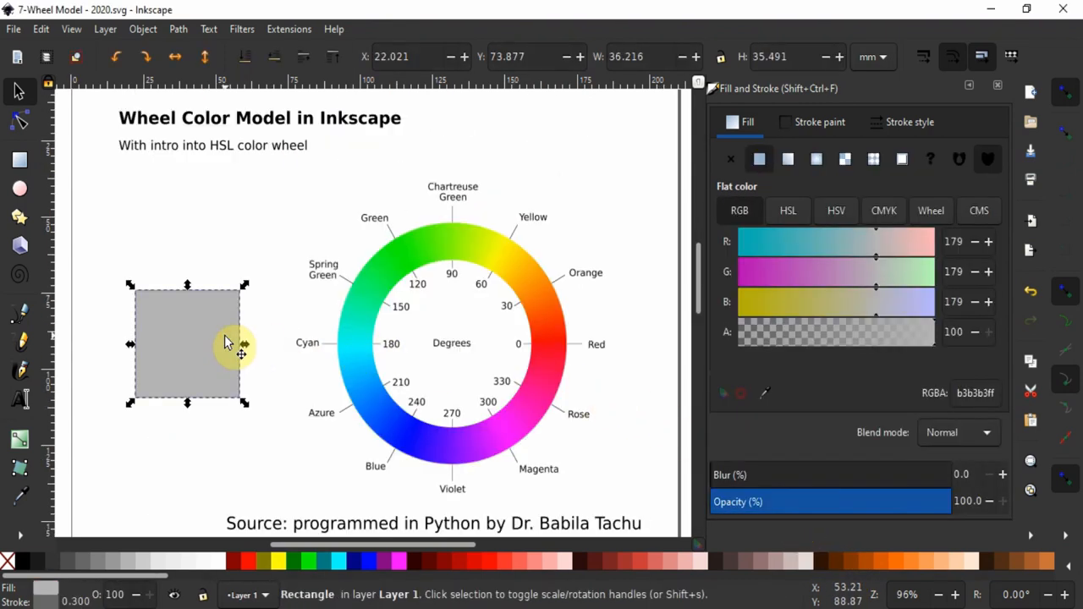
{"action": "left_click", "coordinate": [930, 211]}
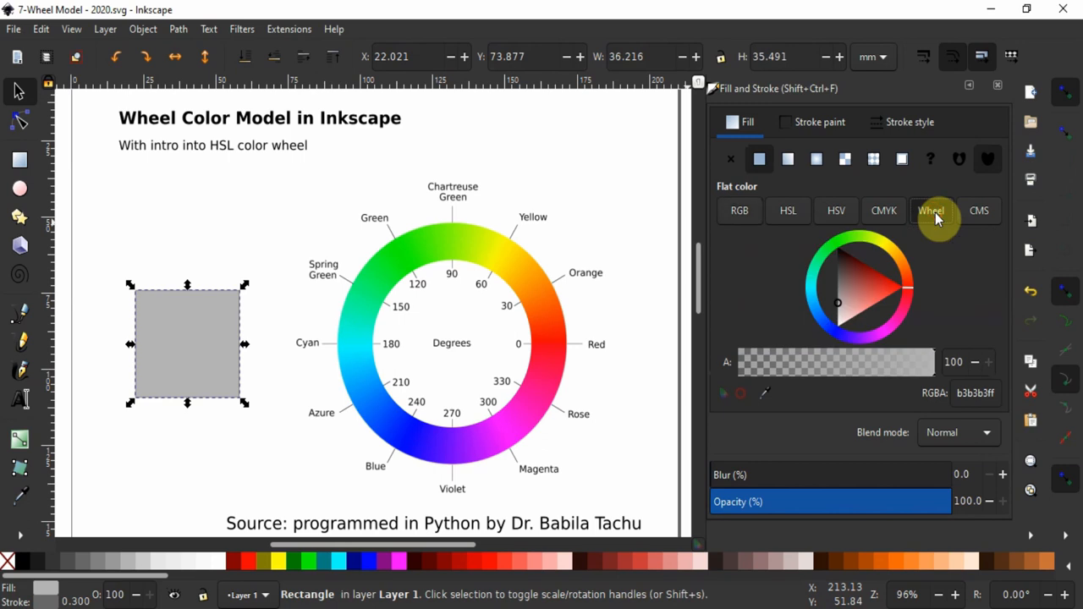
{"action": "mouse_move", "coordinate": [872, 254]}
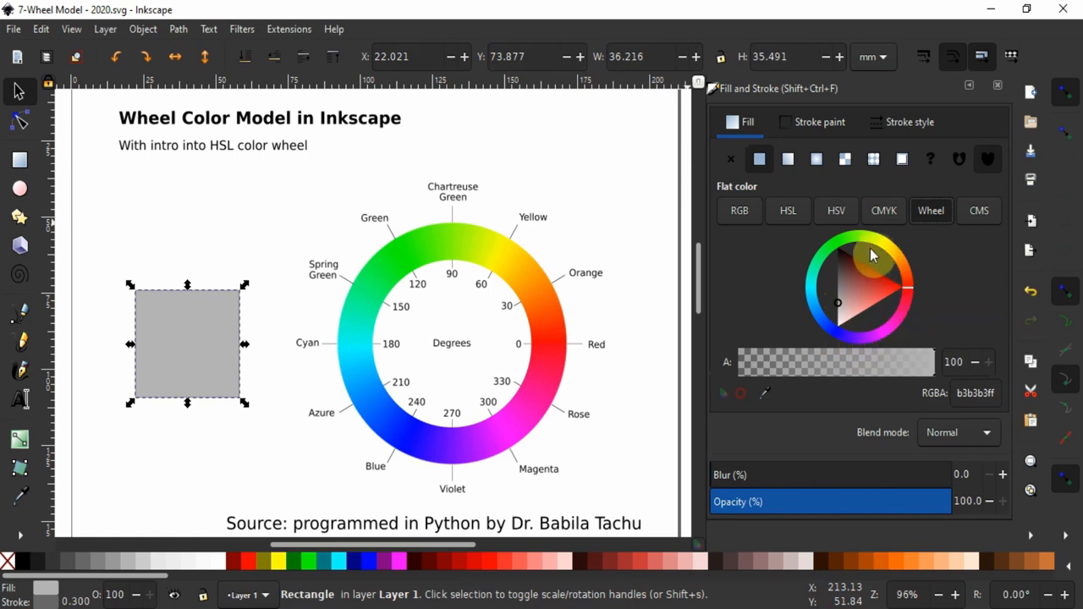
{"action": "mouse_move", "coordinate": [829, 250]}
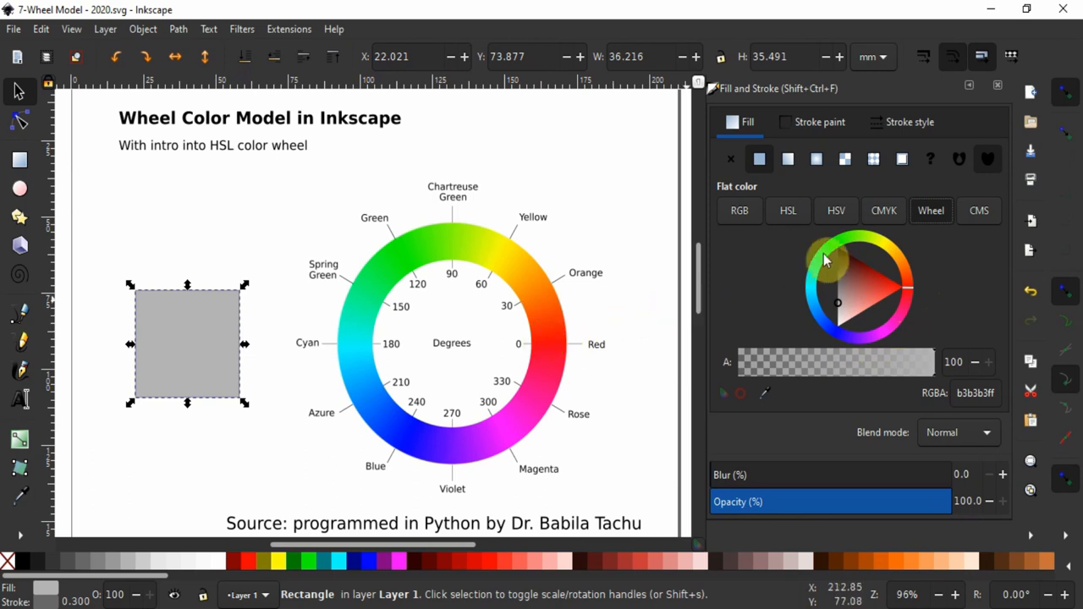
{"action": "mouse_move", "coordinate": [542, 423]}
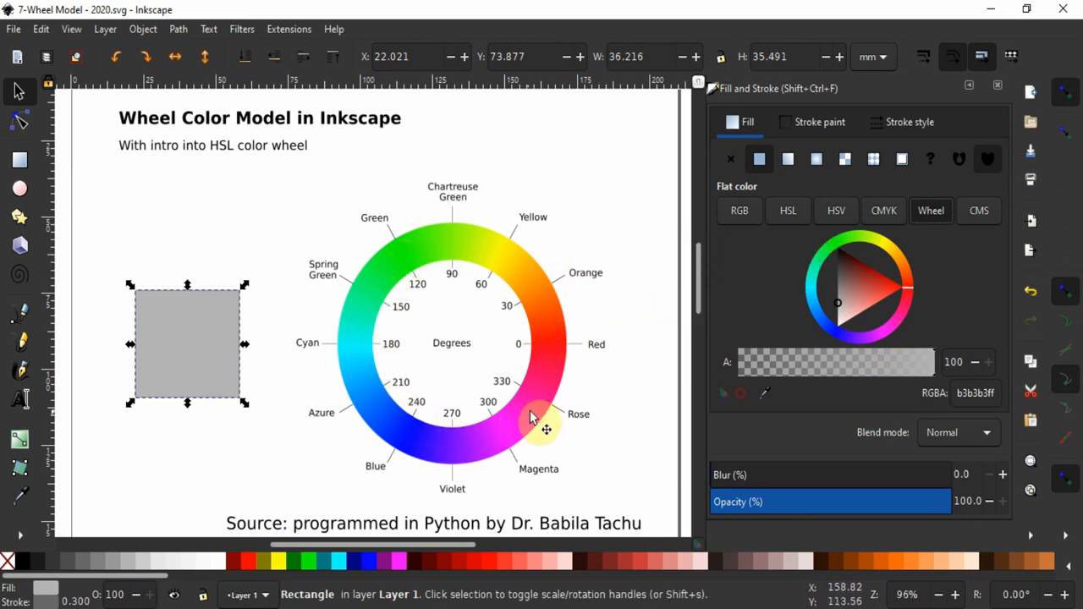
{"action": "mouse_move", "coordinate": [879, 250]}
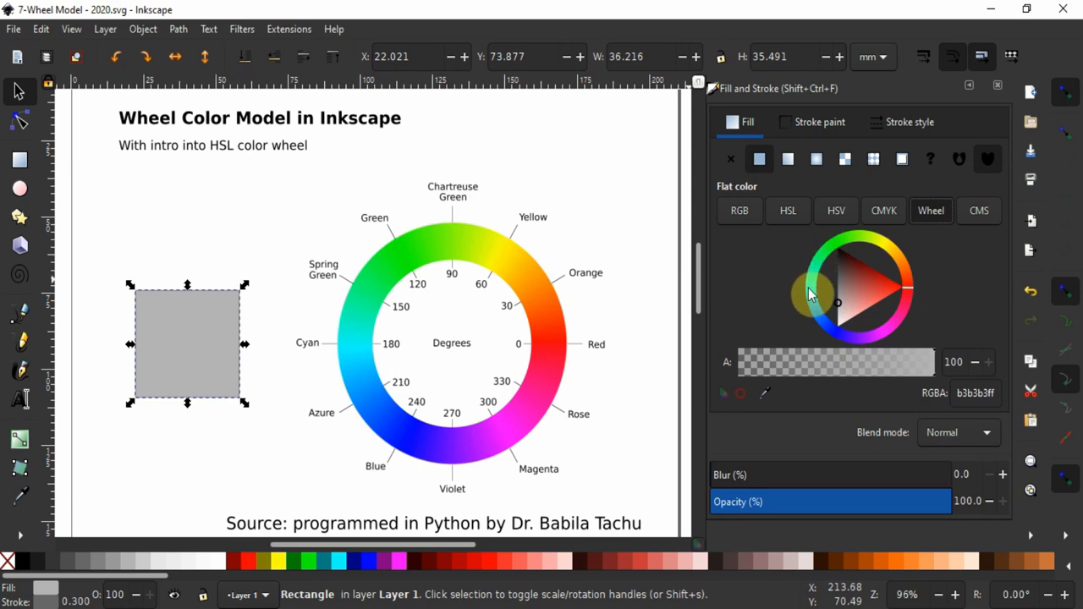
{"action": "mouse_move", "coordinate": [816, 324]}
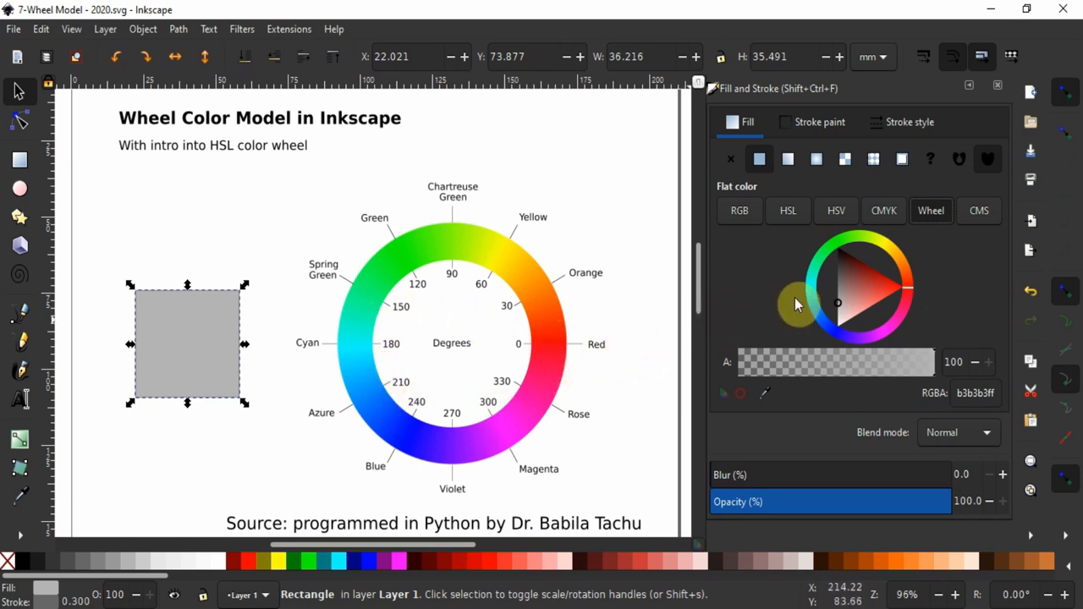
{"action": "left_click_drag", "start_coordinate": [796, 304], "coordinate": [906, 262]}
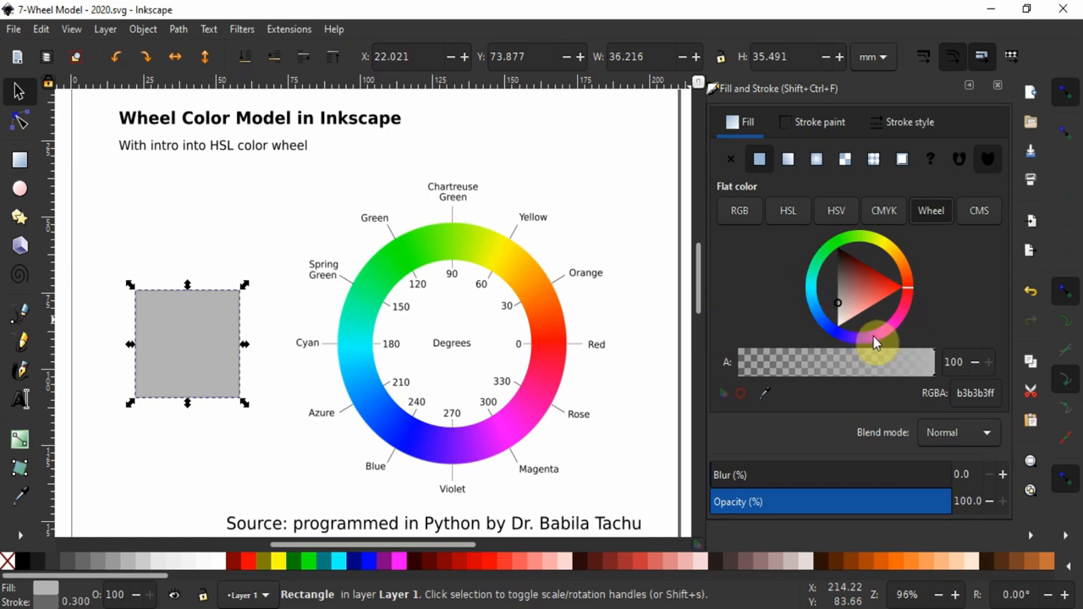
{"action": "mouse_move", "coordinate": [888, 337]}
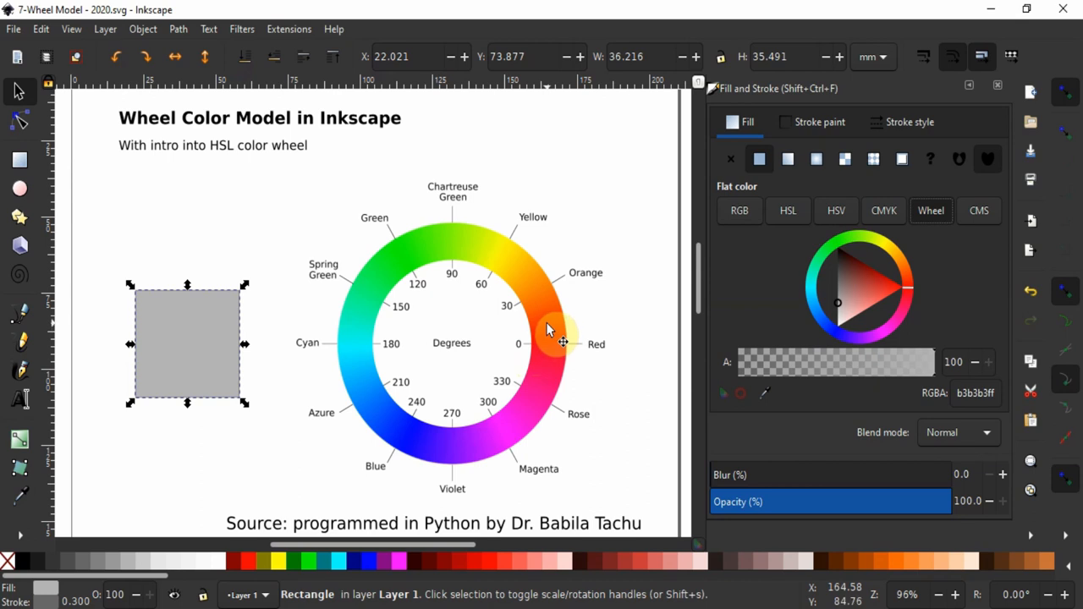
{"action": "mouse_move", "coordinate": [547, 328]}
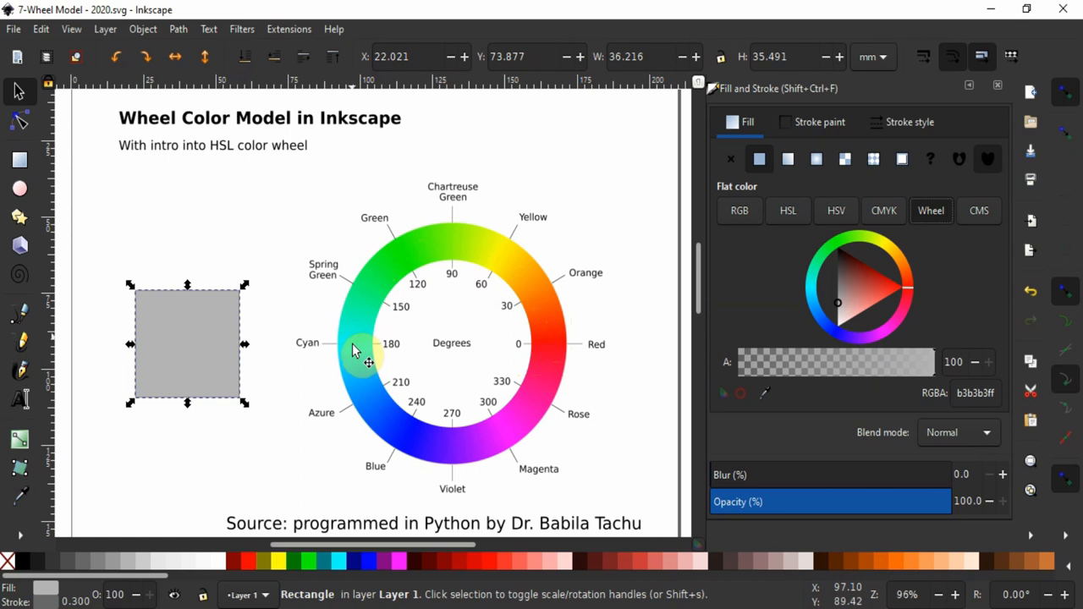
{"action": "mouse_move", "coordinate": [564, 389]}
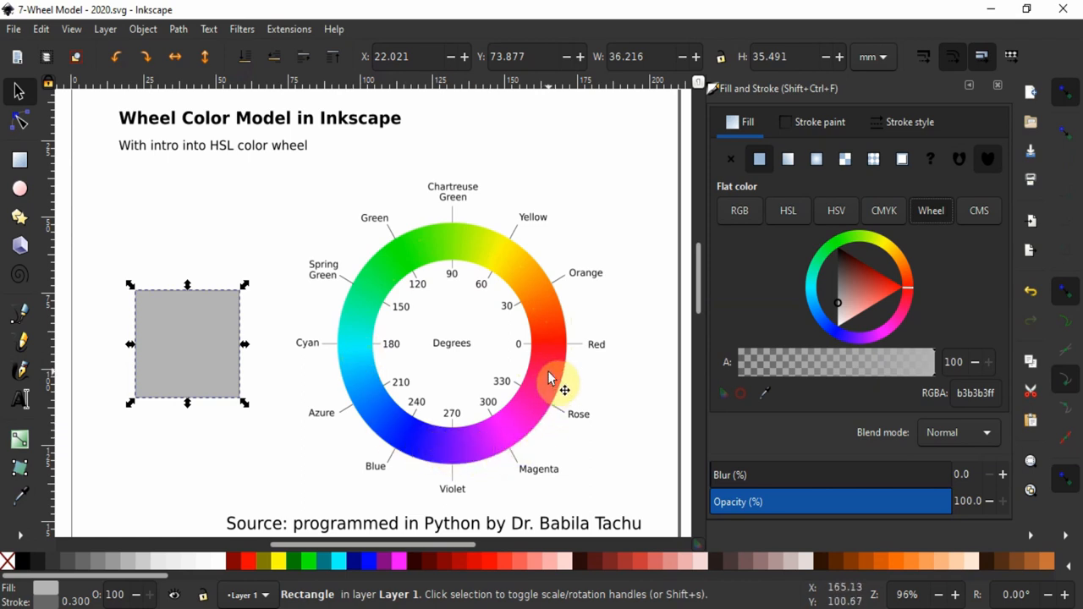
{"action": "mouse_move", "coordinate": [550, 355]}
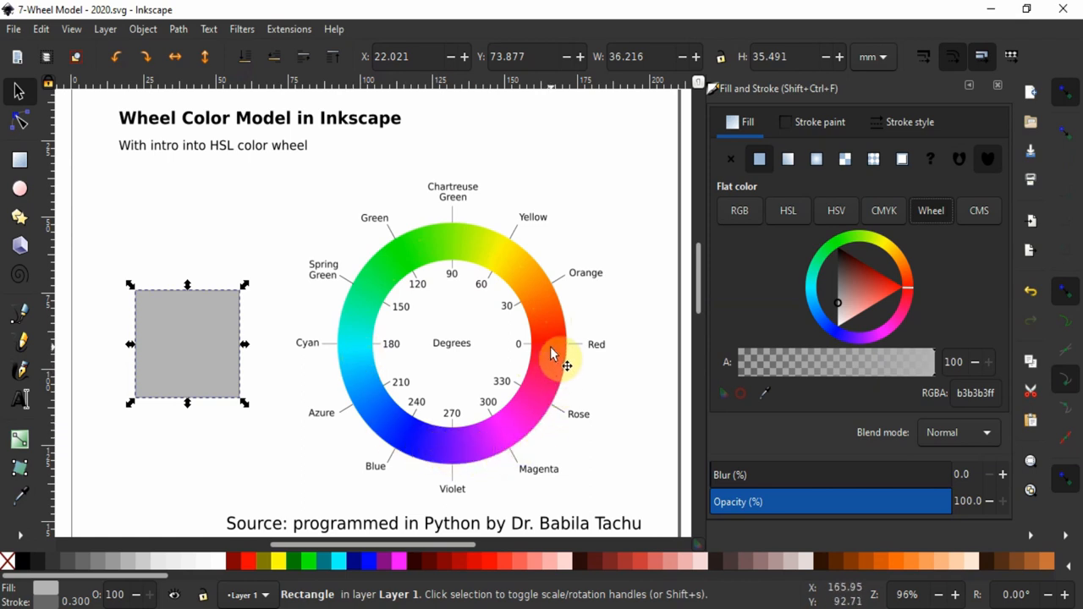
{"action": "mouse_move", "coordinate": [559, 351]}
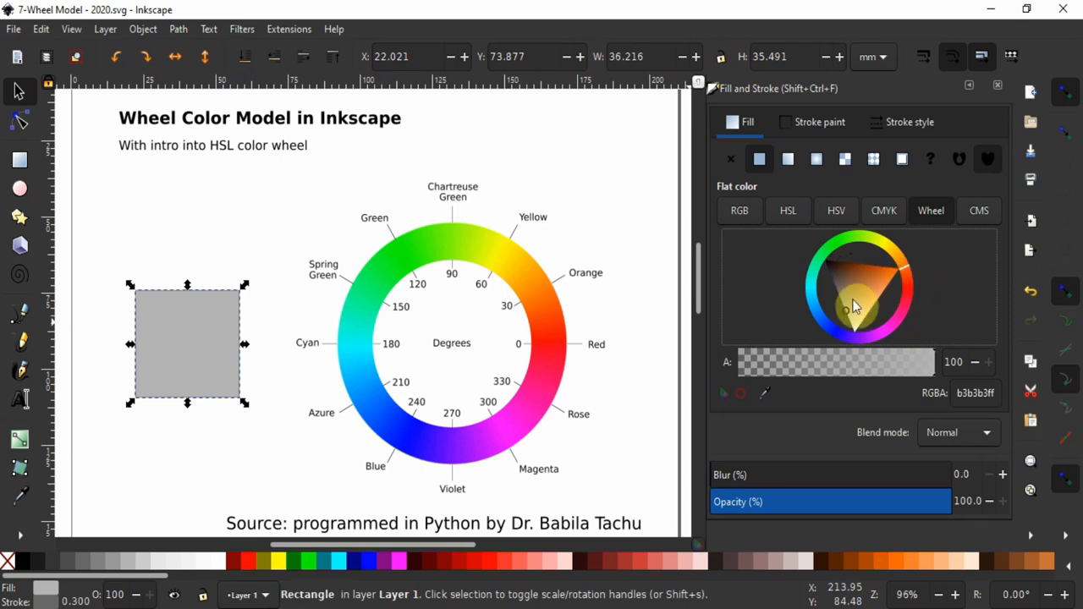
- Test oranges and greyish browns on the colour wheel, landing on burnt orange ac5712
{"action": "left_click", "coordinate": [855, 308]}
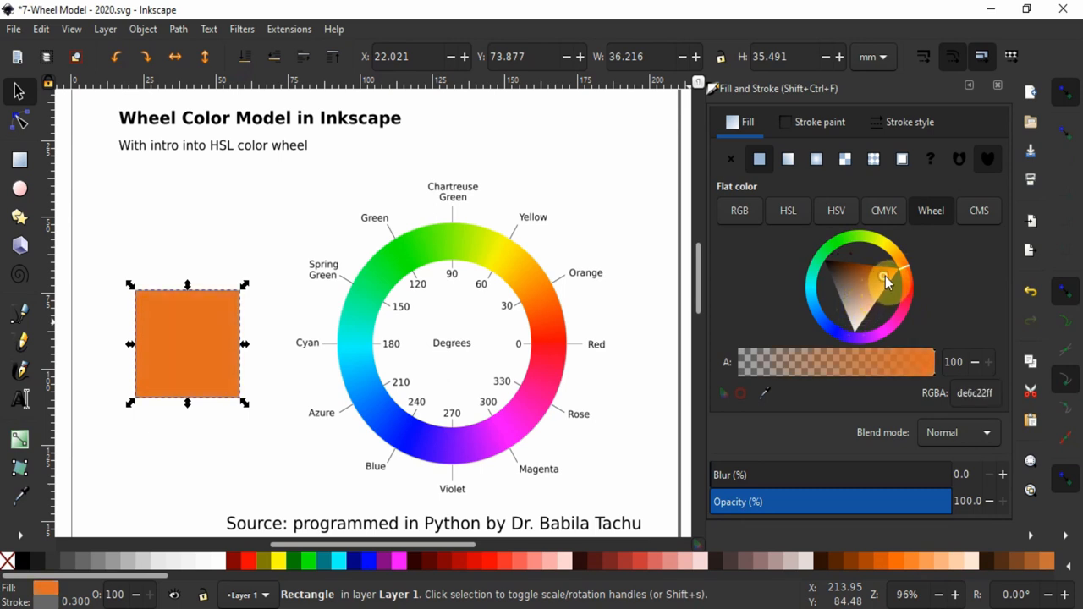
{"action": "left_click", "coordinate": [887, 279]}
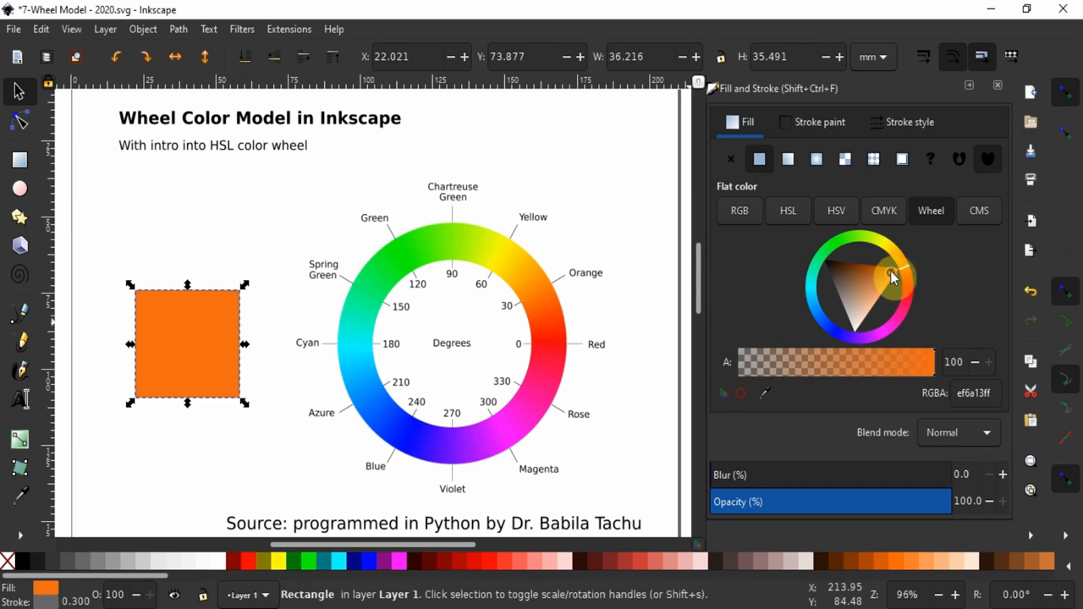
{"action": "left_click", "coordinate": [886, 277]}
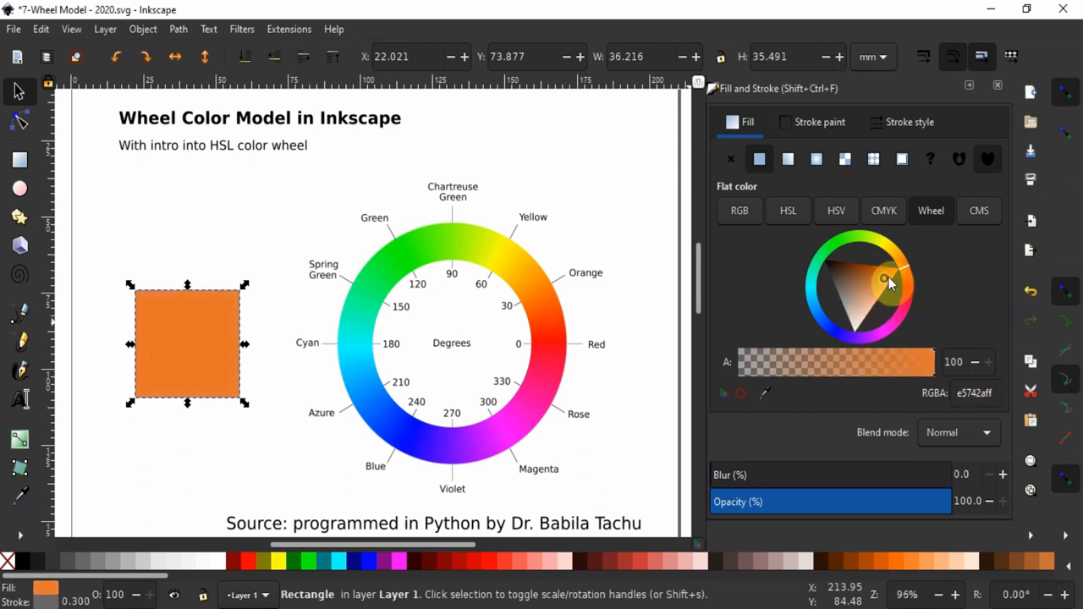
{"action": "left_click", "coordinate": [892, 278]}
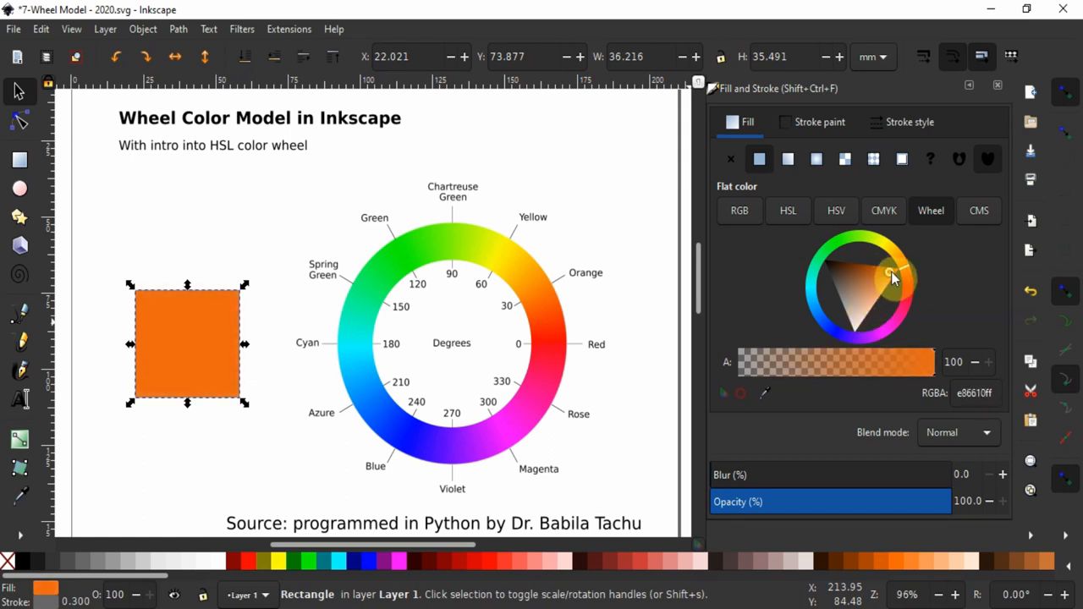
{"action": "left_click", "coordinate": [859, 292]}
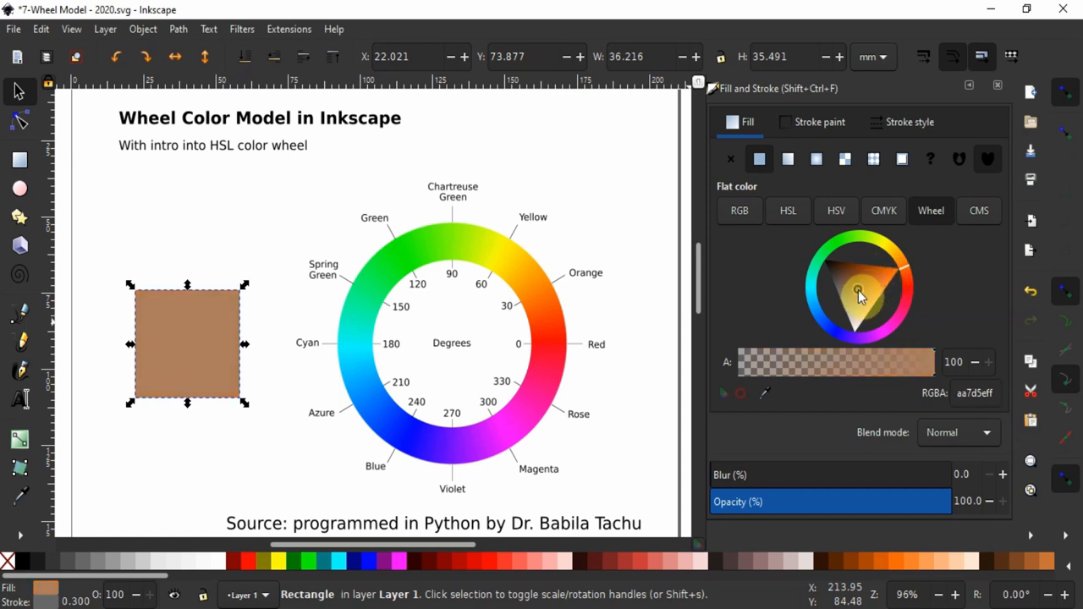
{"action": "left_click", "coordinate": [846, 300]}
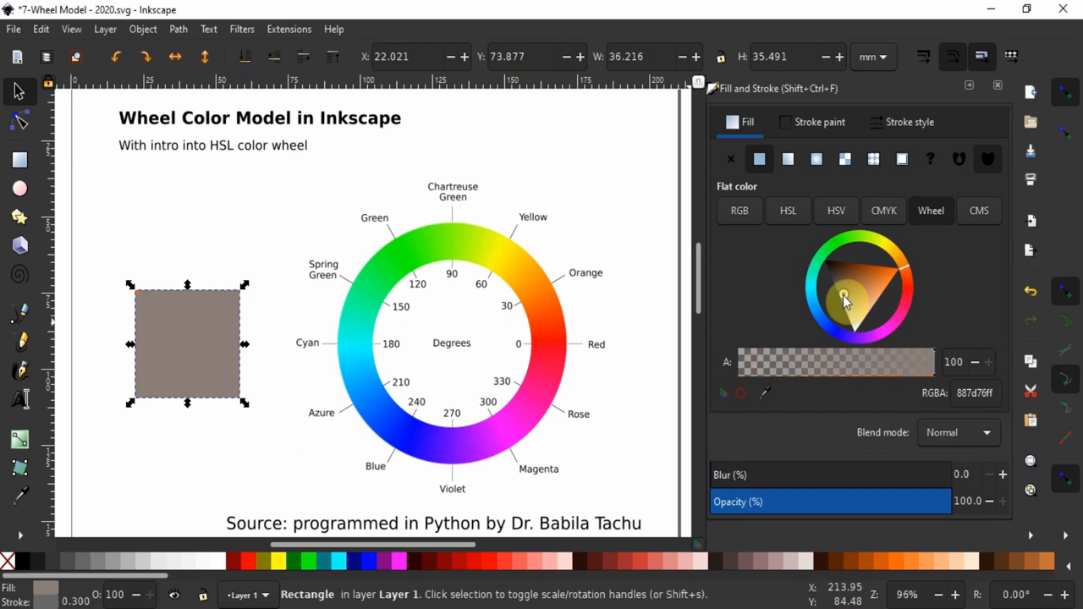
{"action": "left_click", "coordinate": [844, 295]}
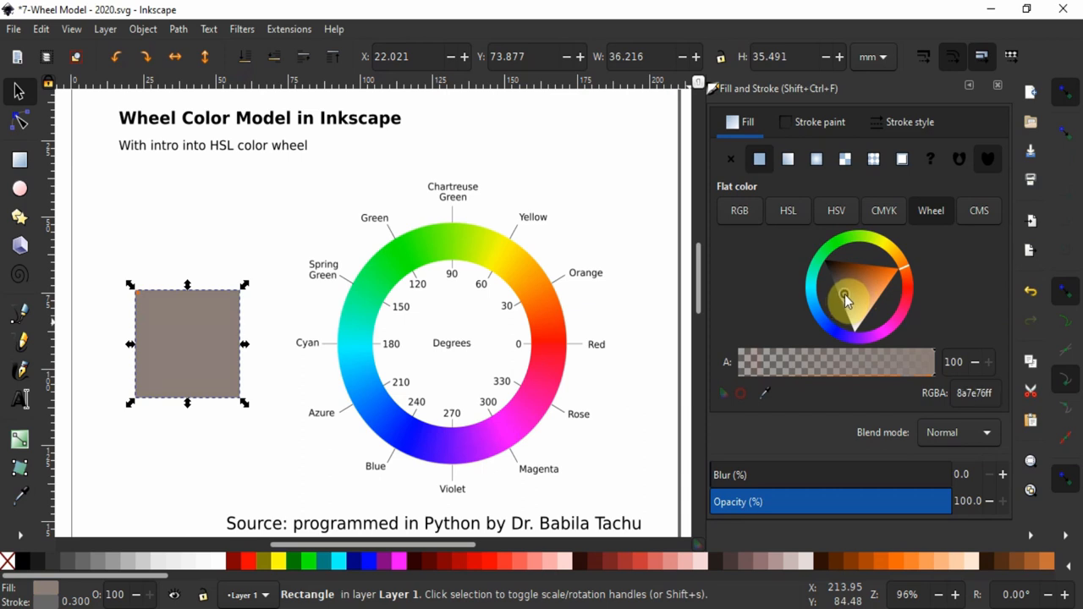
{"action": "left_click", "coordinate": [885, 279]}
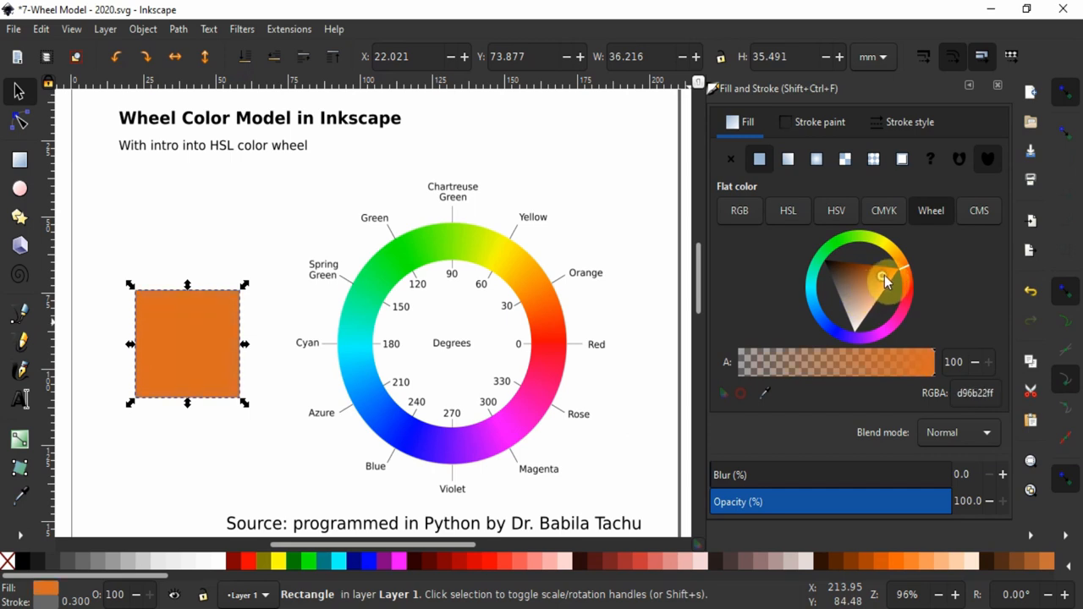
{"action": "left_click", "coordinate": [886, 283]}
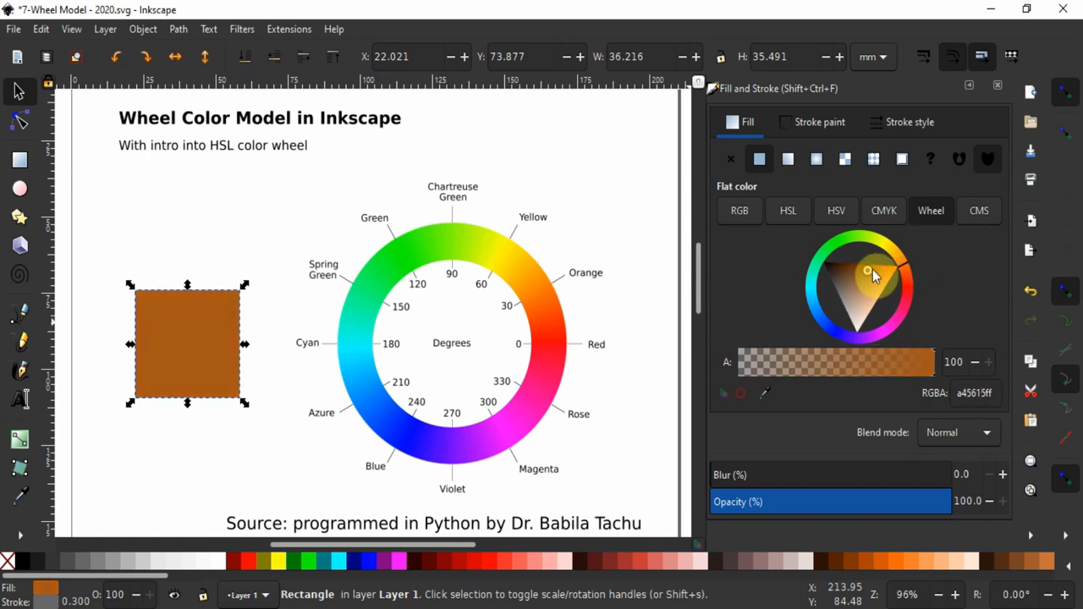
{"action": "left_click", "coordinate": [870, 274]}
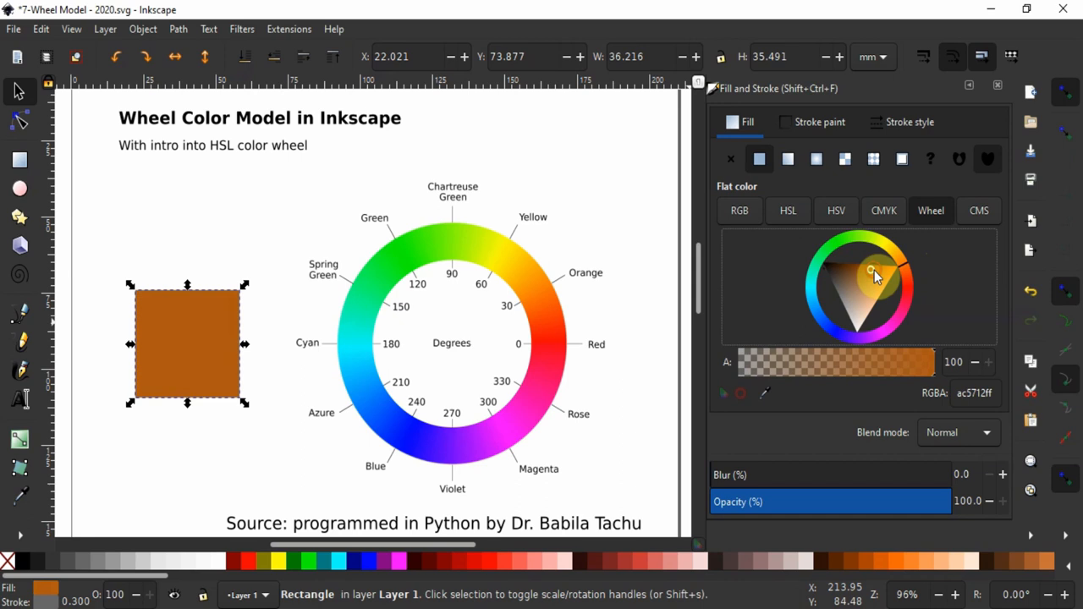
- Refine the wheel shade through caramel and medium browns to dark brown 9b5419
{"action": "left_click", "coordinate": [877, 273]}
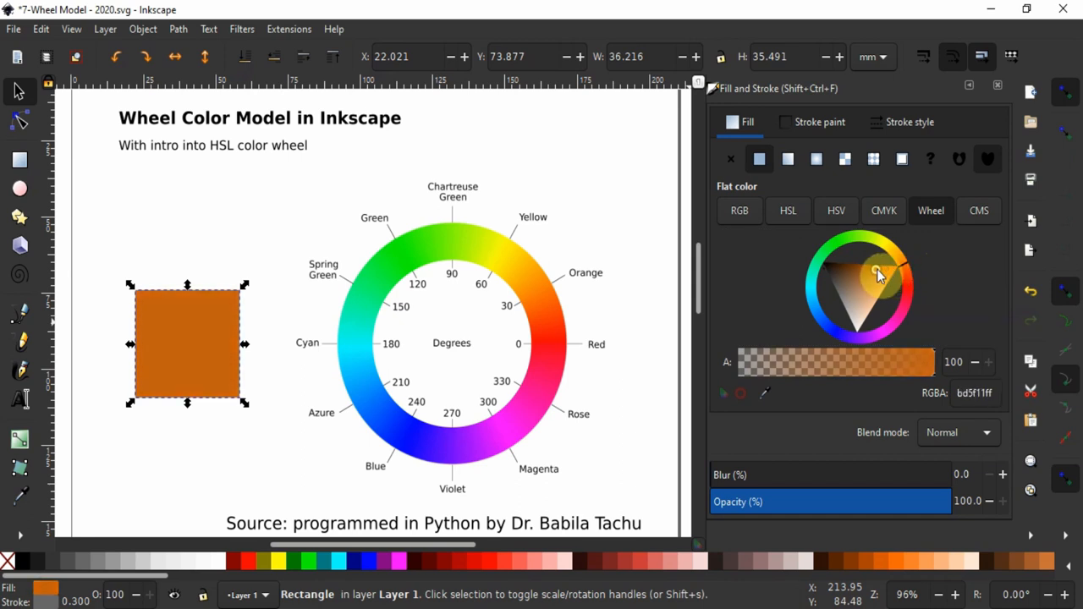
{"action": "left_click", "coordinate": [877, 272]}
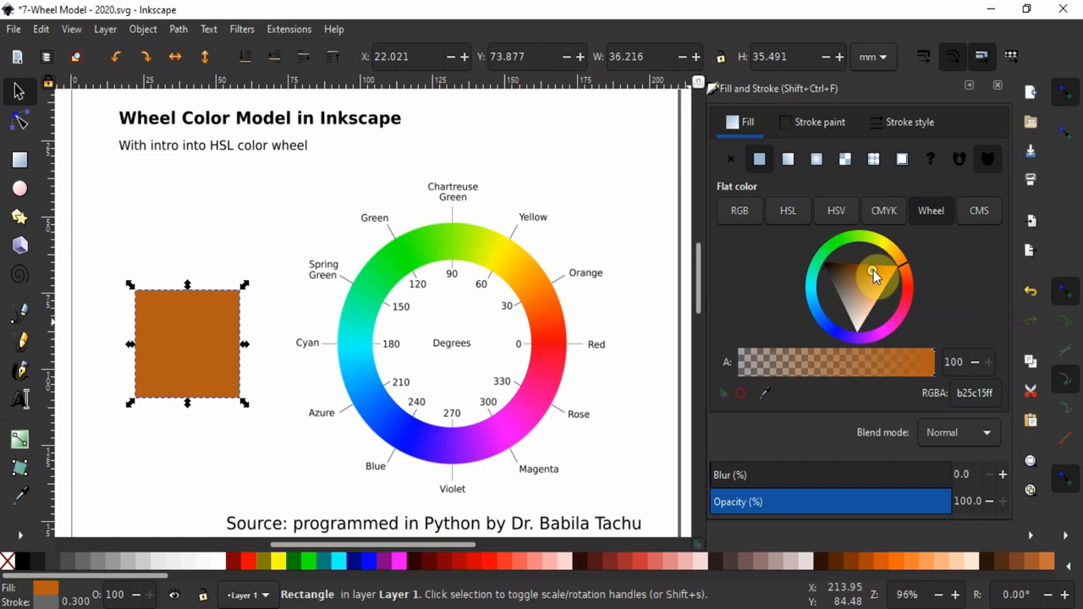
{"action": "left_click", "coordinate": [874, 277]}
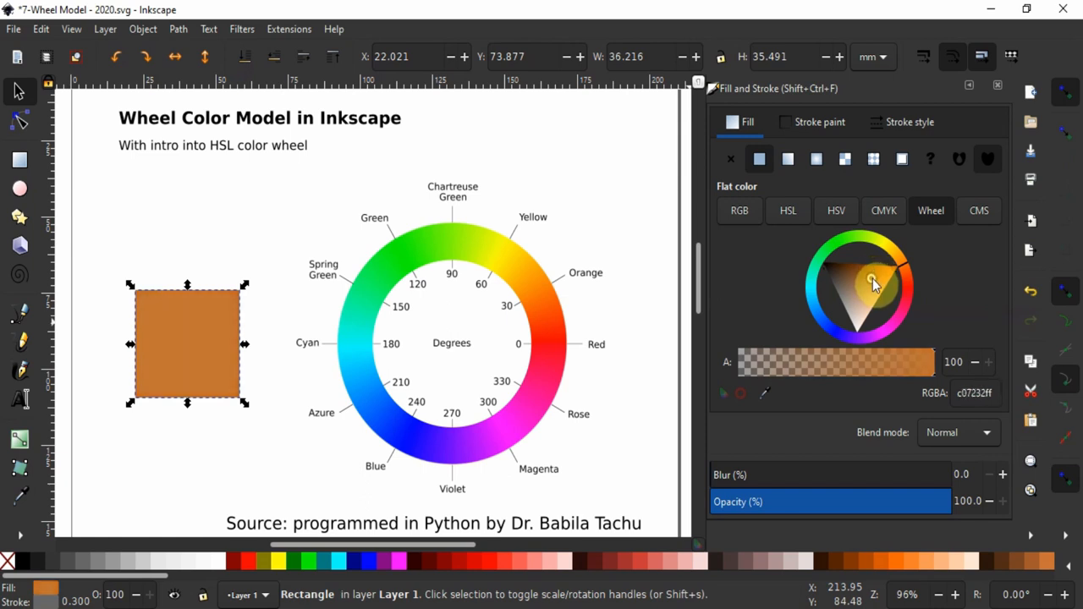
{"action": "left_click", "coordinate": [871, 281]}
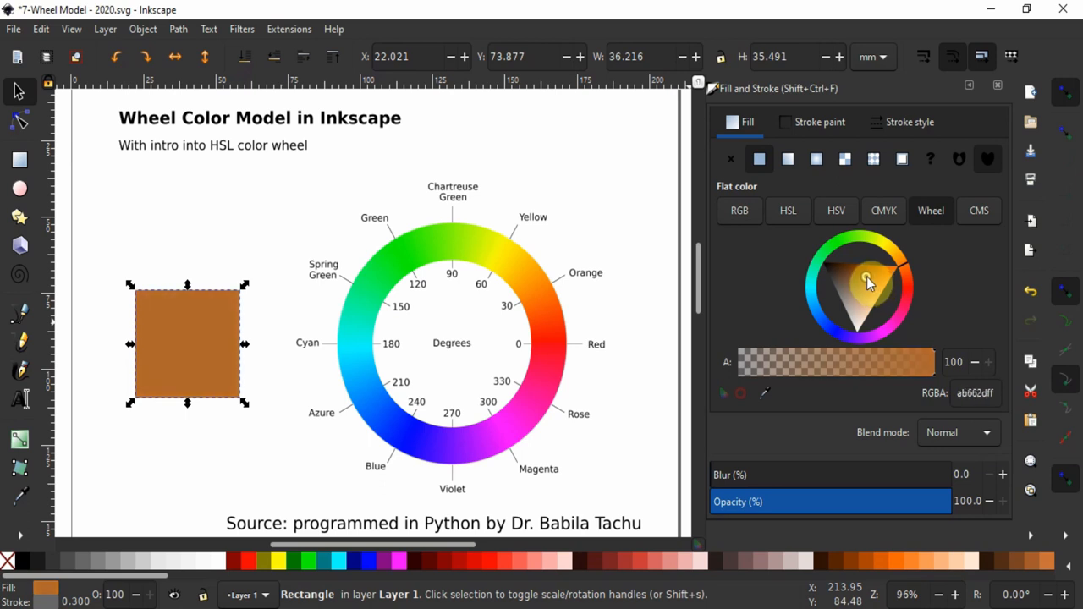
{"action": "left_click", "coordinate": [868, 279]}
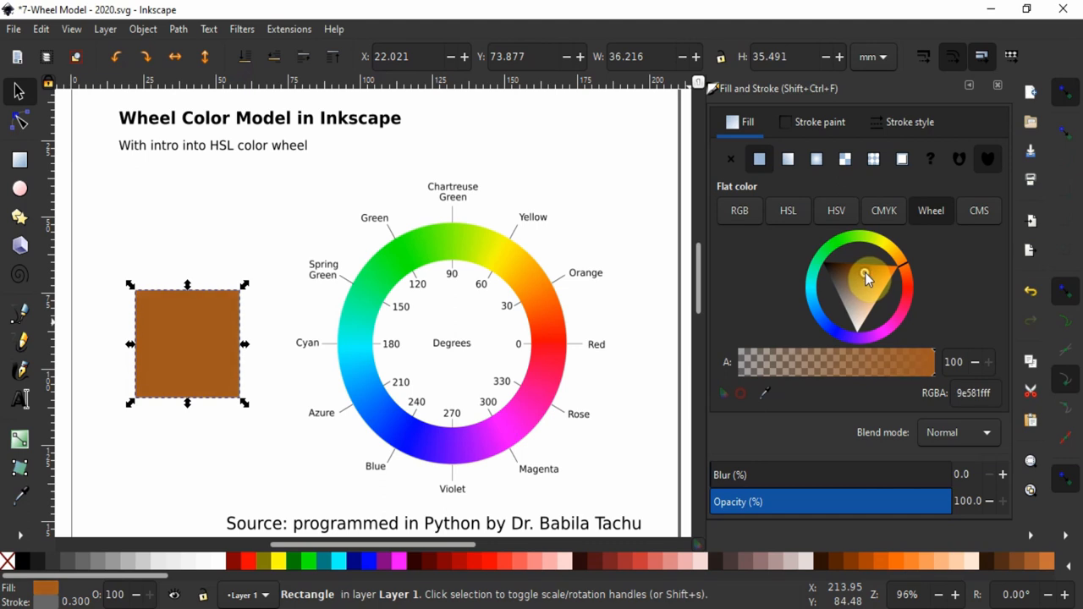
{"action": "left_click", "coordinate": [866, 278]}
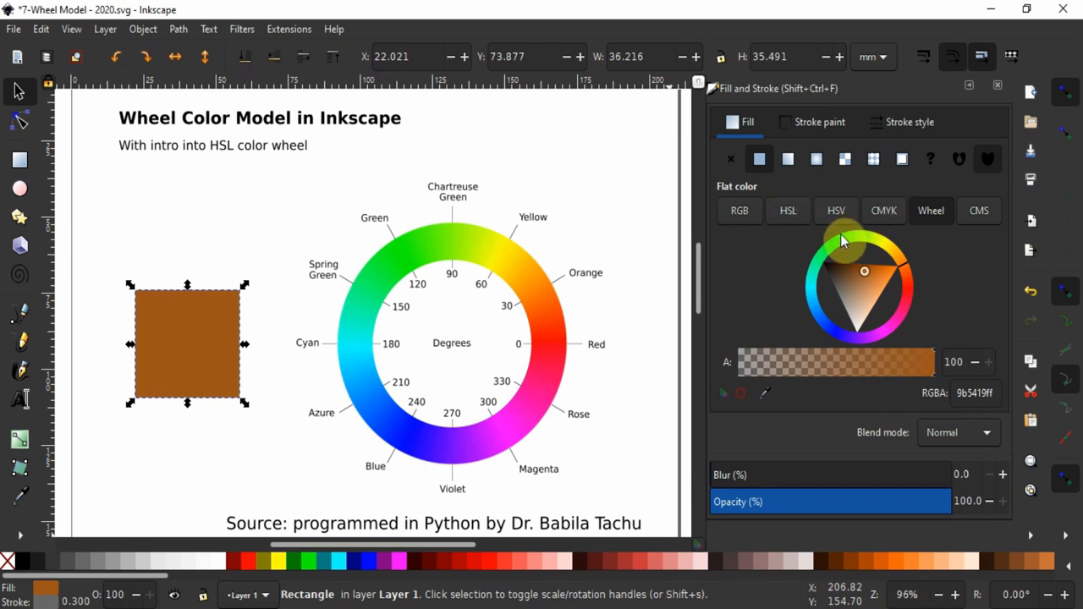
{"action": "mouse_move", "coordinate": [812, 234]}
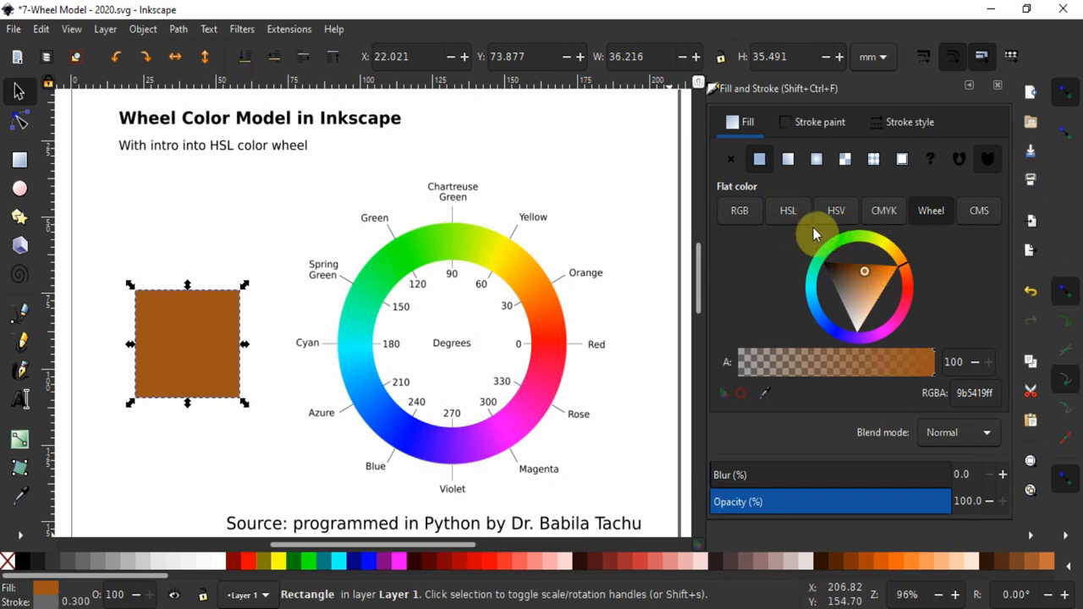
- Raise HSL lightness from 35 to 36 at H 20, S 70, giving 9c461c
{"action": "left_click", "coordinate": [787, 211]}
{"action": "type", "text": "70"}
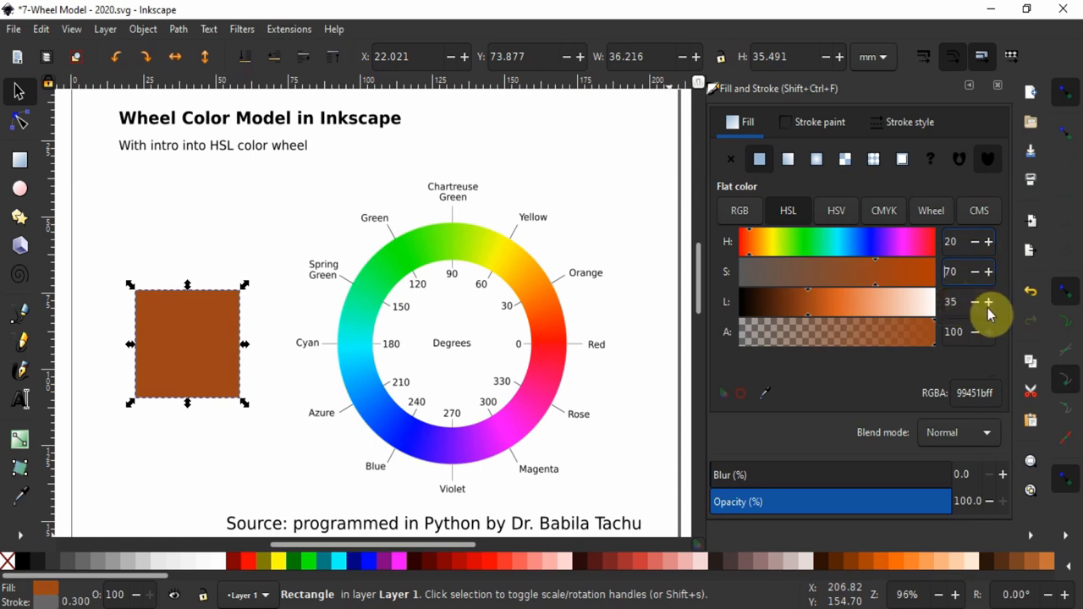
{"action": "left_click", "coordinate": [989, 302]}
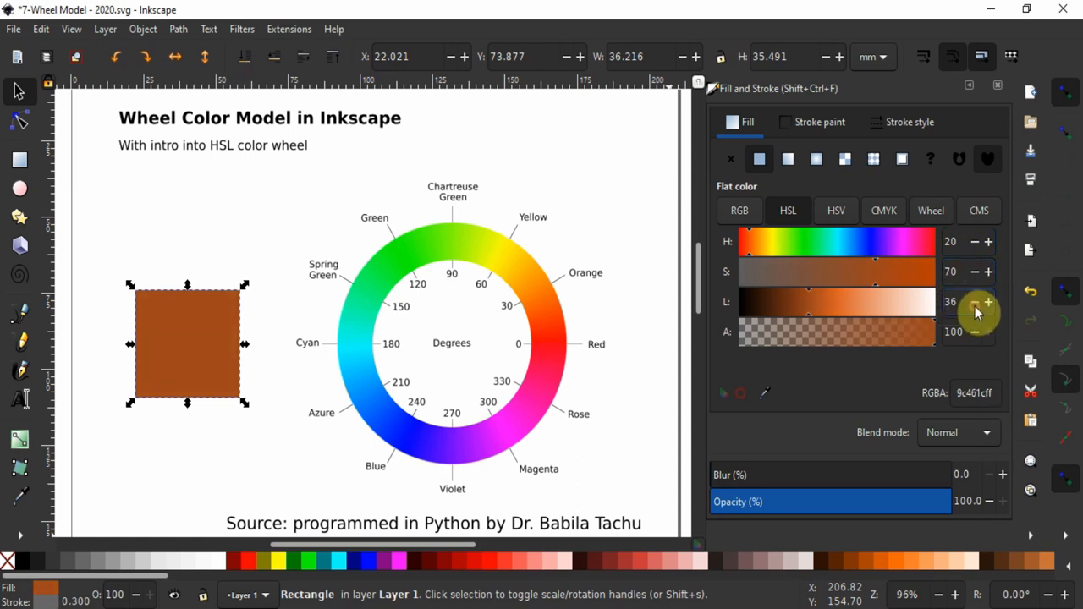
{"action": "left_click", "coordinate": [931, 210]}
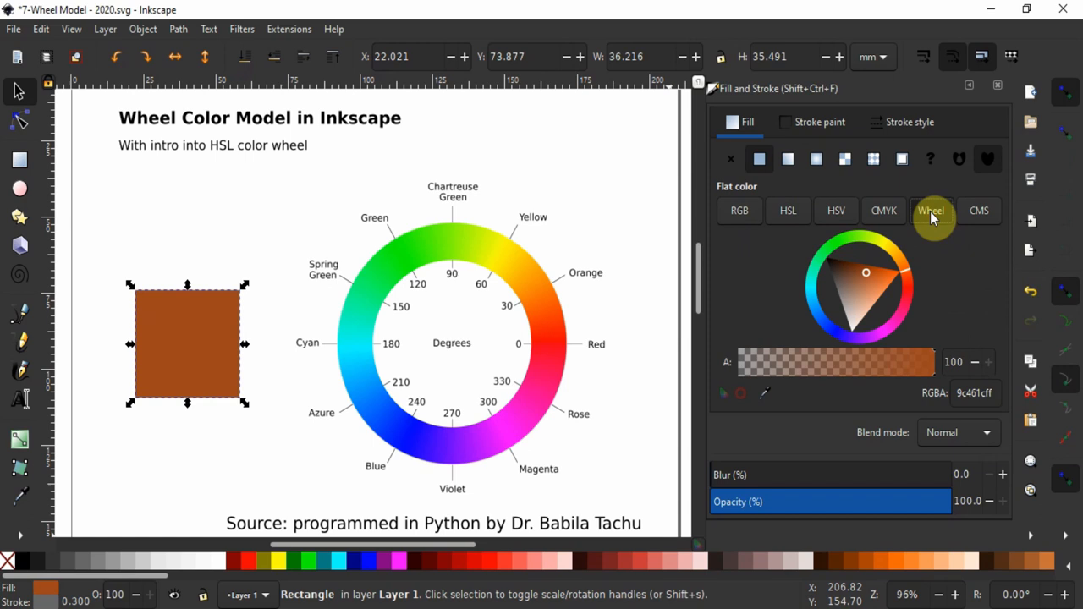